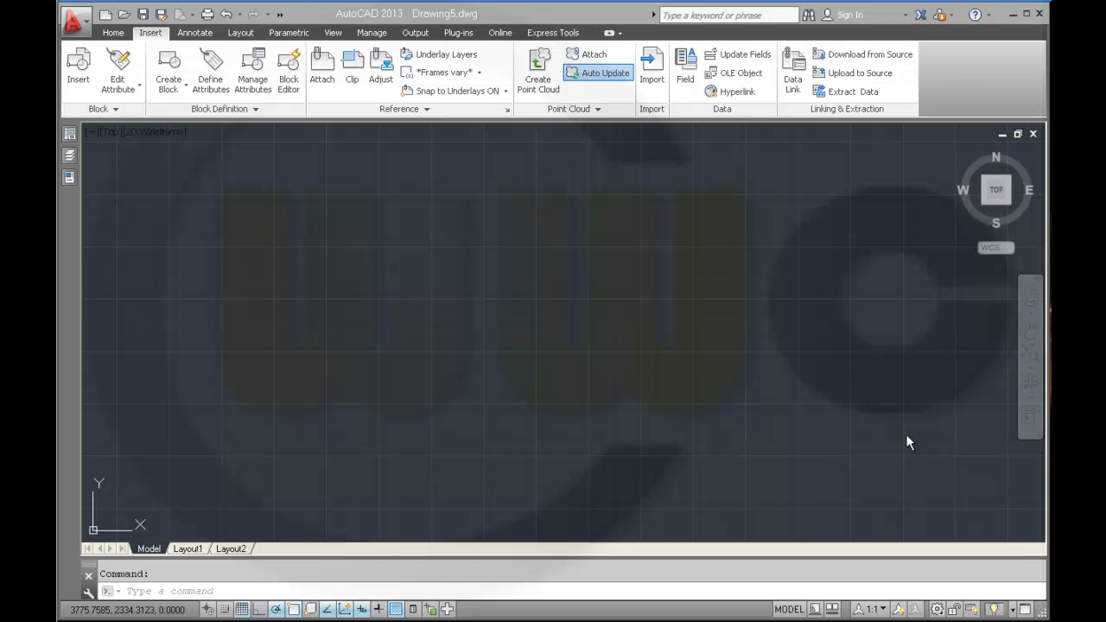
{"action": "mouse_move", "coordinate": [99, 41]}
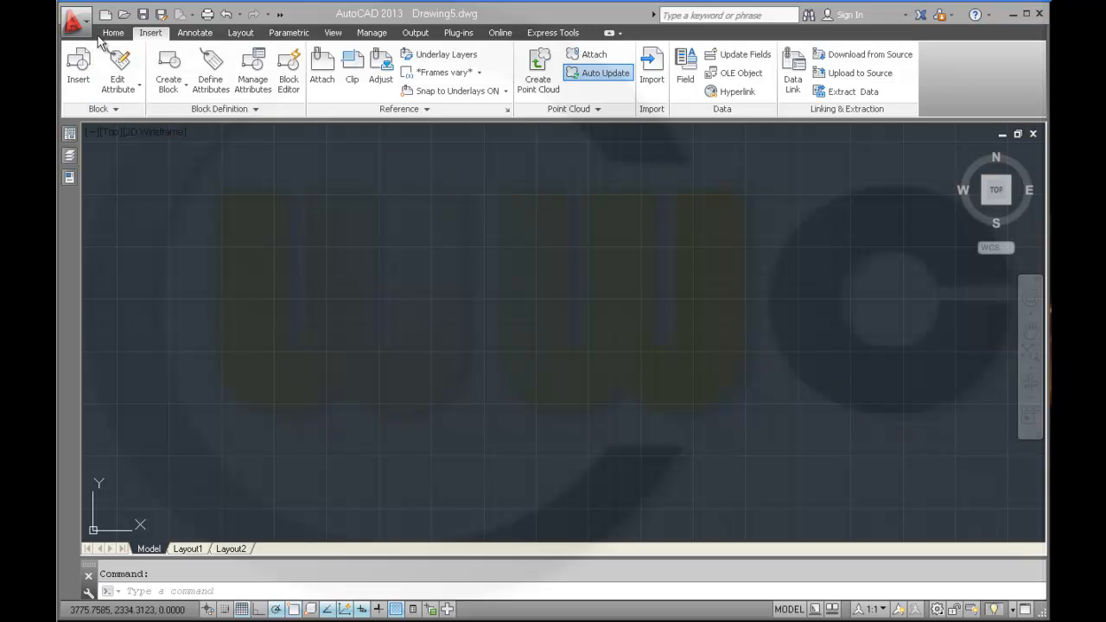
Draw a 210 x 297 A4 rectangle with its first corner at 0,0.
{"action": "left_click", "coordinate": [113, 32]}
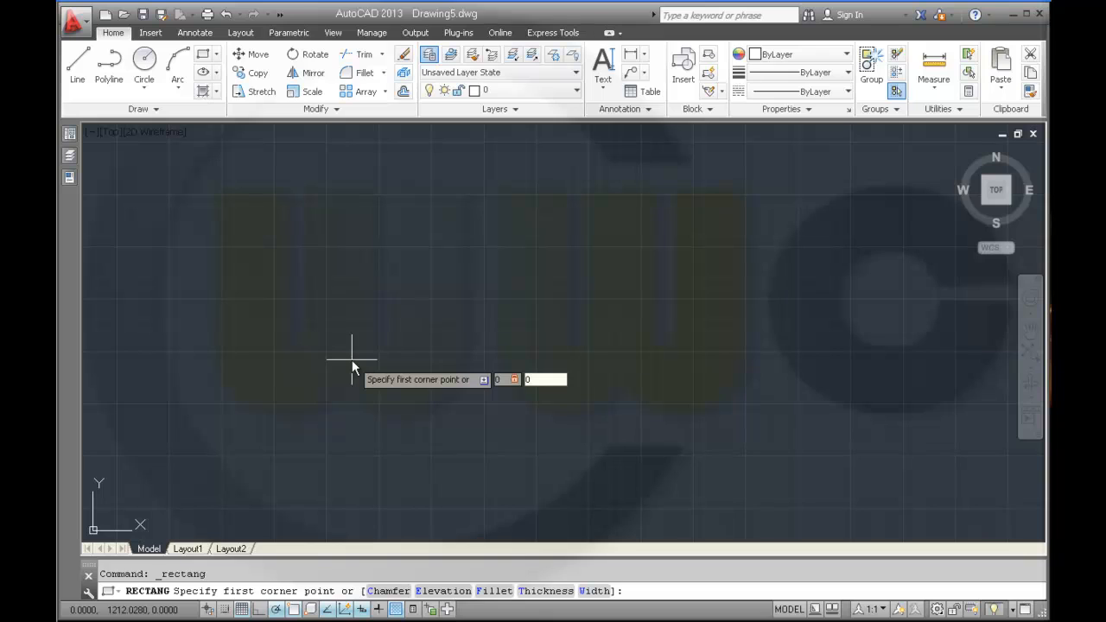
{"action": "left_click", "coordinate": [351, 357]}
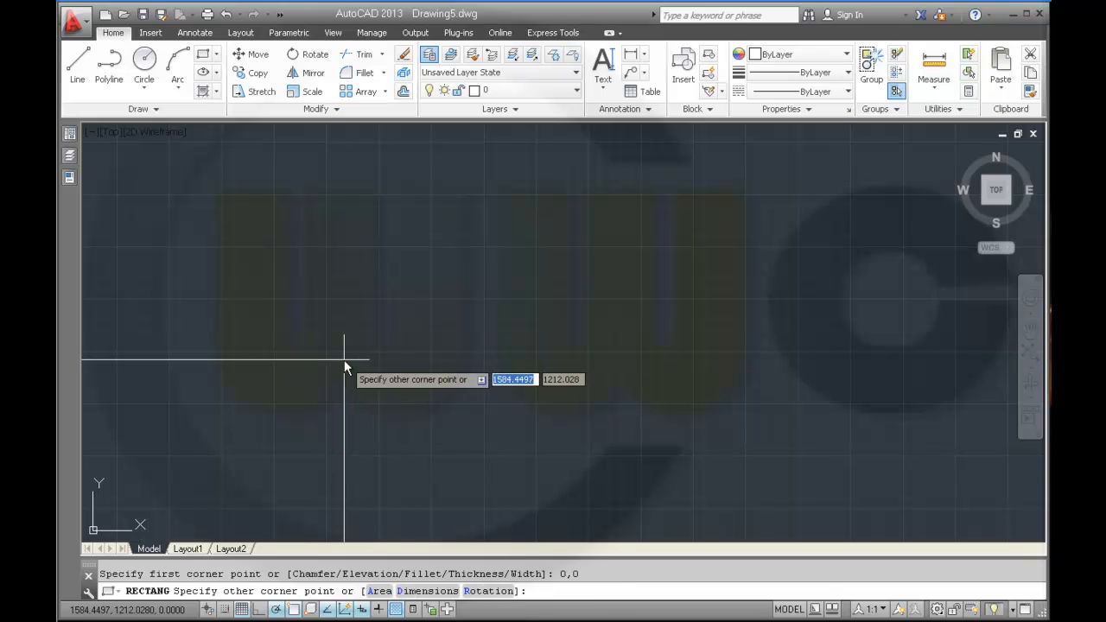
{"action": "type", "text": "210"}
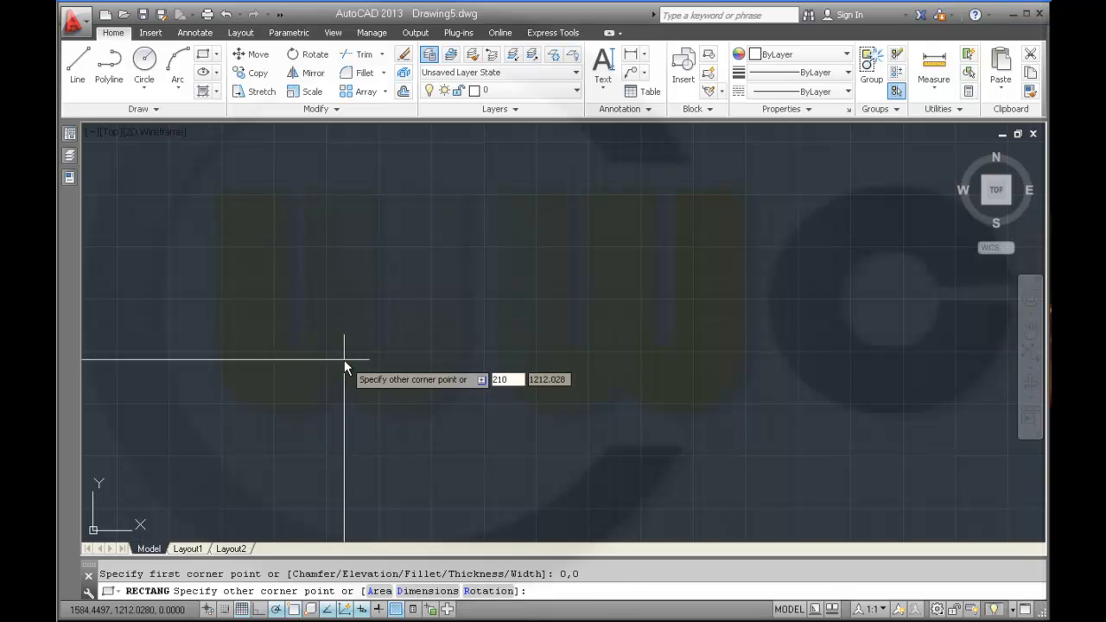
{"action": "type", "text": "29"}
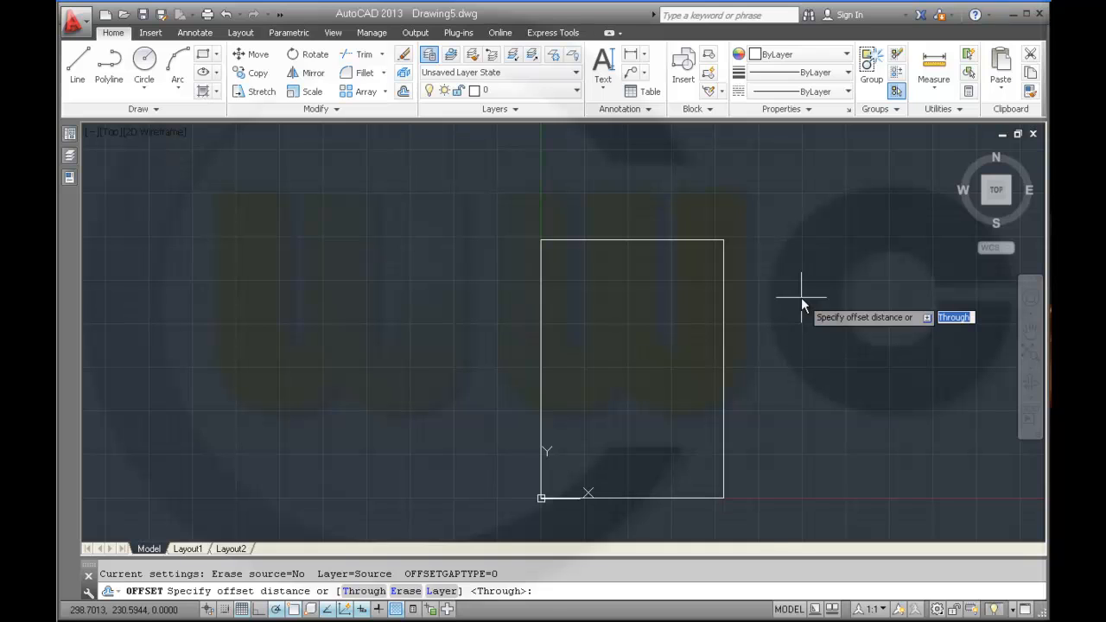
Offset the frame 3 inward and draw the title block box in the lower-right corner.
{"action": "type", "text": "3"}
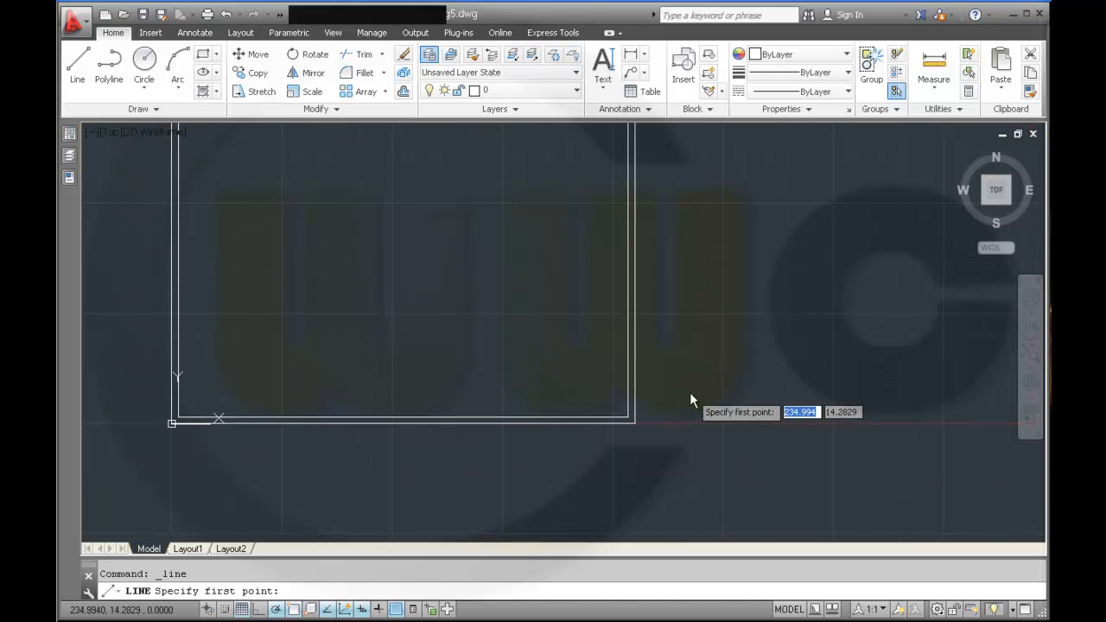
{"action": "right_click", "coordinate": [692, 397]}
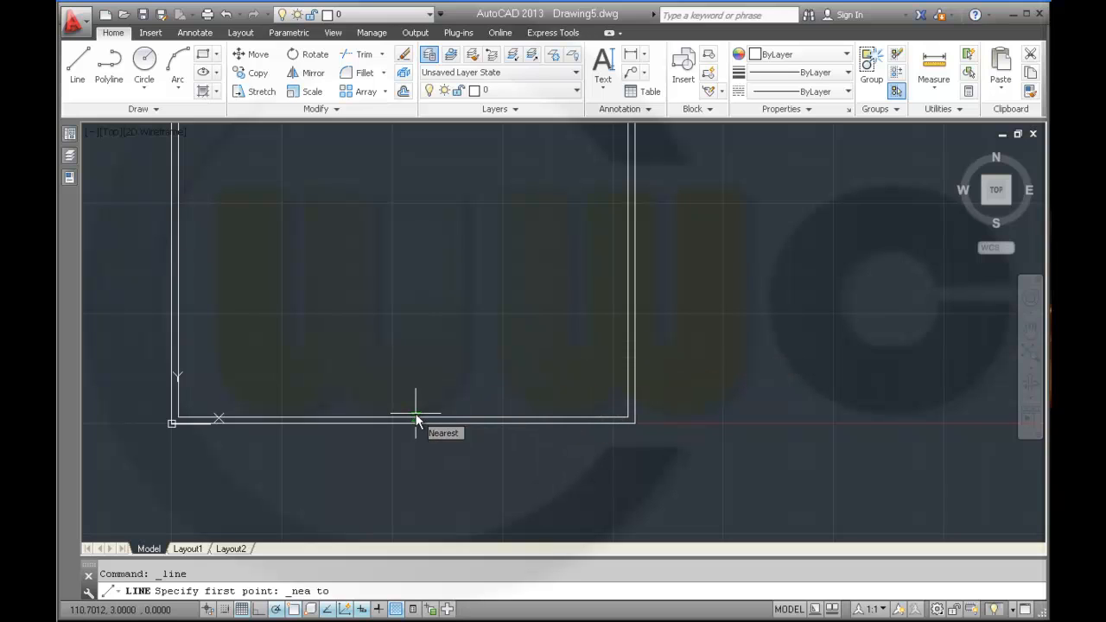
{"action": "left_click", "coordinate": [417, 421]}
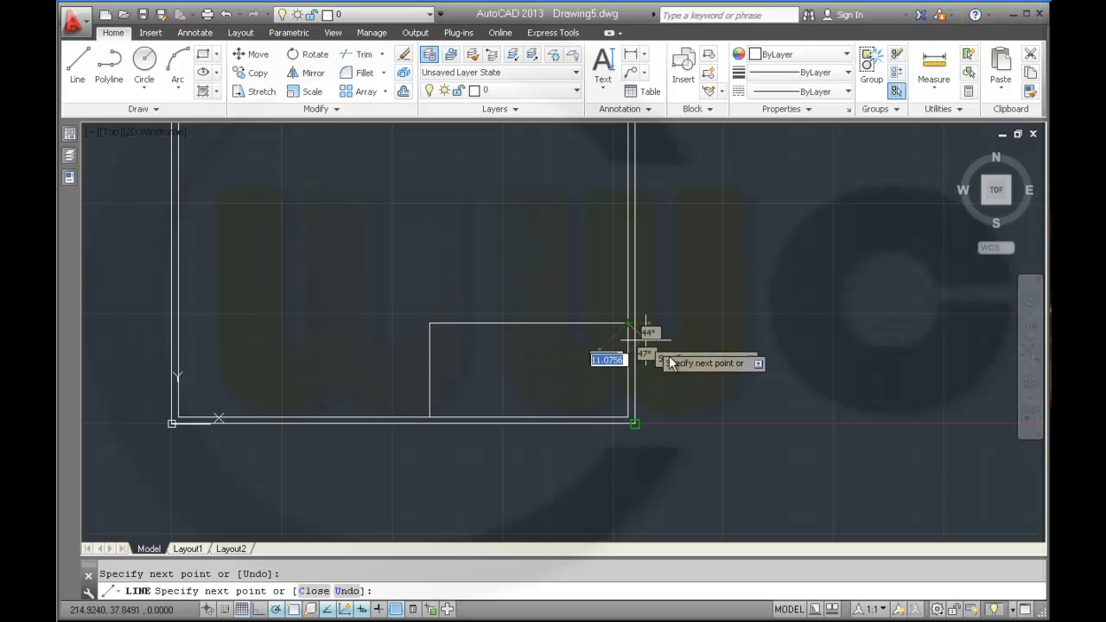
{"action": "key", "text": "Escape"}
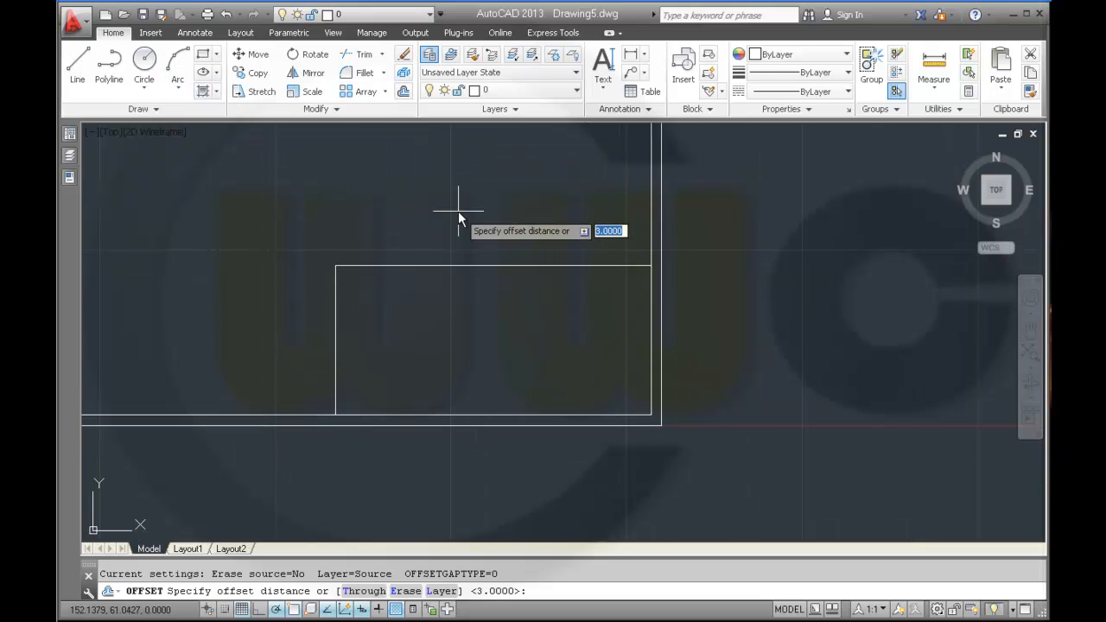
Offset the title block's top edge by 10 and copy the line down to form rows.
{"action": "type", "text": "10"}
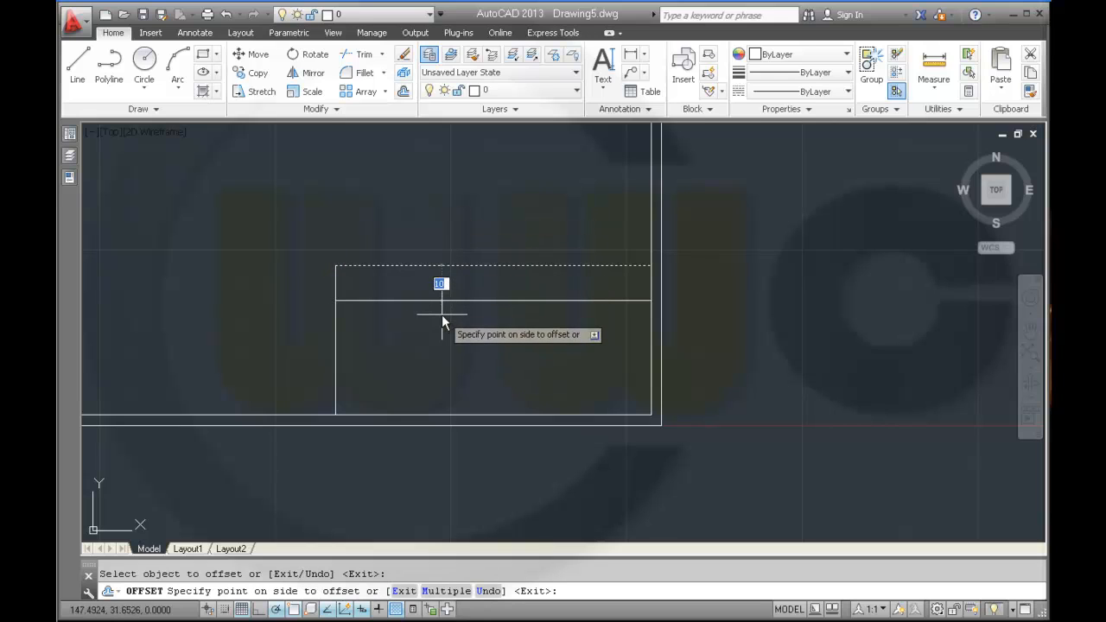
{"action": "left_click", "coordinate": [423, 302]}
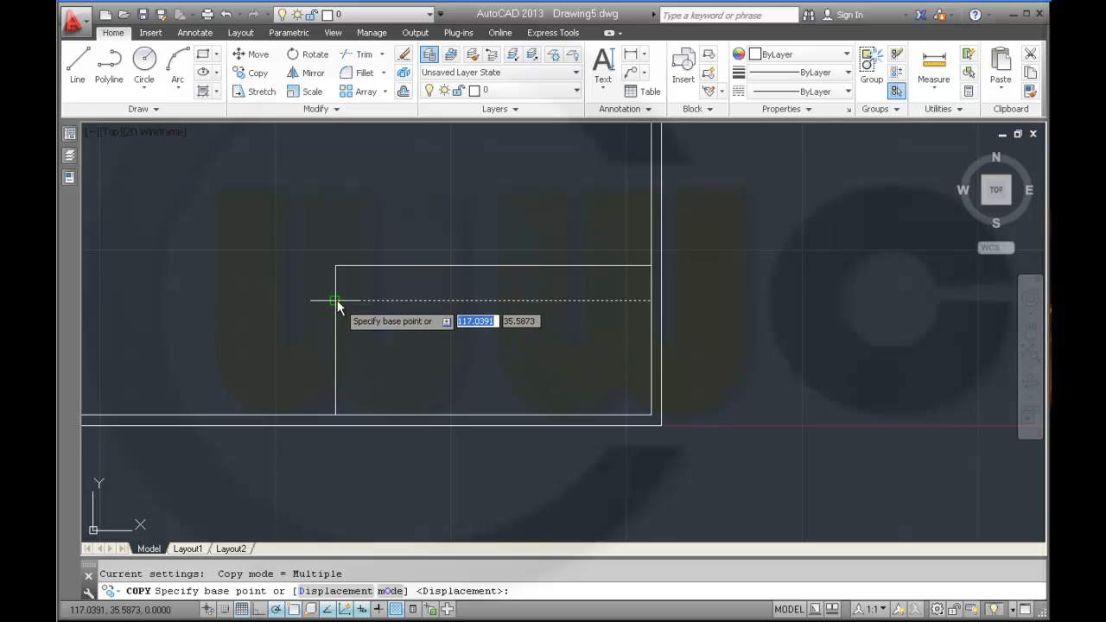
{"action": "left_click", "coordinate": [336, 302]}
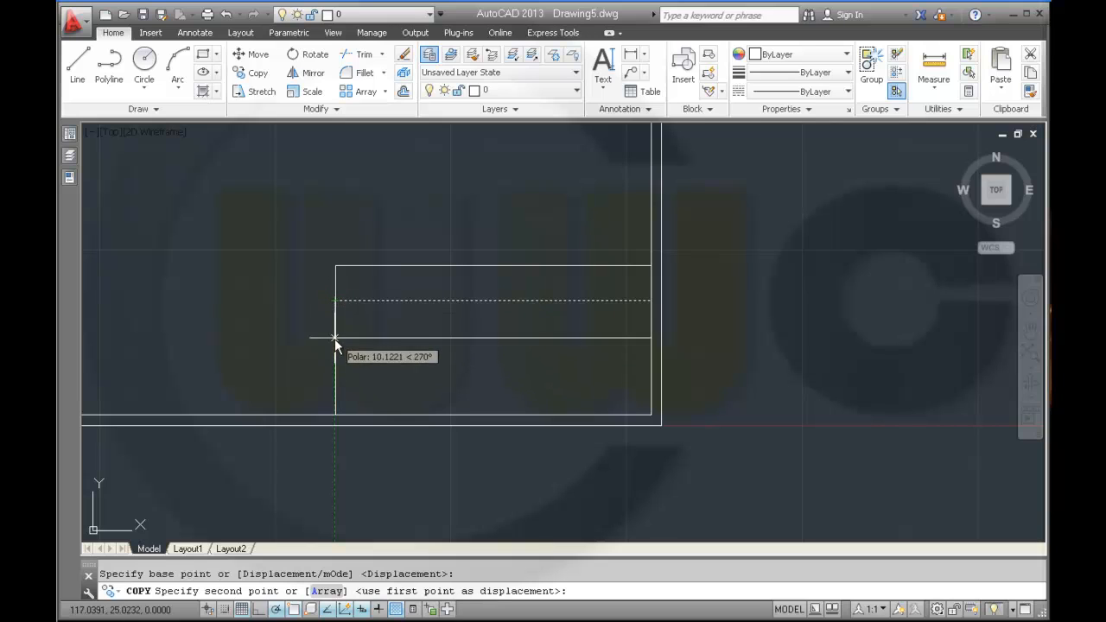
{"action": "mouse_move", "coordinate": [336, 383]}
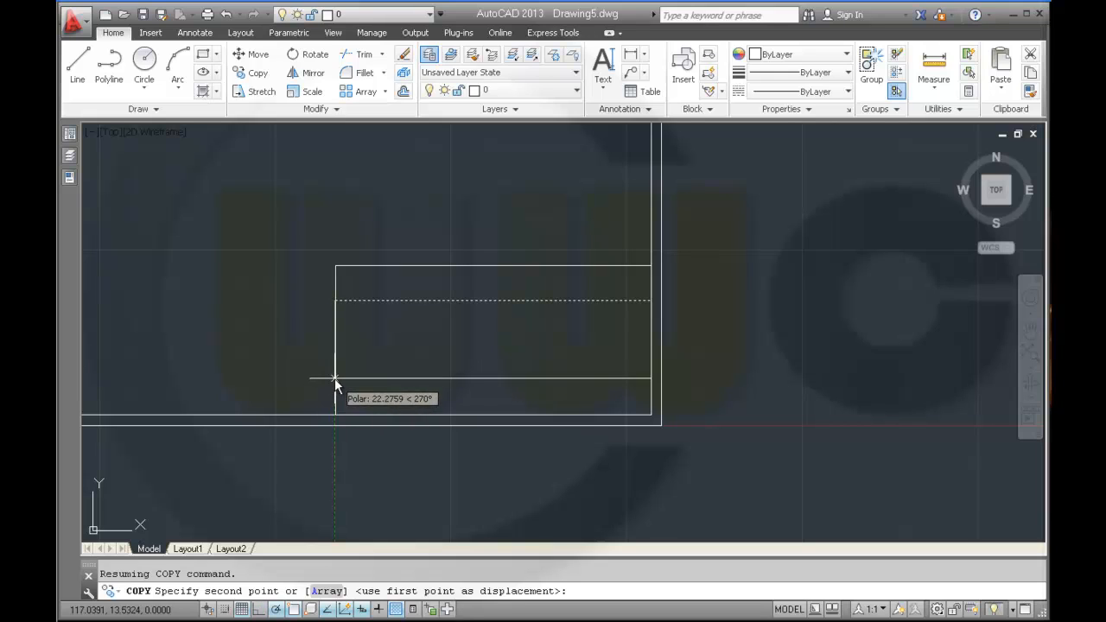
{"action": "mouse_move", "coordinate": [553, 320]}
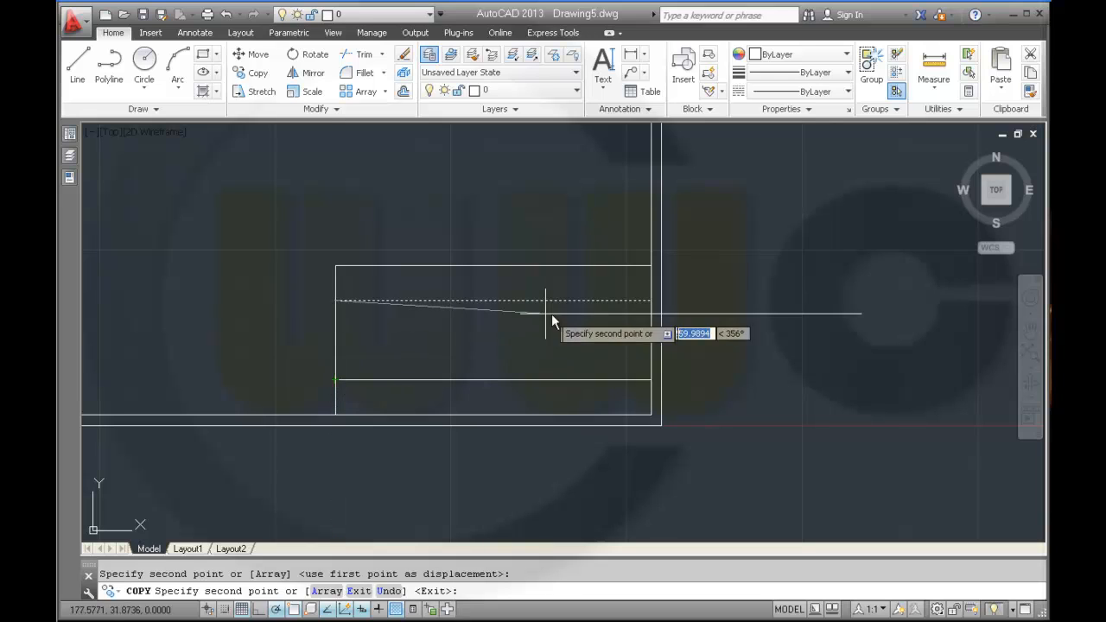
{"action": "key", "text": "Escape"}
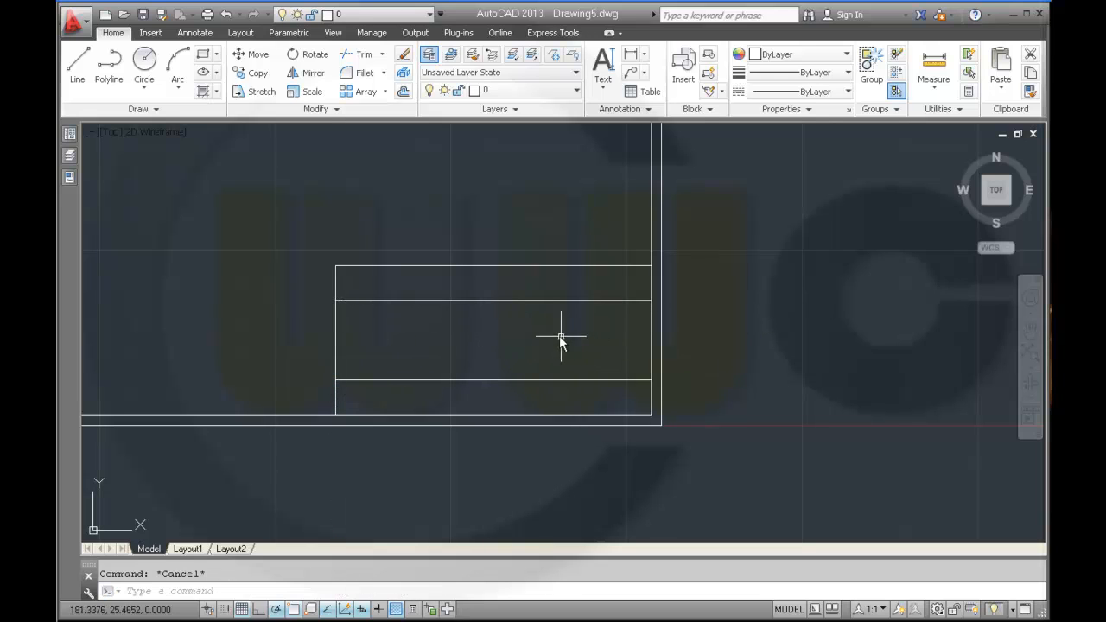
{"action": "mouse_move", "coordinate": [245, 250]}
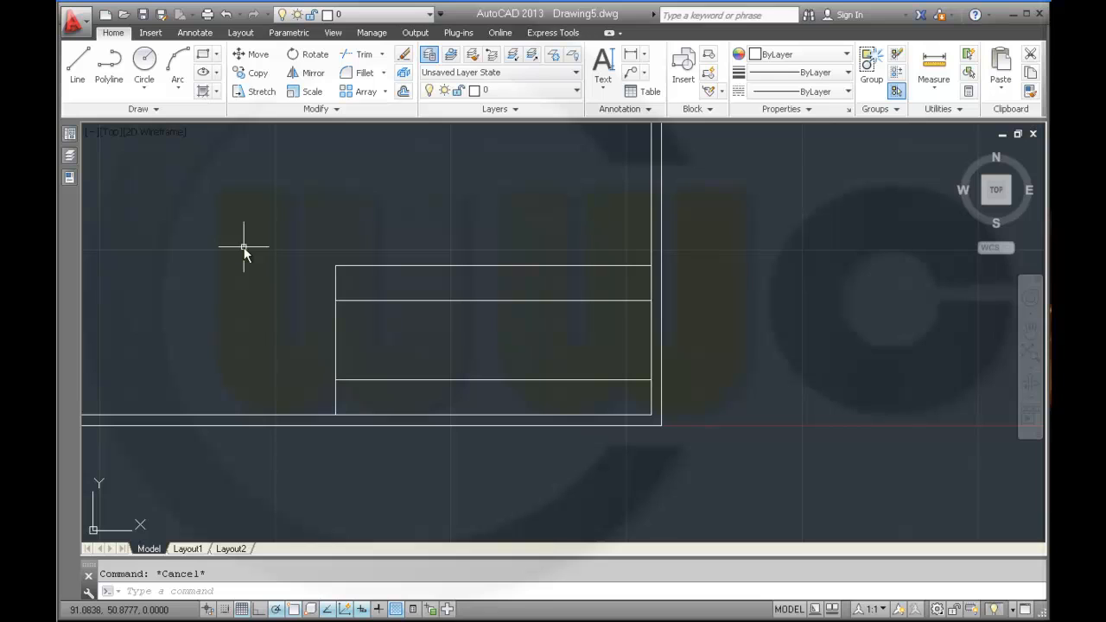
{"action": "mouse_move", "coordinate": [214, 129]}
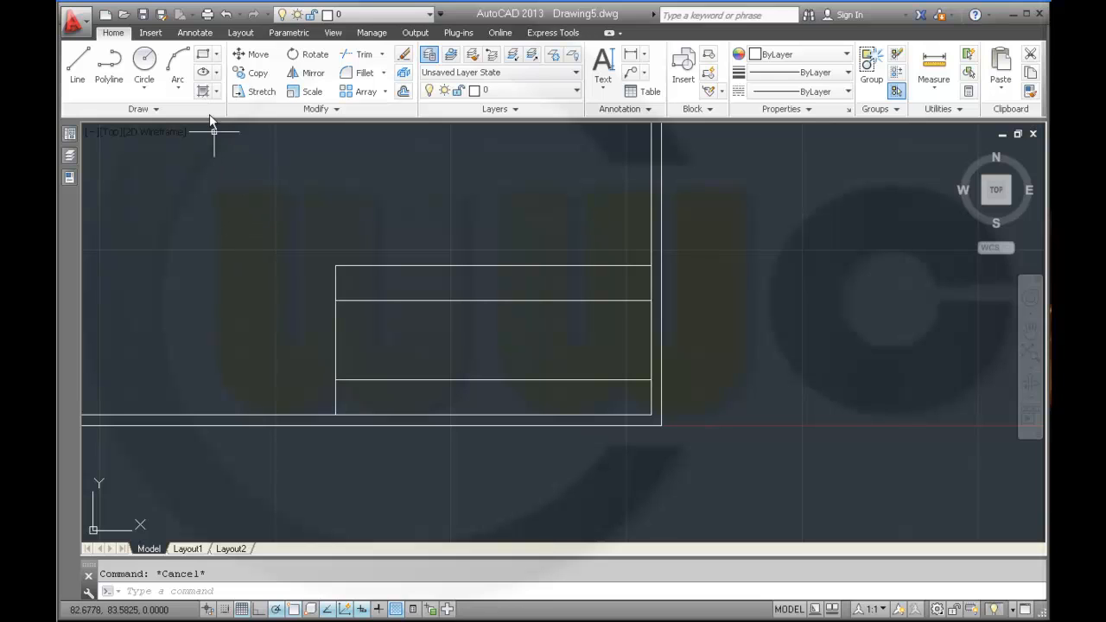
Draw a vertical divider with Nearest snap splitting the bottom row into two cells.
{"action": "left_click", "coordinate": [77, 64]}
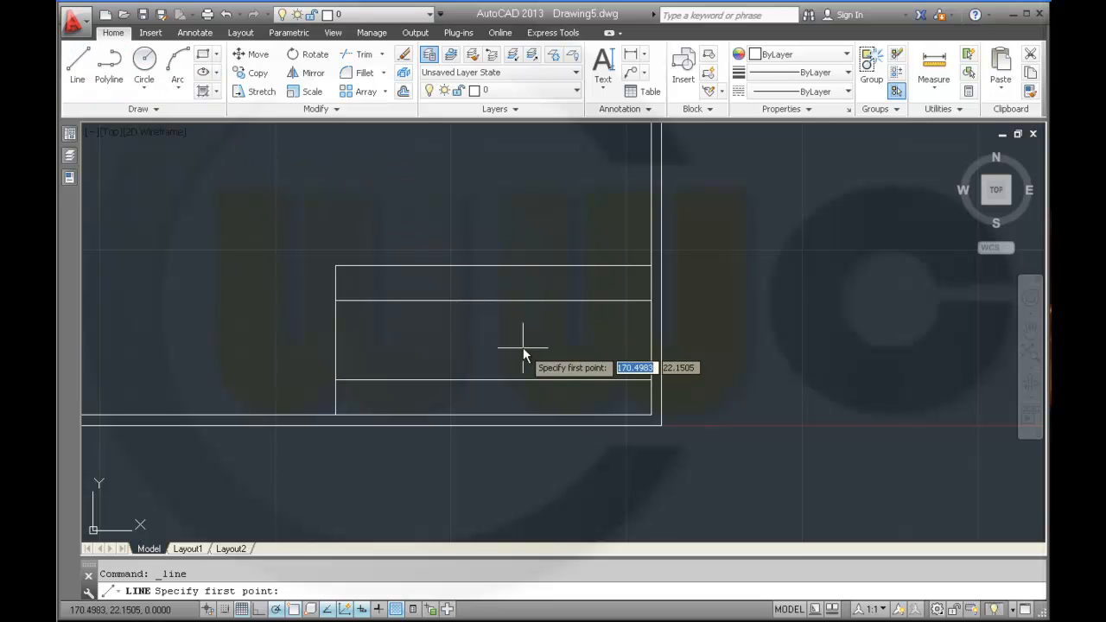
{"action": "right_click", "coordinate": [523, 354]}
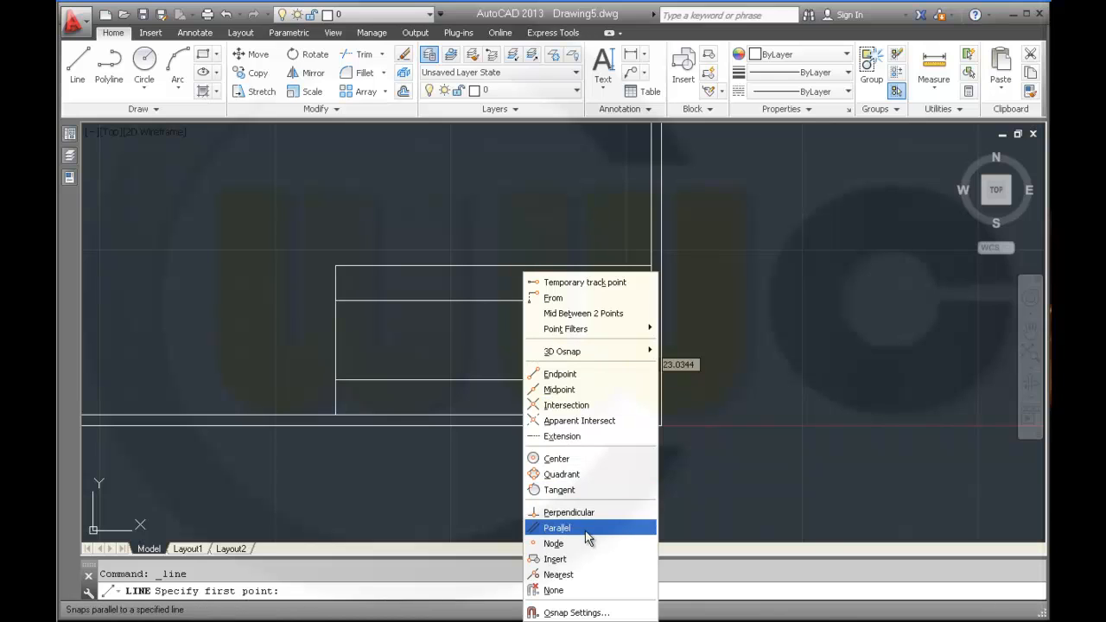
{"action": "left_click", "coordinate": [558, 575]}
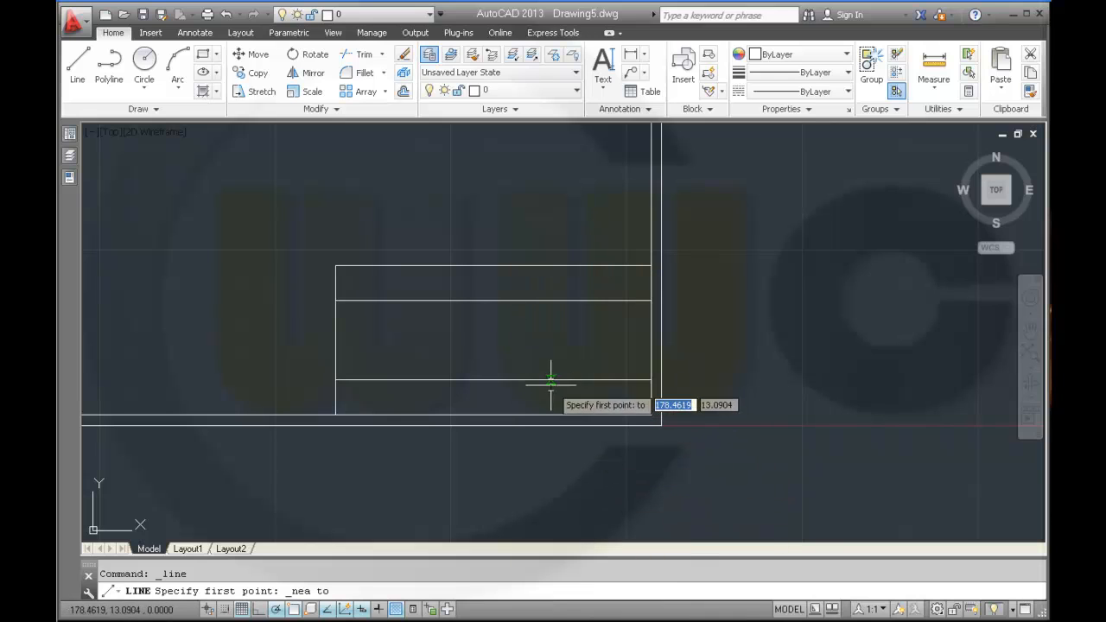
{"action": "left_click", "coordinate": [552, 383]}
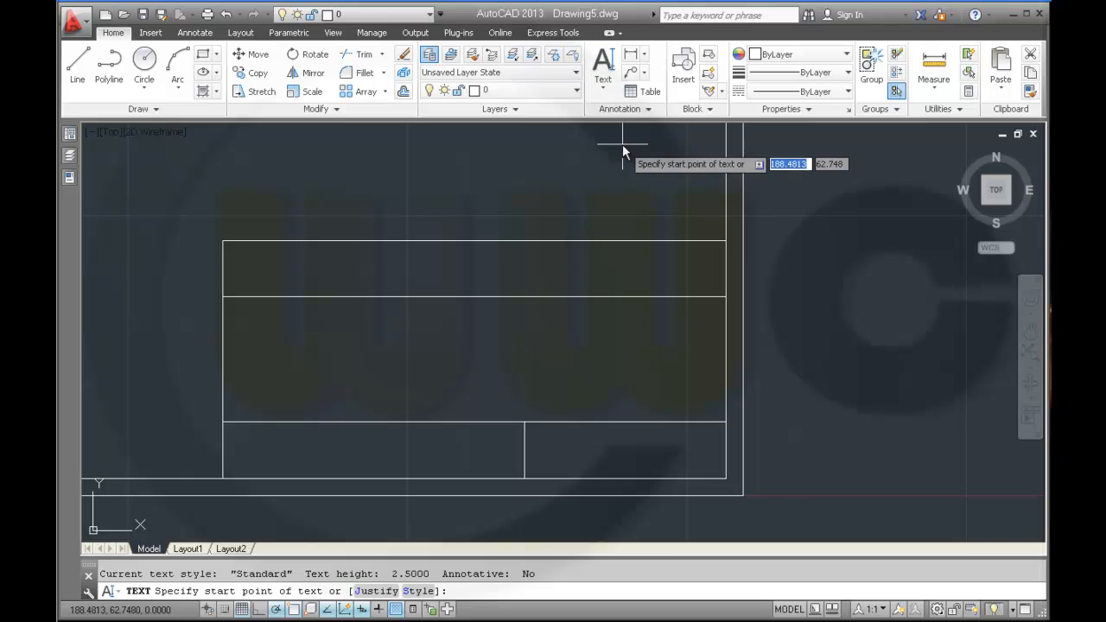
{"action": "mouse_move", "coordinate": [244, 289]}
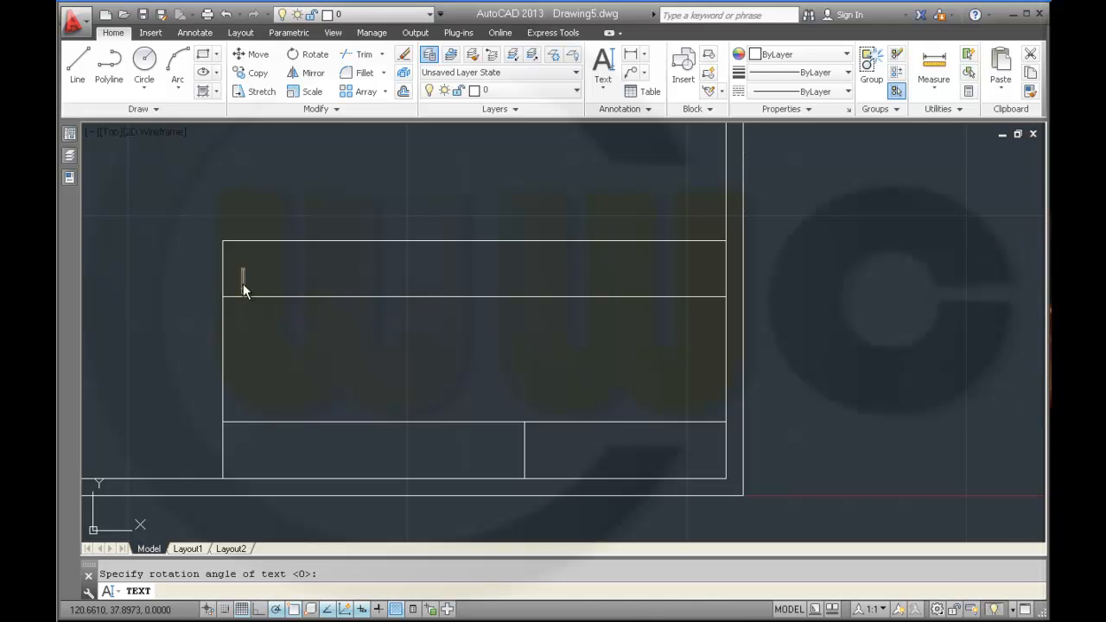
Add the 'Scale:' text in the top row, then cancel an unfinished 'Name:' label.
{"action": "type", "text": "Scale:"}
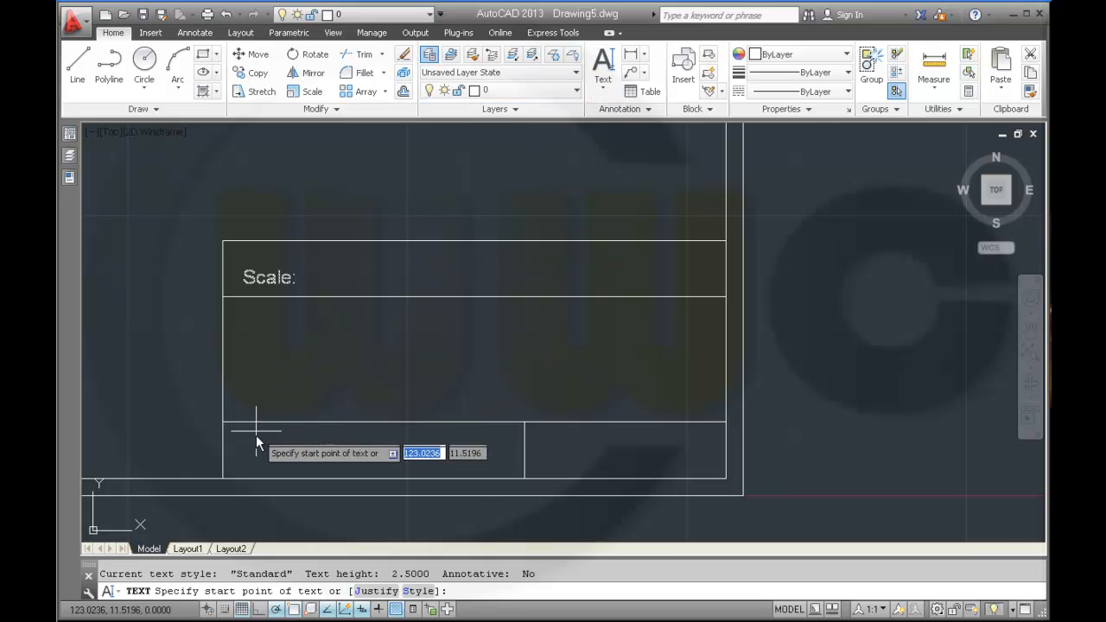
{"action": "left_click", "coordinate": [256, 459]}
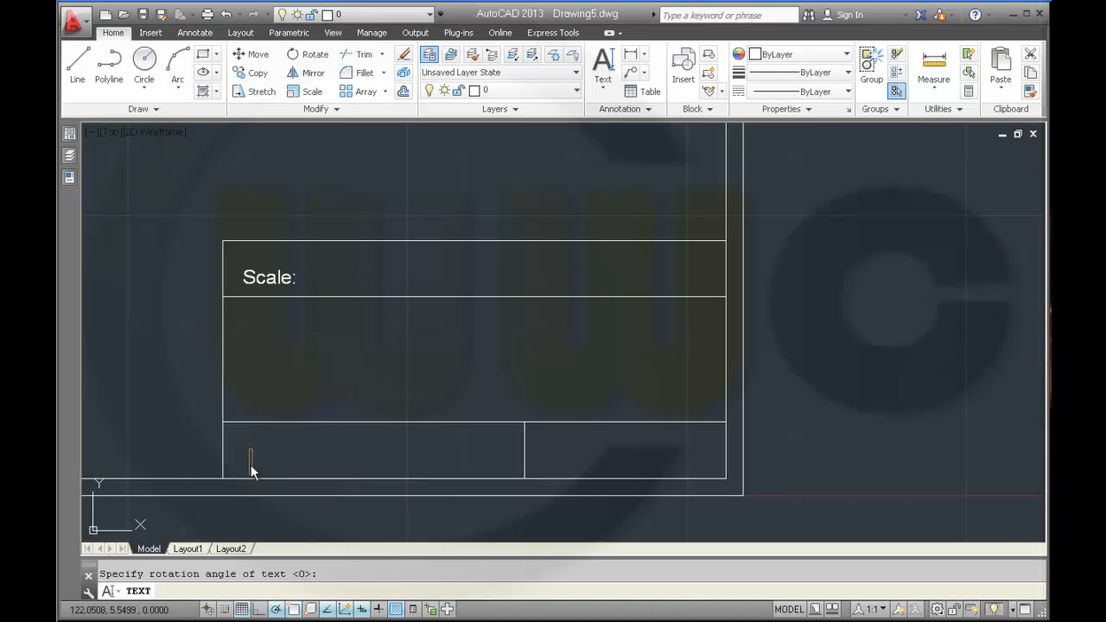
{"action": "type", "text": "Name"}
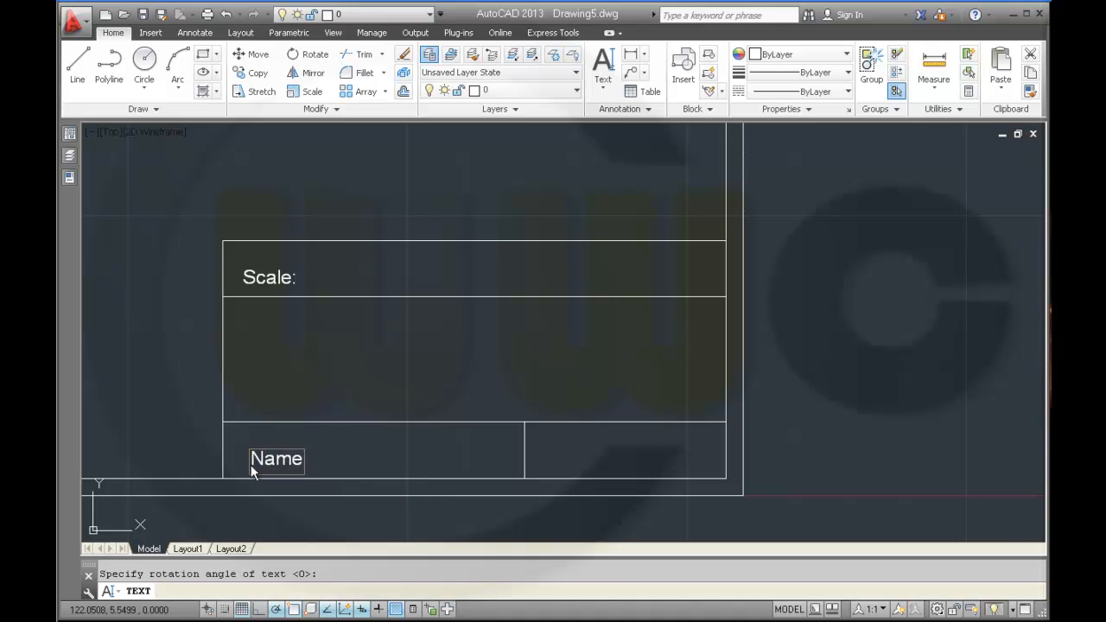
{"action": "type", "text": ":"}
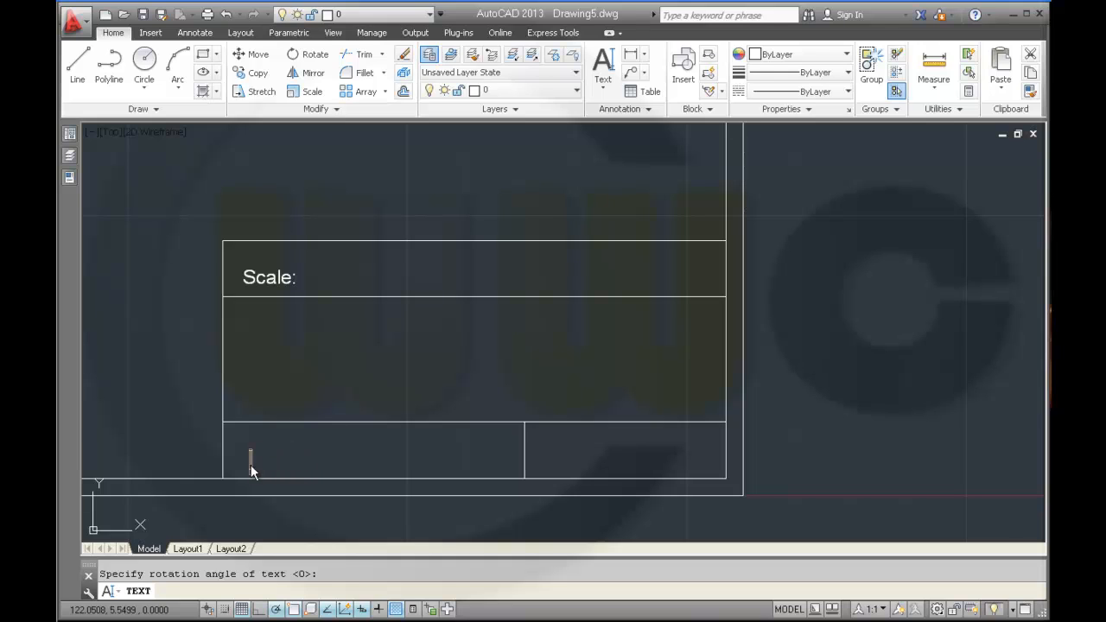
{"action": "key", "text": "Escape"}
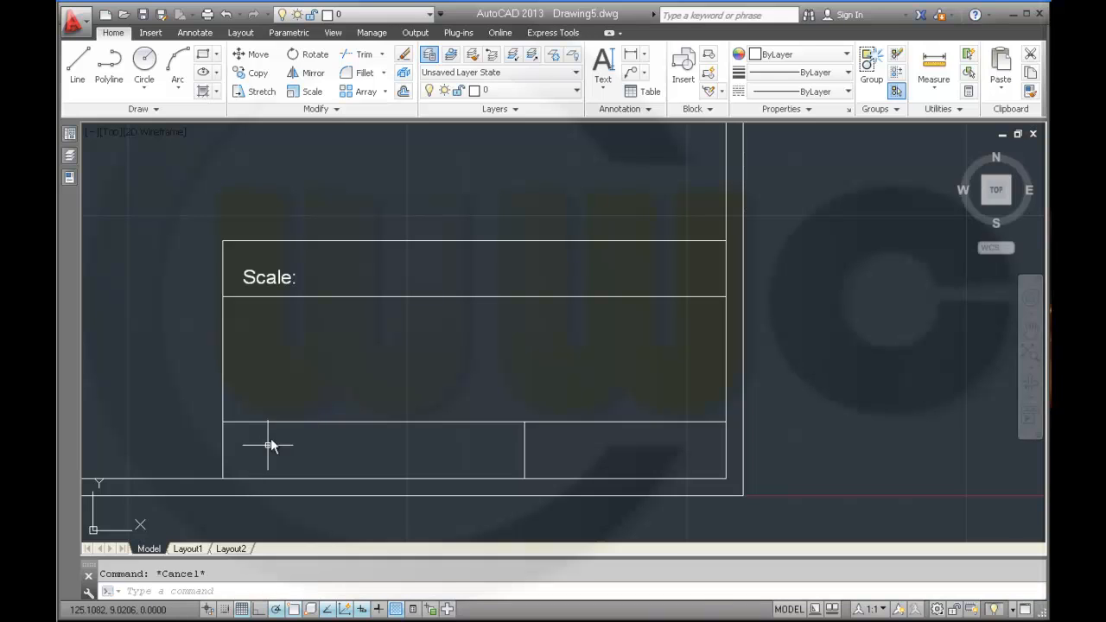
{"action": "mouse_move", "coordinate": [278, 464]}
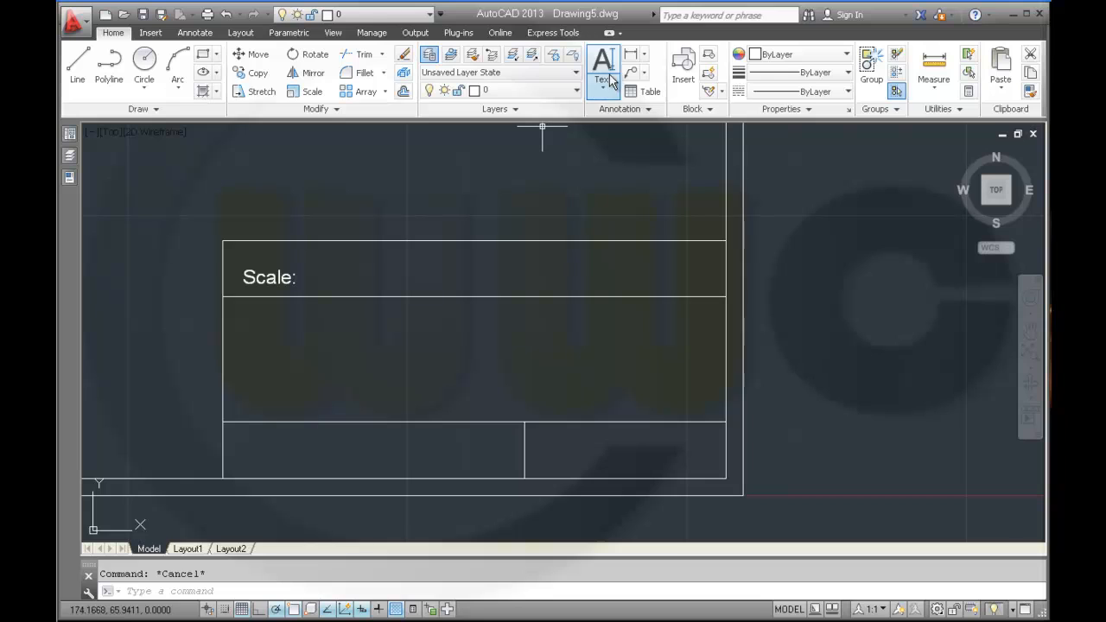
Add a 'Sheetnumber:' single-line text label in the title block's bottom-right cell.
{"action": "left_click", "coordinate": [603, 65]}
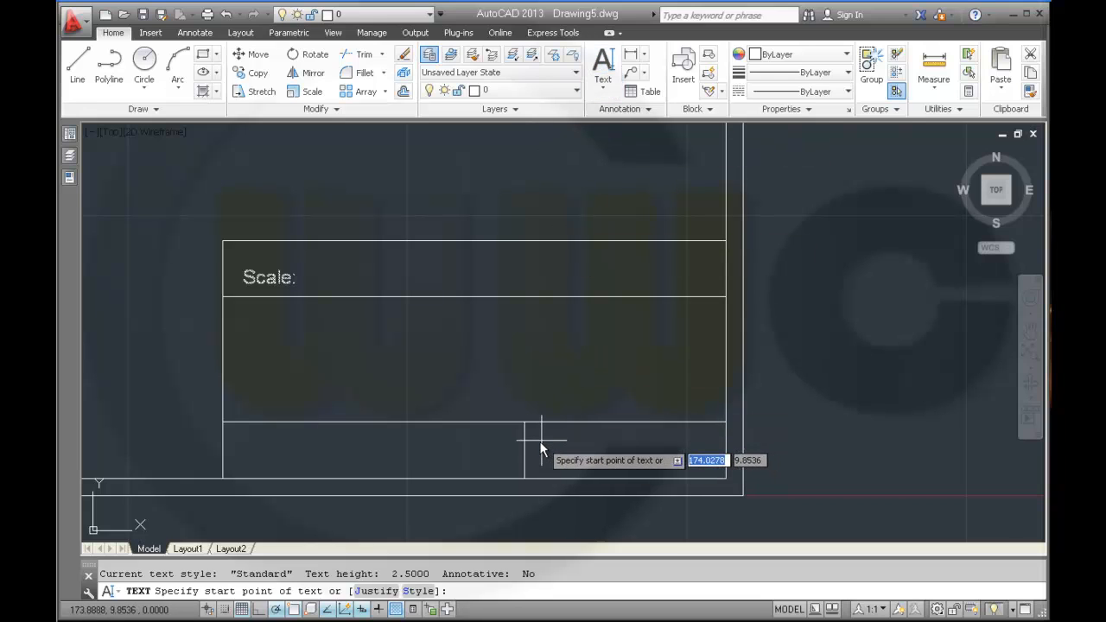
{"action": "left_click", "coordinate": [541, 437]}
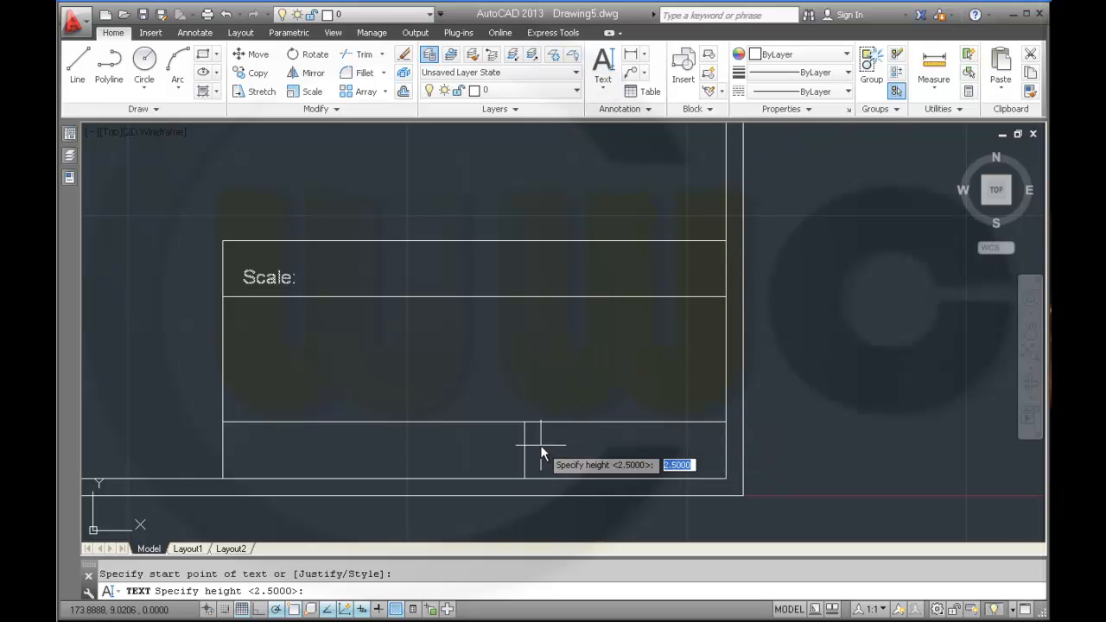
{"action": "key", "text": "enter"}
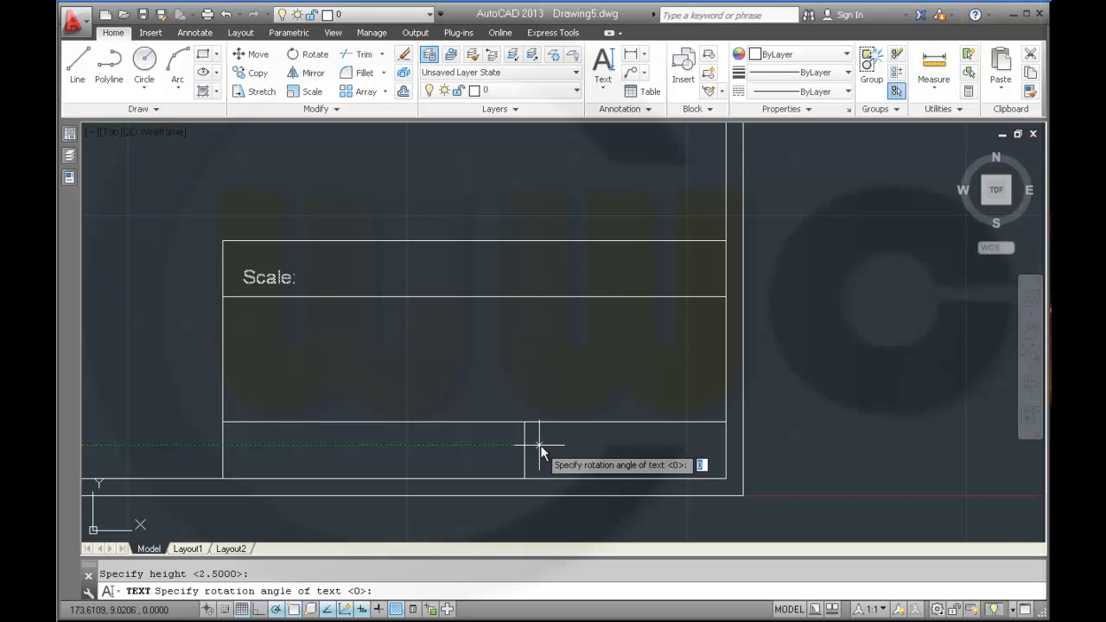
{"action": "type", "text": "Sheetnumb"}
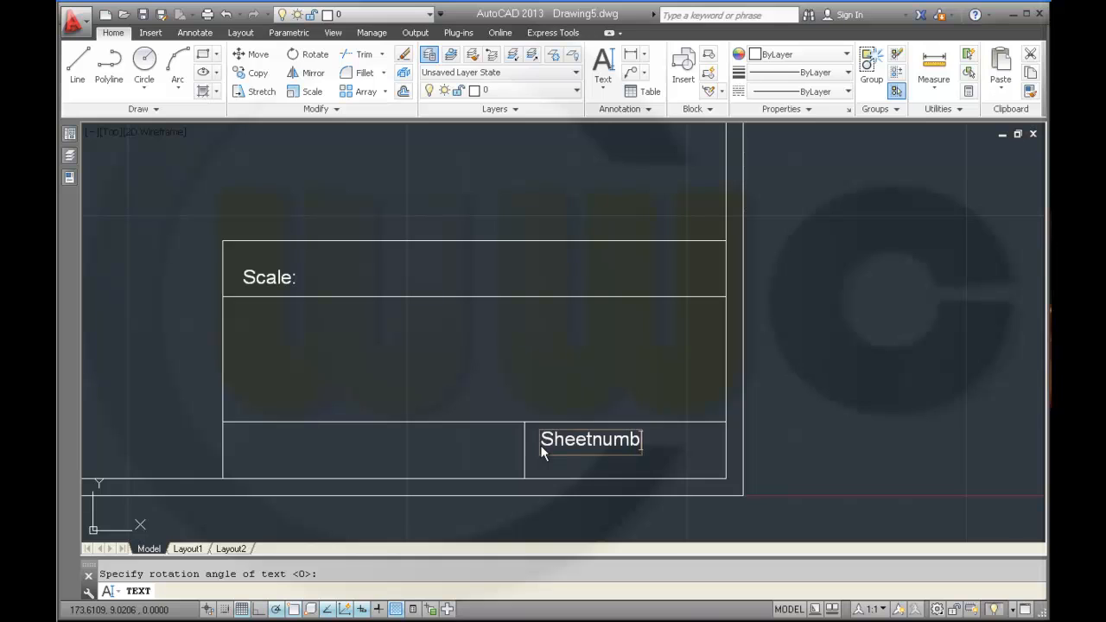
{"action": "type", "text": "er:"}
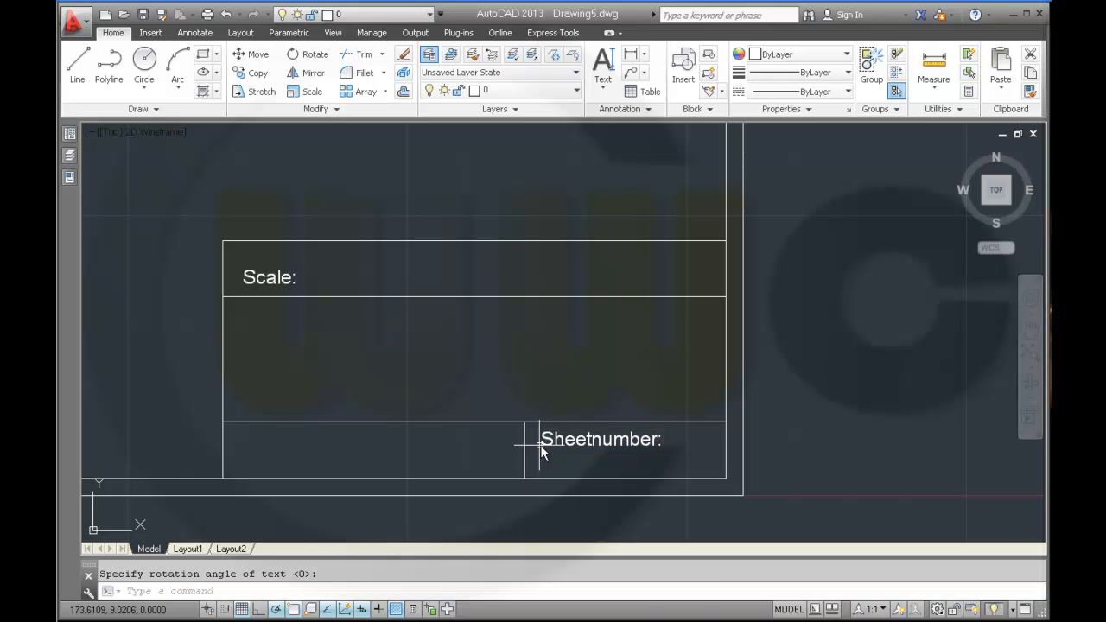
{"action": "key", "text": "enter"}
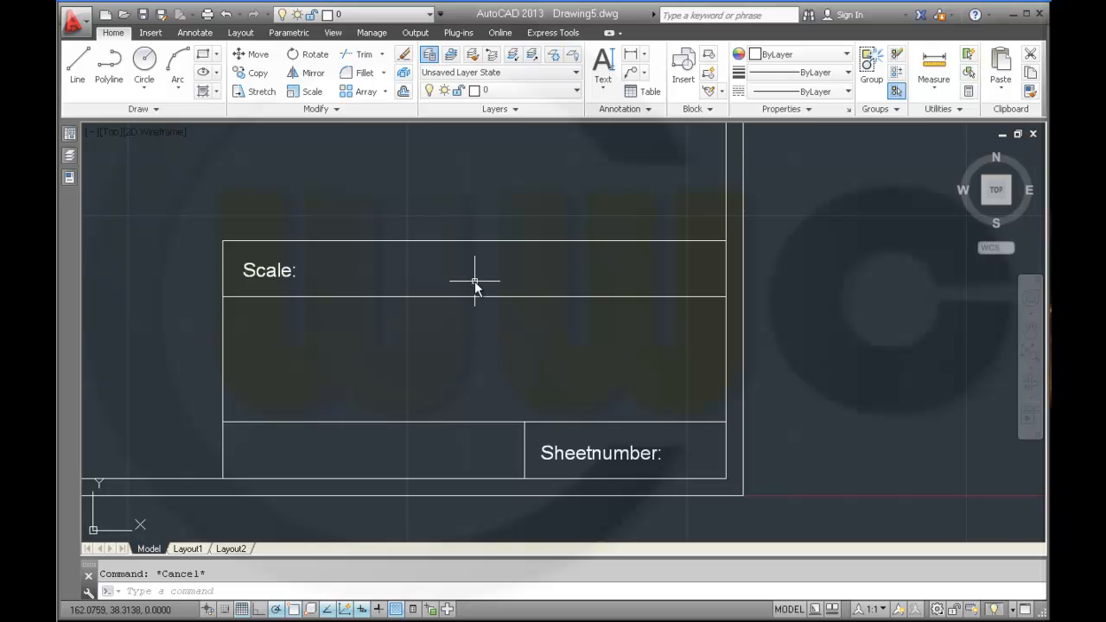
{"action": "left_click", "coordinate": [150, 32]}
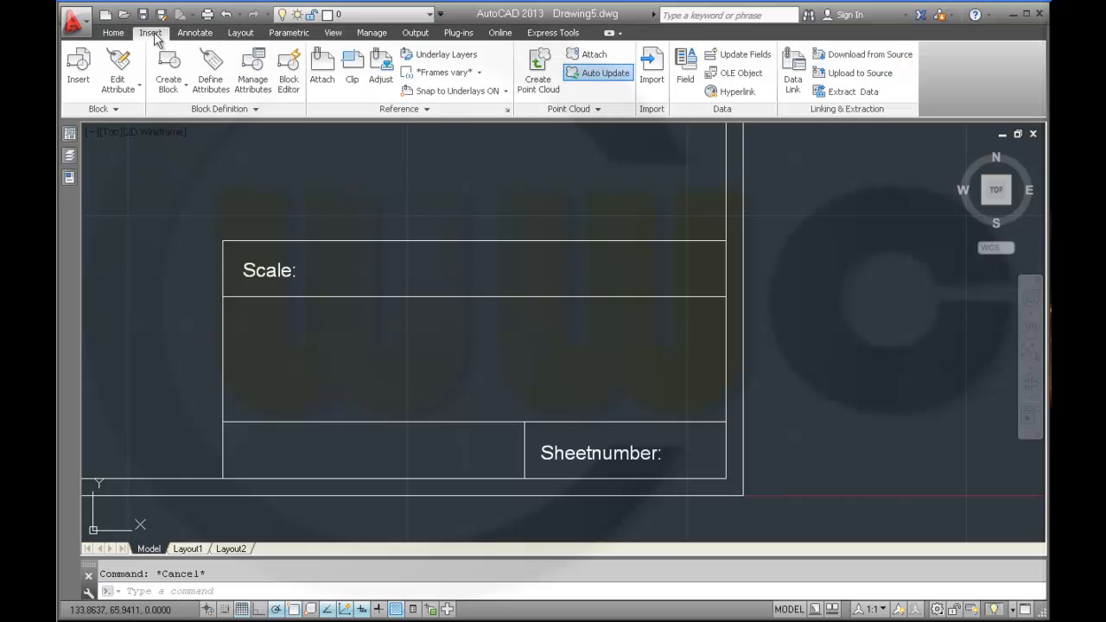
Define a SCALE attribute with default XX and place it right of 'Scale:'.
{"action": "left_click", "coordinate": [210, 71]}
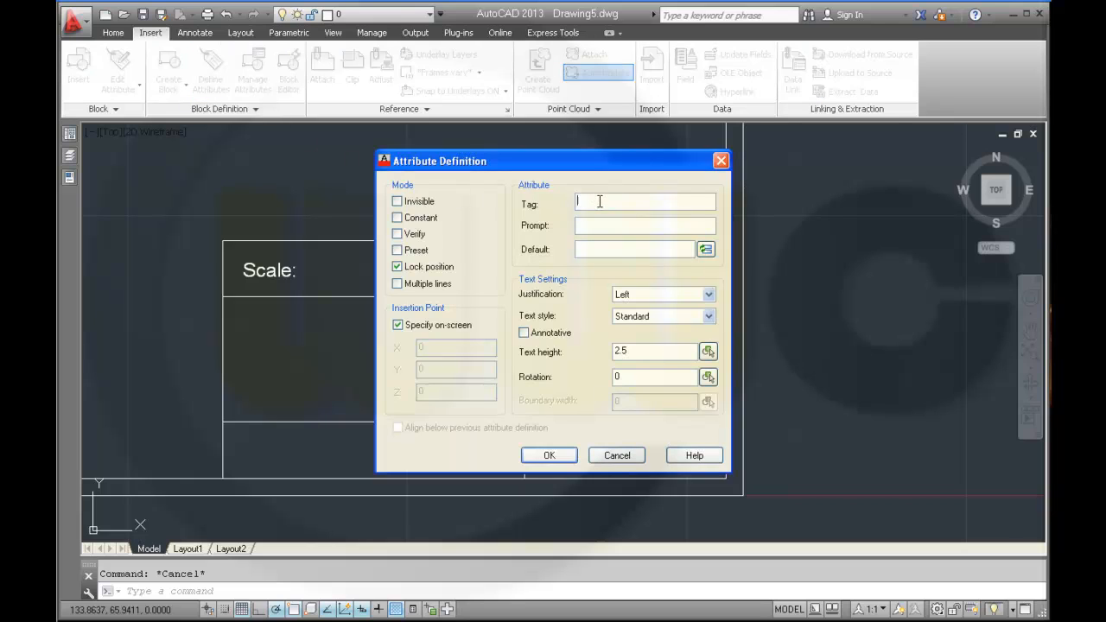
{"action": "type", "text": "sd"}
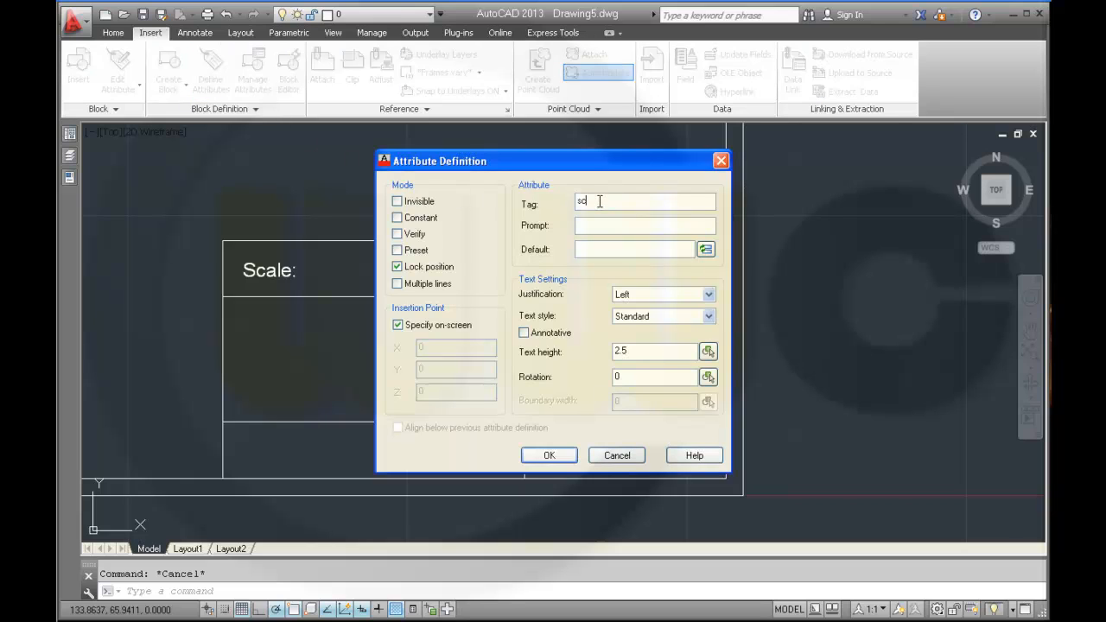
{"action": "type", "text": "scale"}
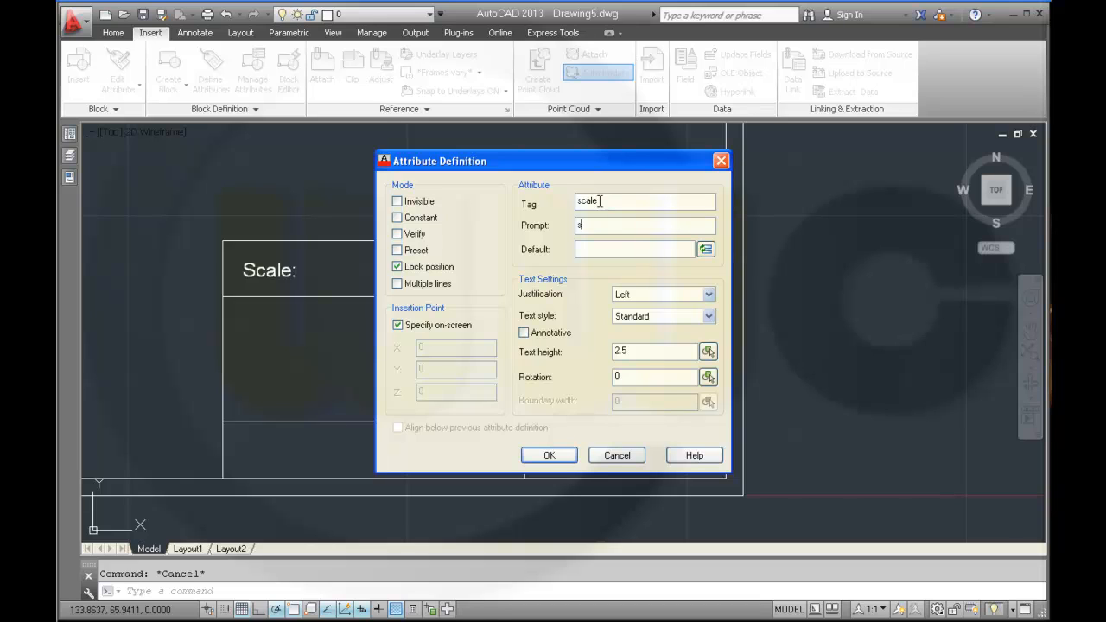
{"action": "type", "text": "cale"}
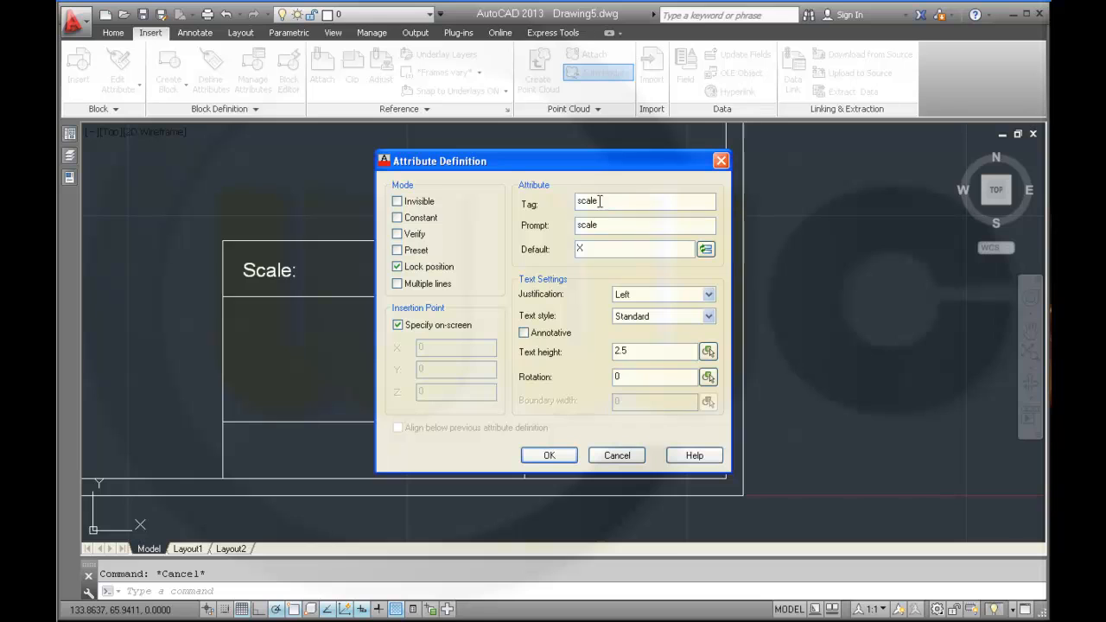
{"action": "type", "text": "X"}
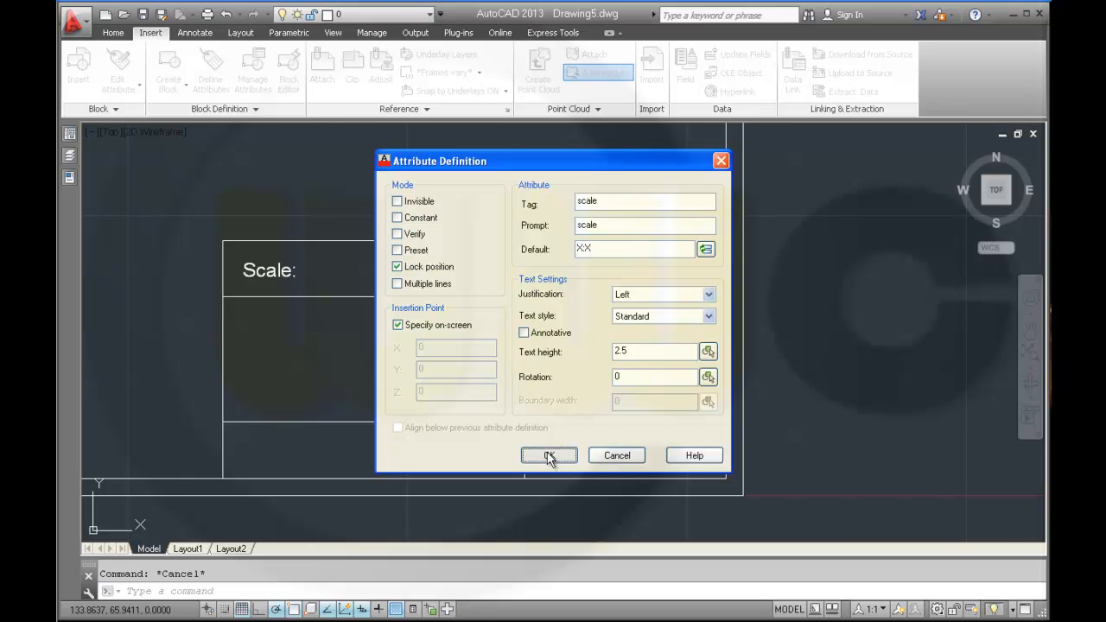
{"action": "left_click", "coordinate": [550, 455]}
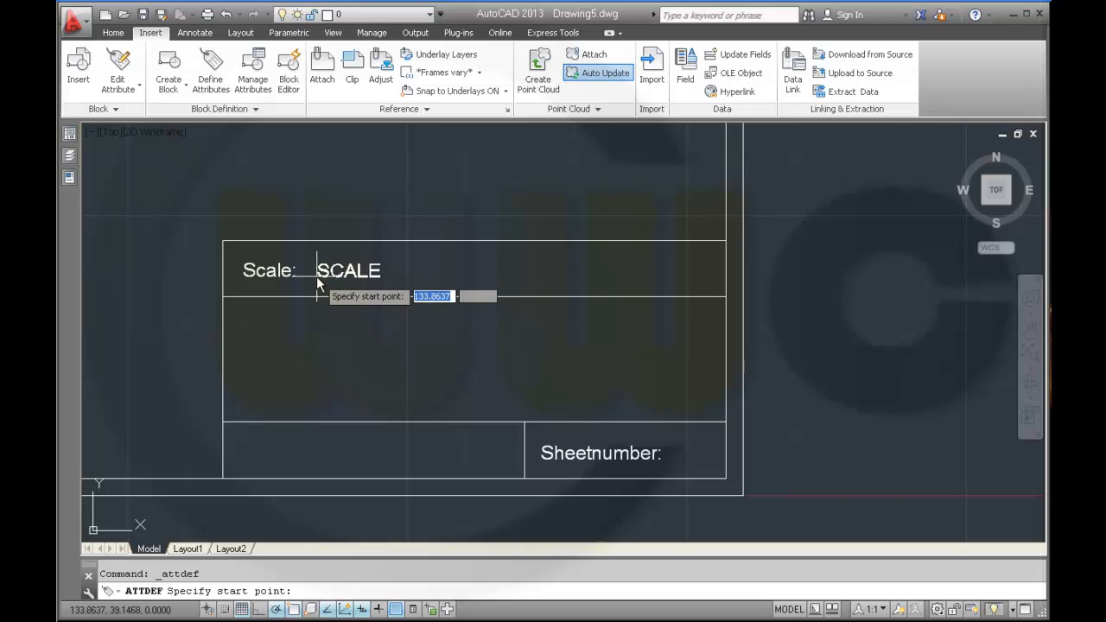
{"action": "mouse_move", "coordinate": [317, 286]}
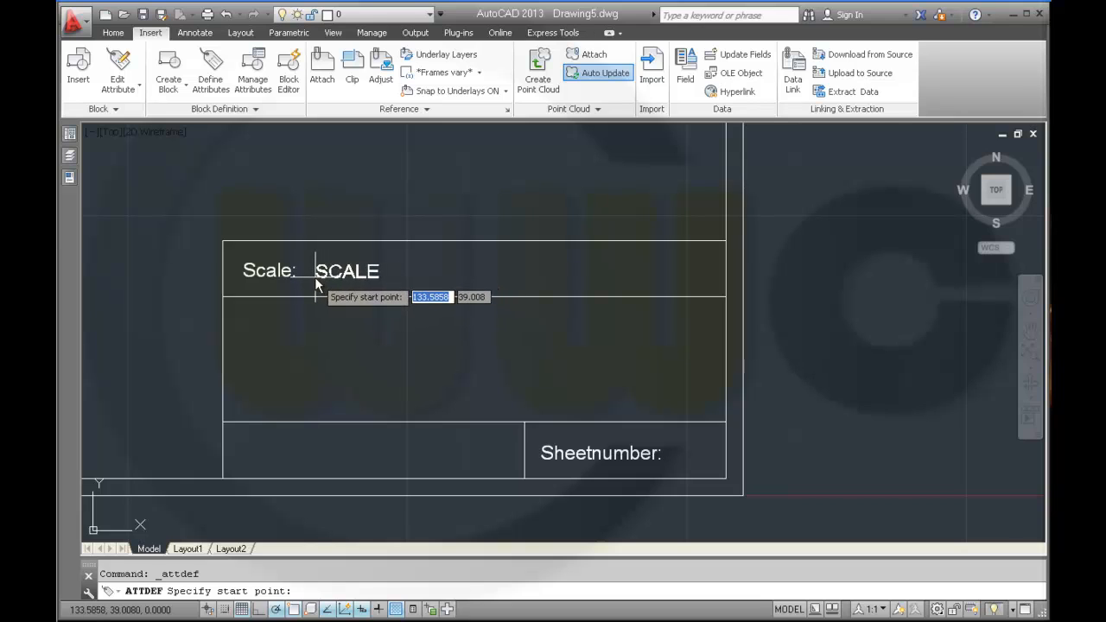
{"action": "left_click", "coordinate": [316, 286]}
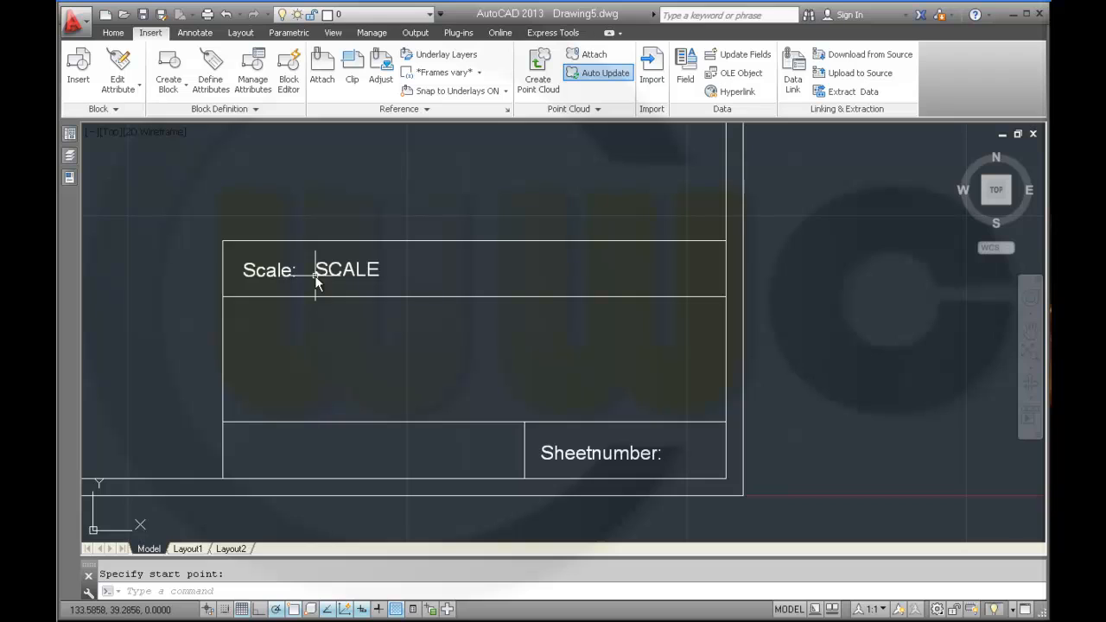
{"action": "mouse_move", "coordinate": [363, 145]}
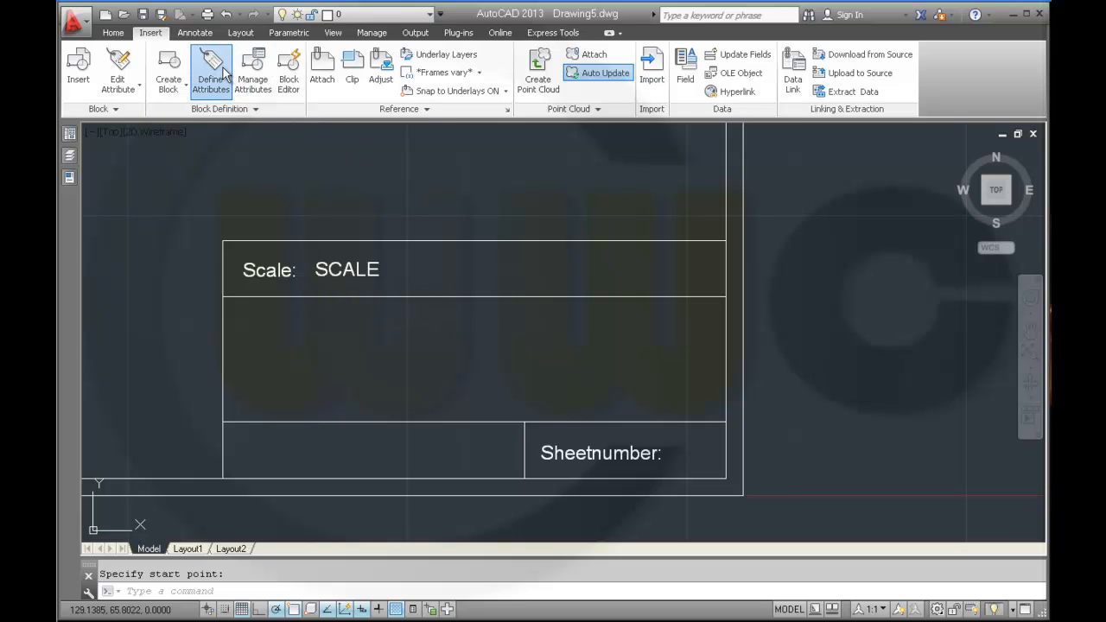
Define a SHEETNUMBER attribute with default XXX and place it after 'Sheetnumber:'.
{"action": "left_click", "coordinate": [211, 68]}
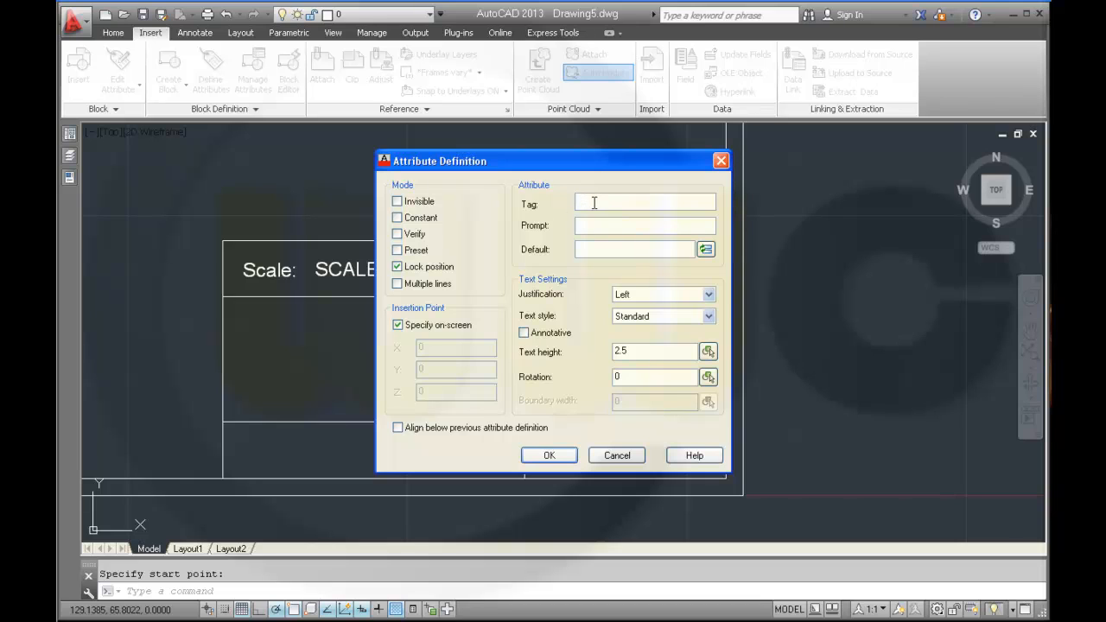
{"action": "type", "text": "sheetnumber"}
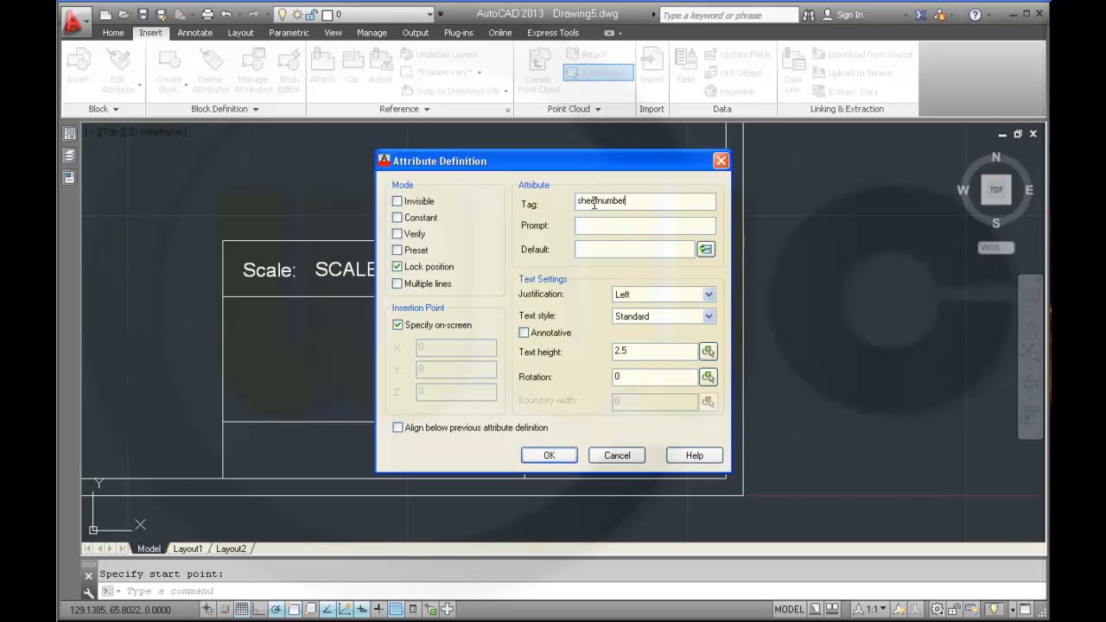
{"action": "type", "text": "sheetnumber"}
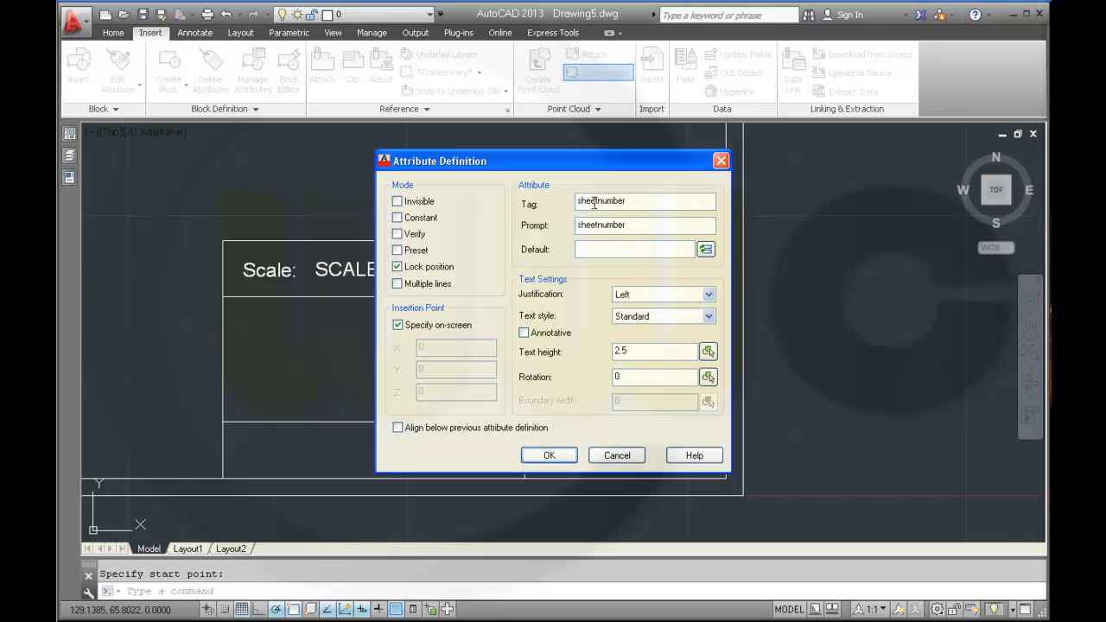
{"action": "type", "text": "XXX"}
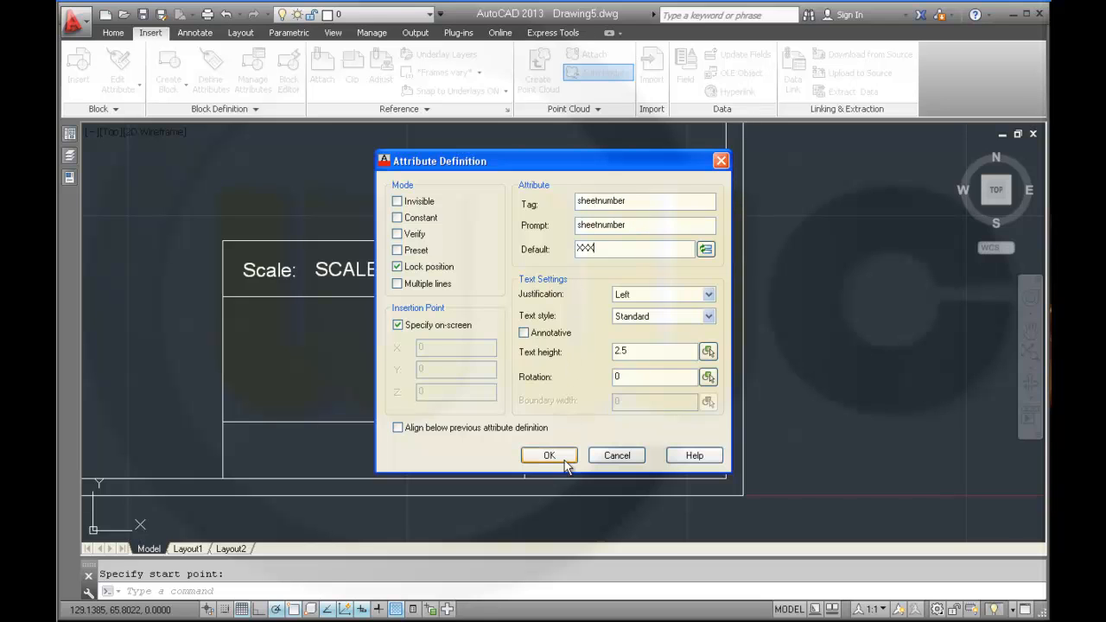
{"action": "left_click", "coordinate": [549, 456]}
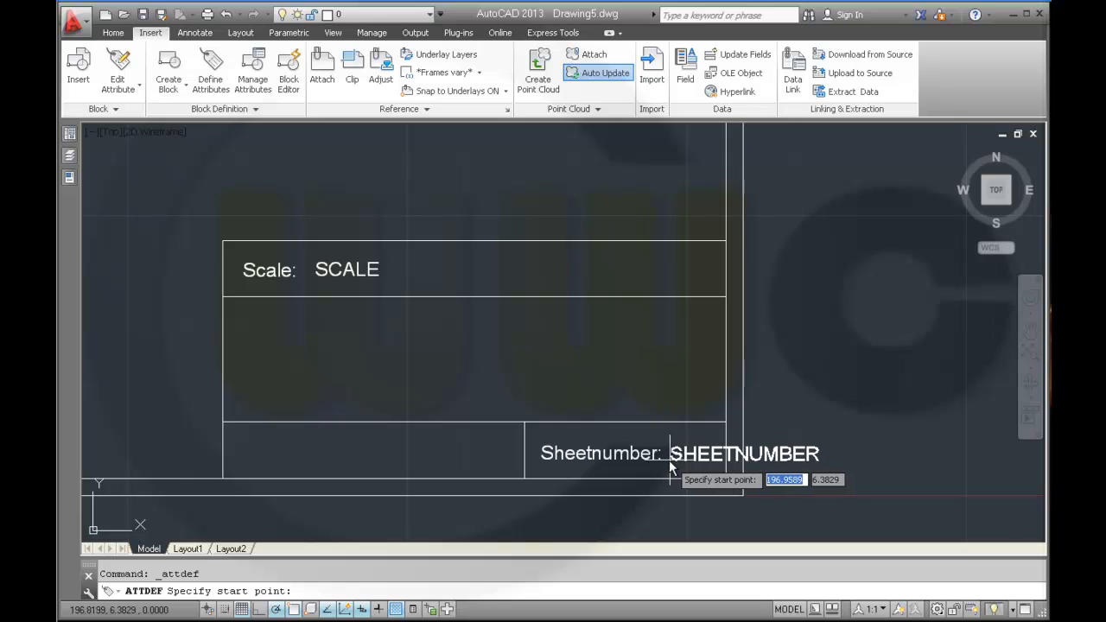
{"action": "left_click", "coordinate": [672, 467]}
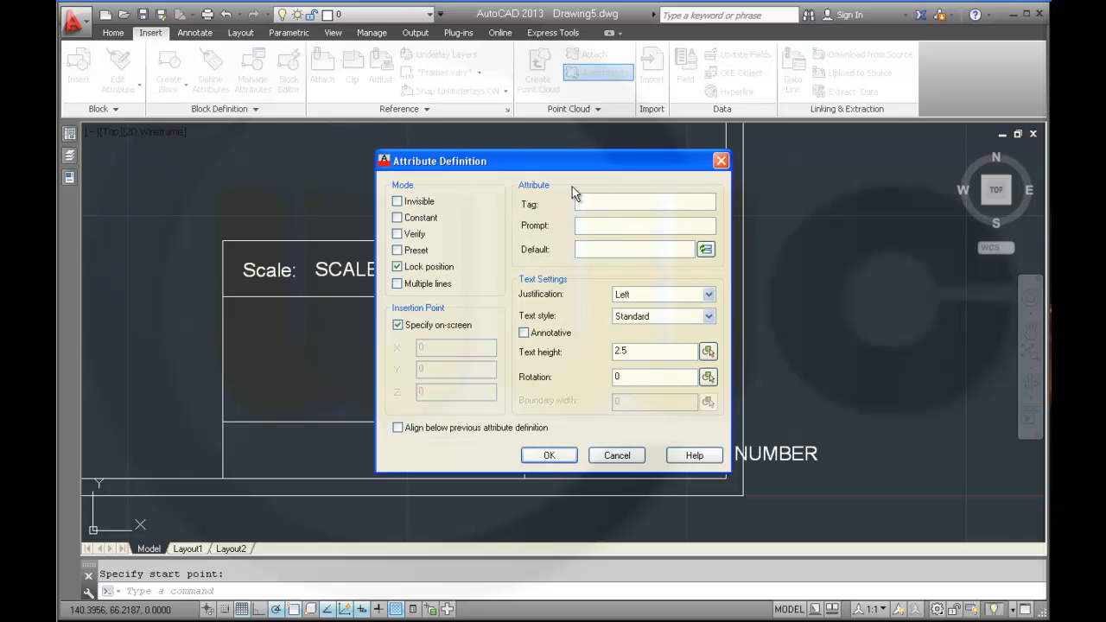
Define a NAME attribute with an X-string default and place it in the lower-left cell.
{"action": "type", "text": "name"}
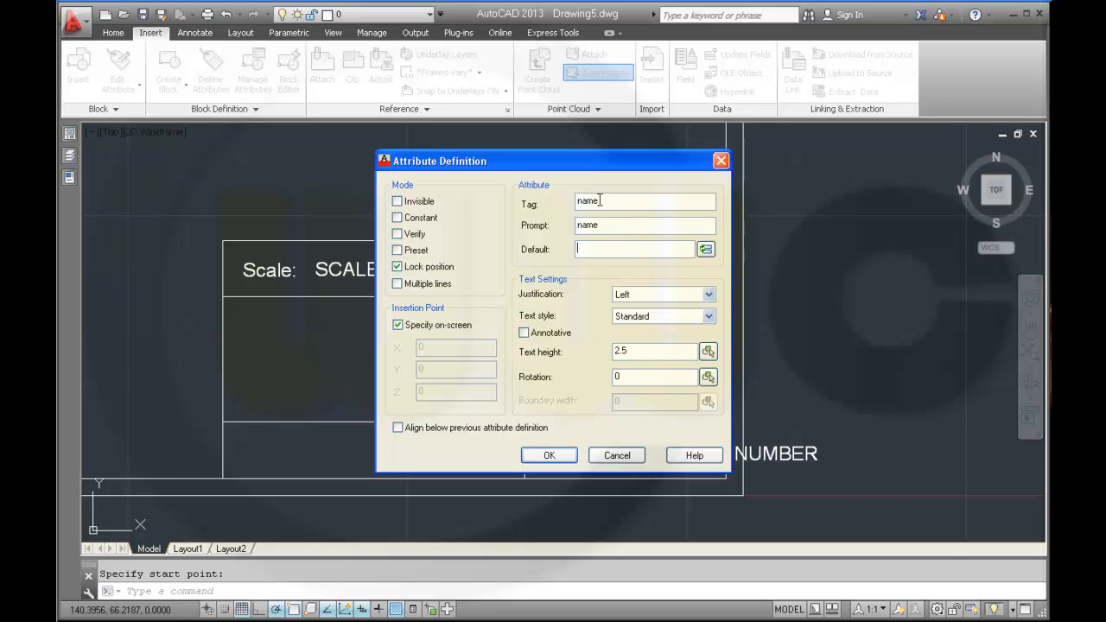
{"action": "type", "text": "XXXXXXXX"}
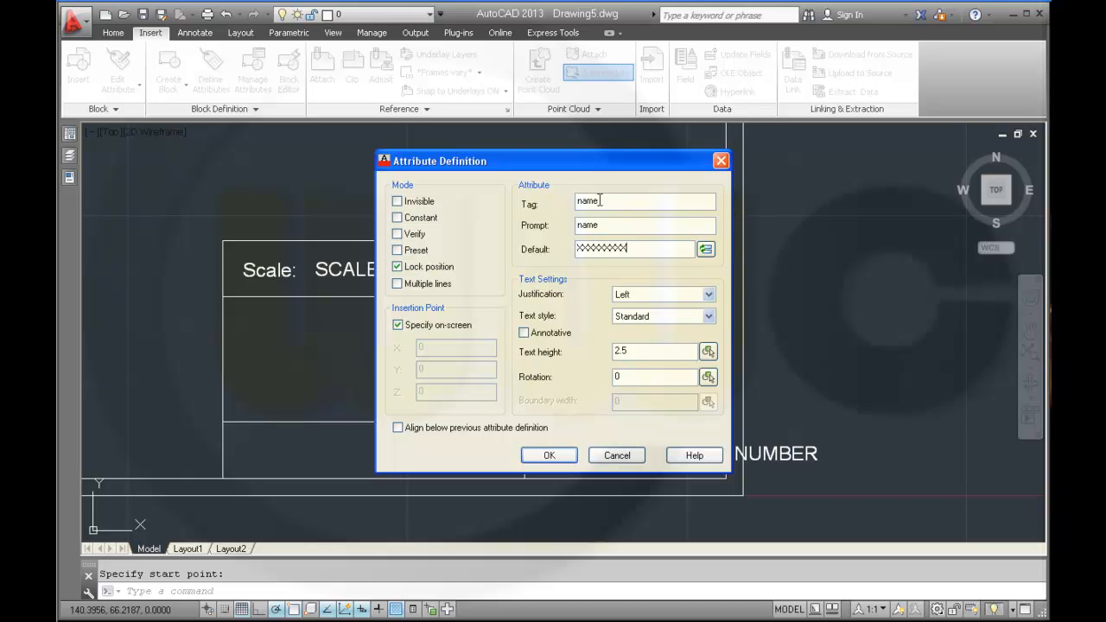
{"action": "left_click", "coordinate": [548, 456]}
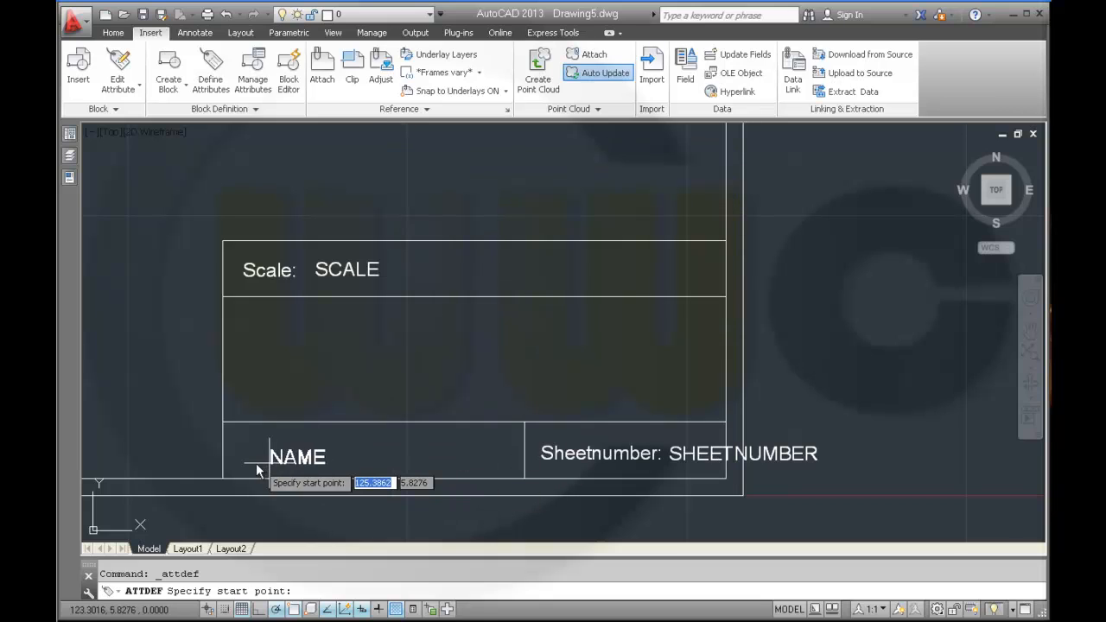
{"action": "mouse_move", "coordinate": [254, 466]}
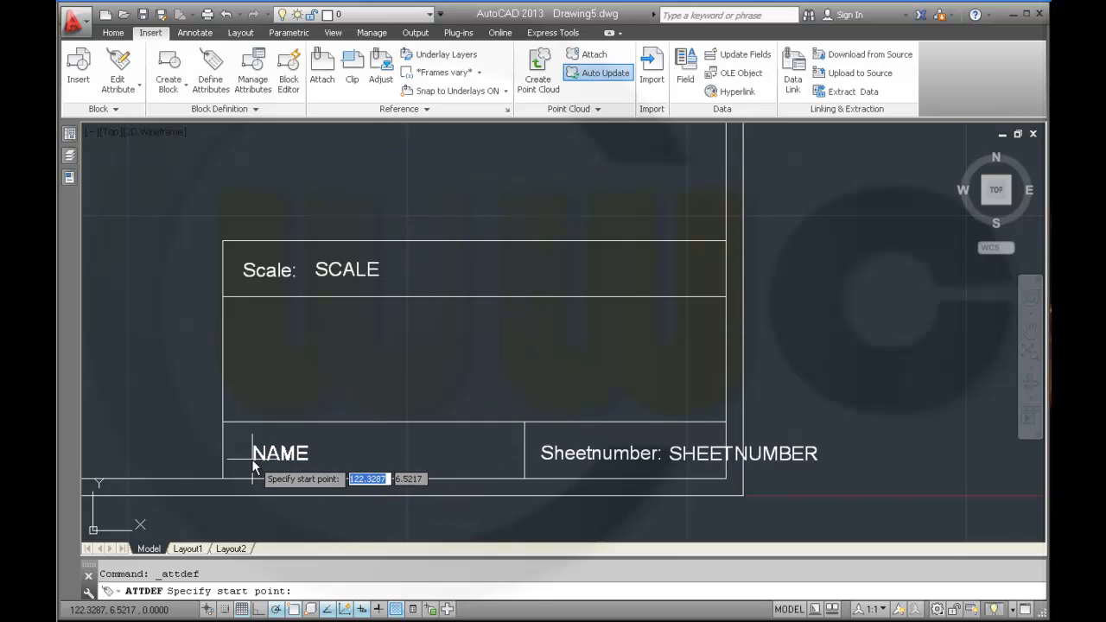
{"action": "left_click", "coordinate": [839, 378]}
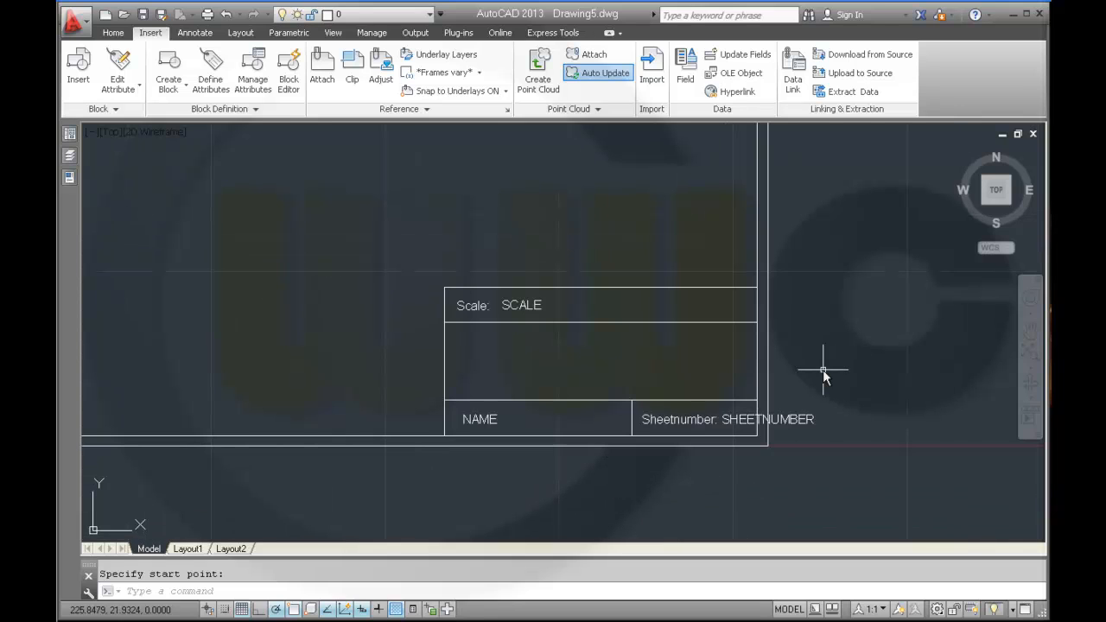
{"action": "mouse_move", "coordinate": [815, 370]}
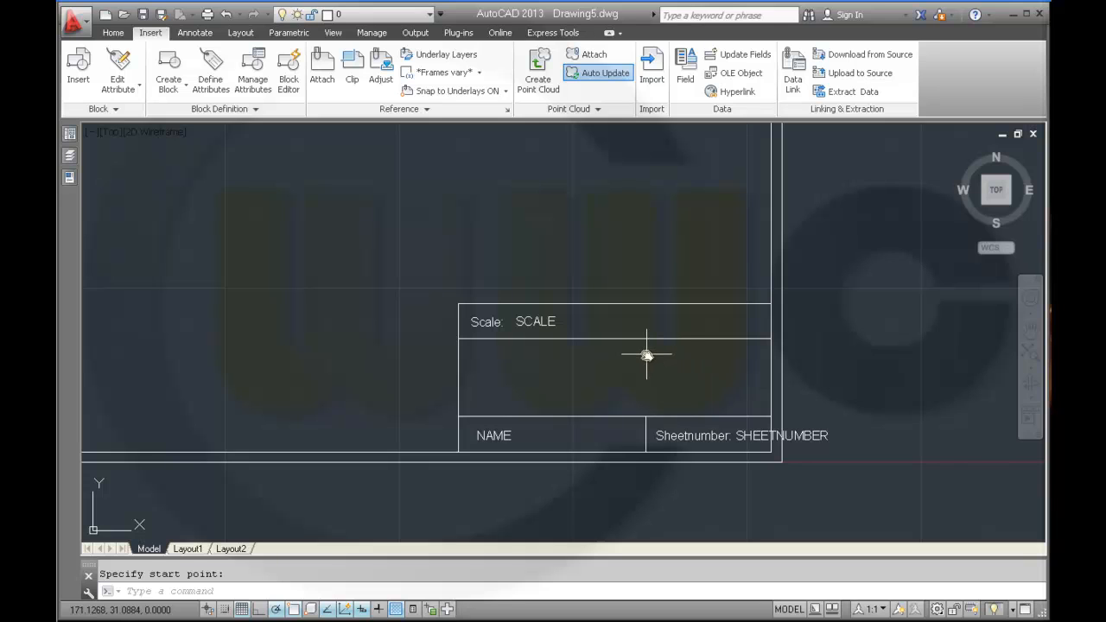
Stretch the SCALE attribute text, snapping to its insertion point.
{"action": "left_click_drag", "start_coordinate": [648, 354], "coordinate": [822, 316]}
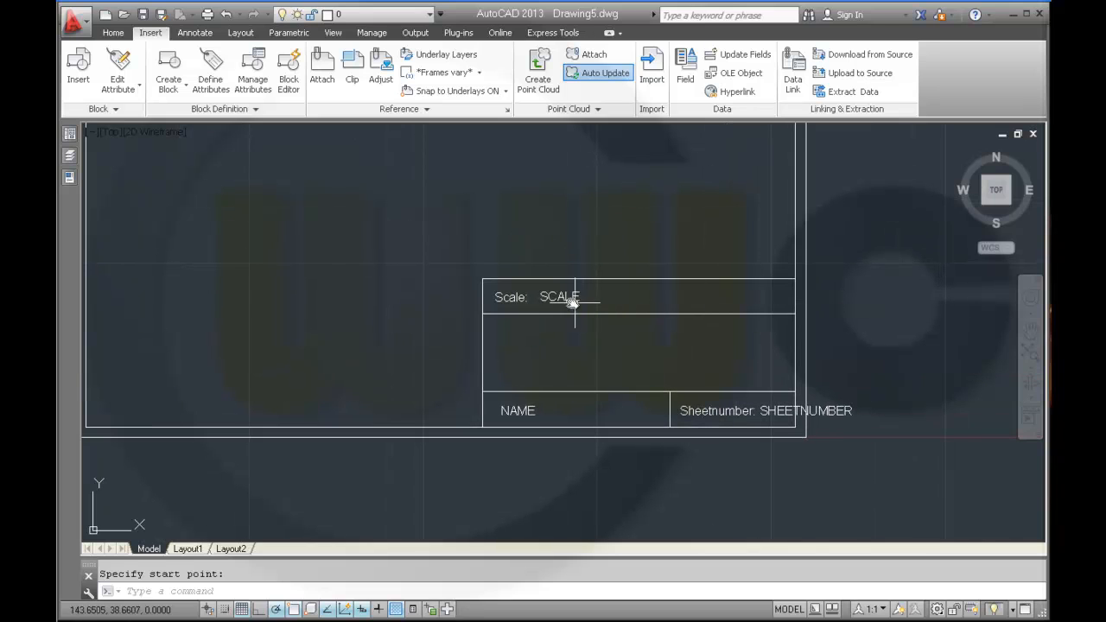
{"action": "left_click", "coordinate": [540, 298]}
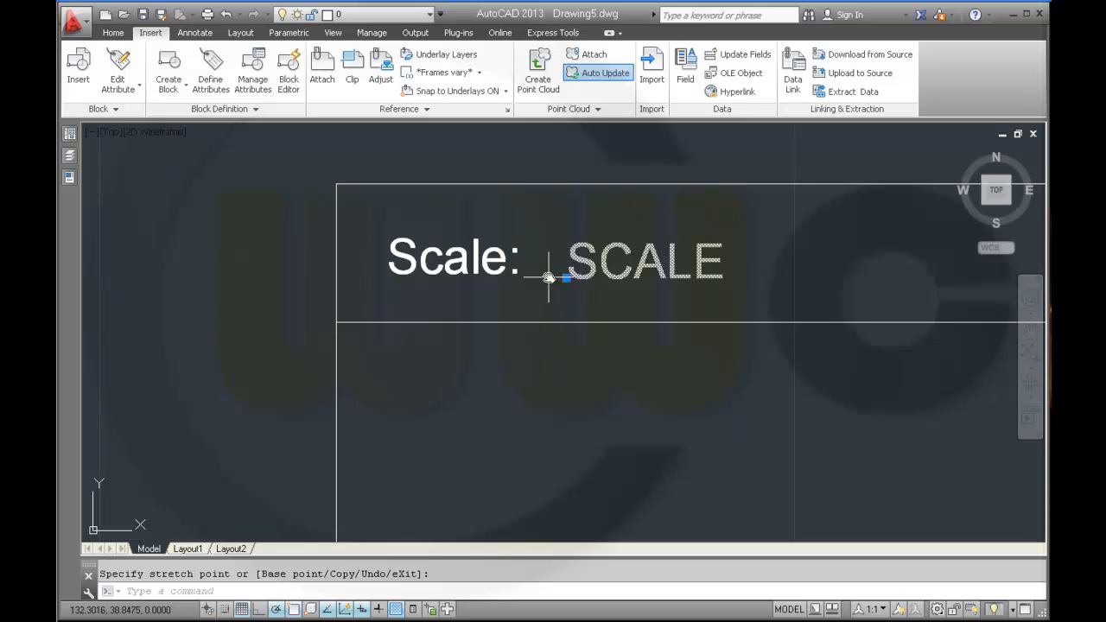
{"action": "key", "text": "Escape"}
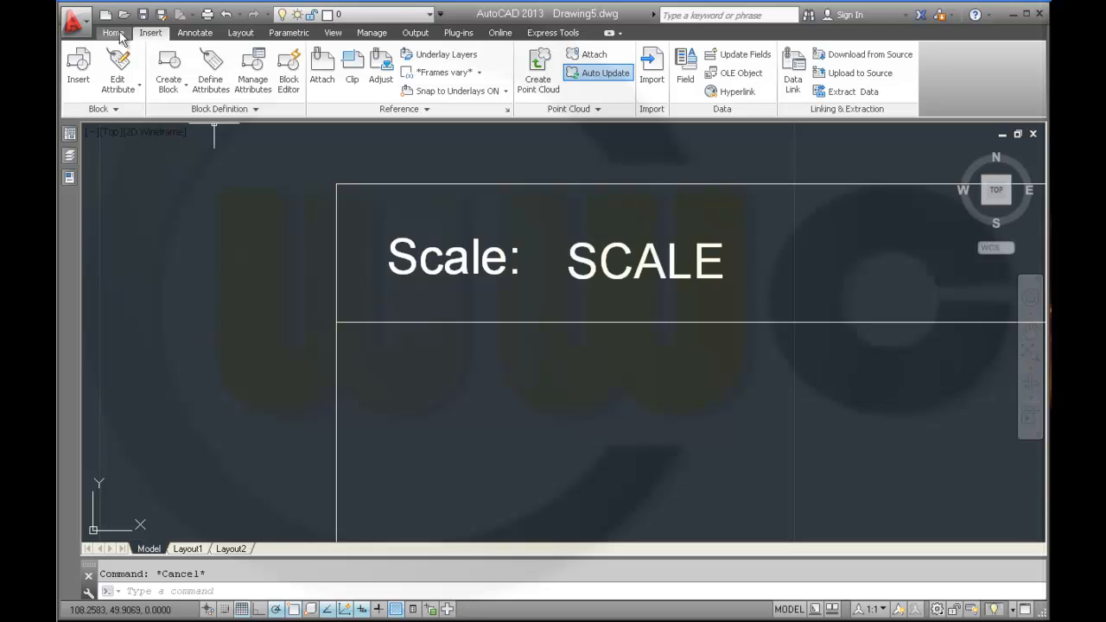
{"action": "left_click", "coordinate": [112, 32]}
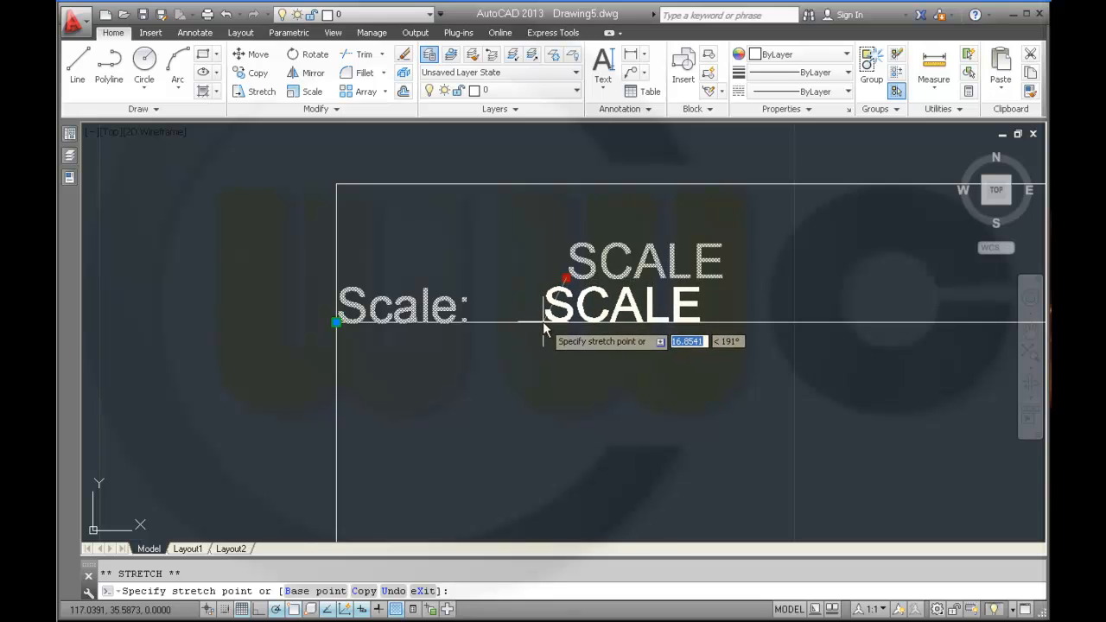
{"action": "right_click", "coordinate": [545, 329]}
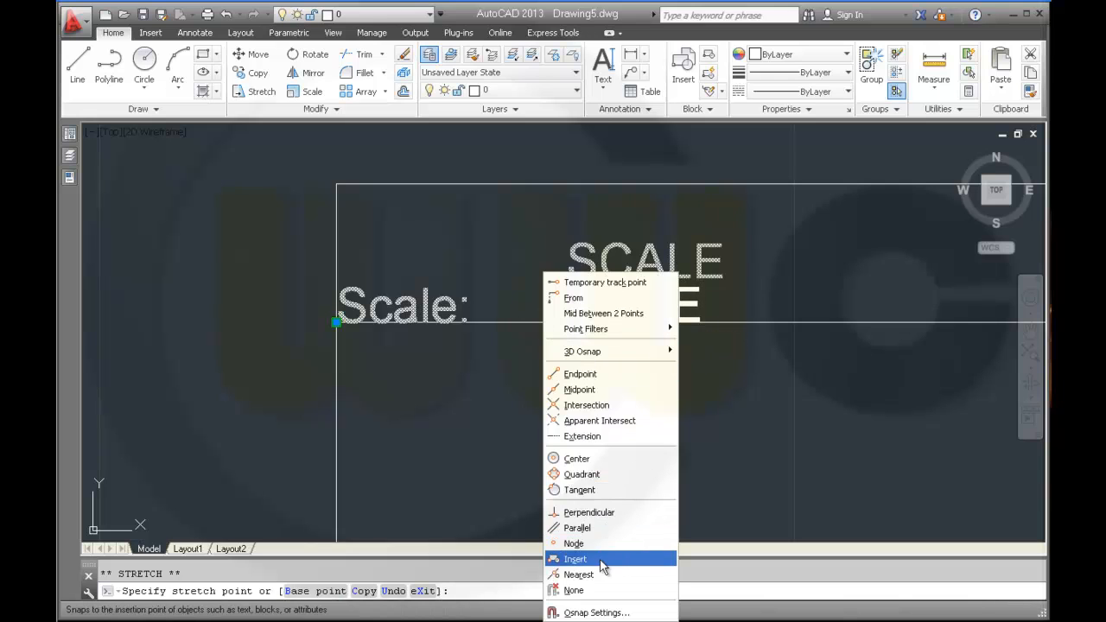
{"action": "left_click", "coordinate": [578, 574]}
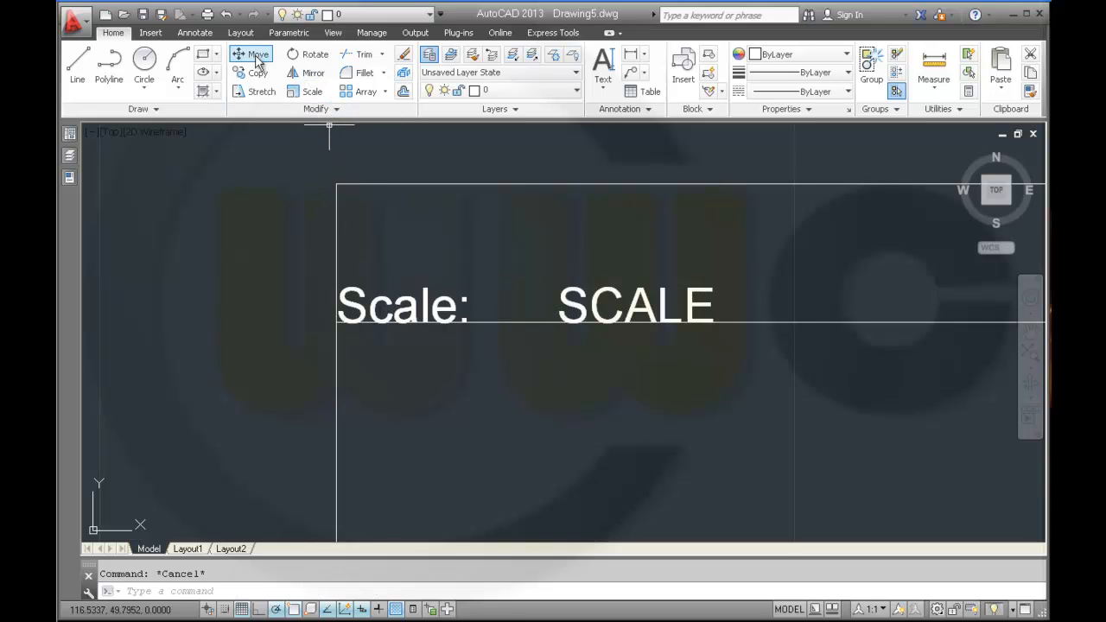
Move the SCALE attribute and the Sheetnumber text into line within their title block rows.
{"action": "left_click", "coordinate": [257, 54]}
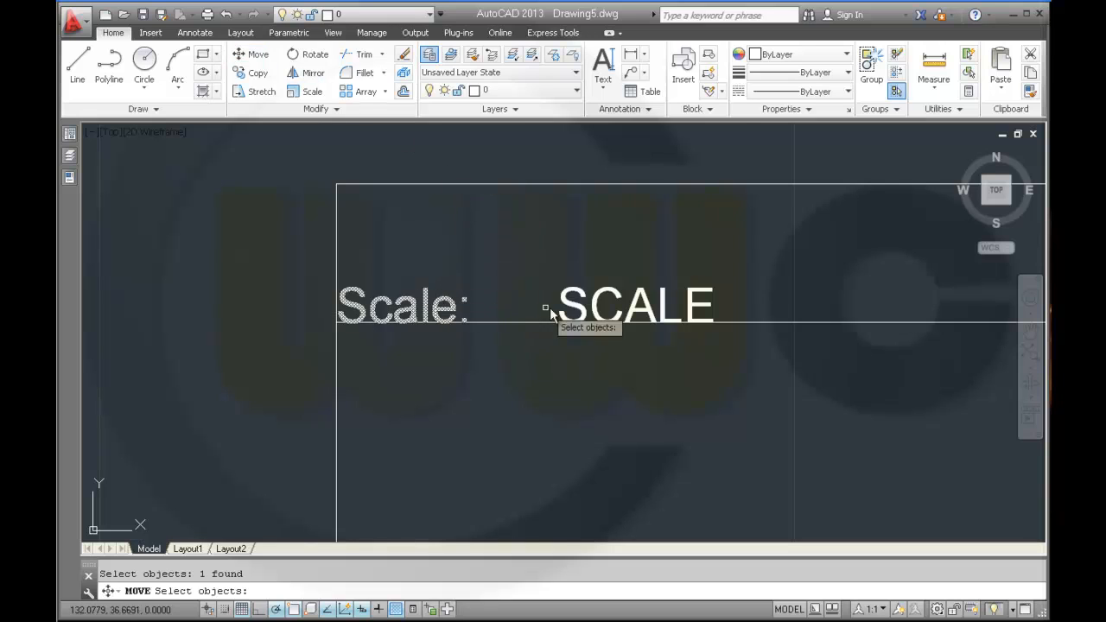
{"action": "left_click", "coordinate": [546, 307]}
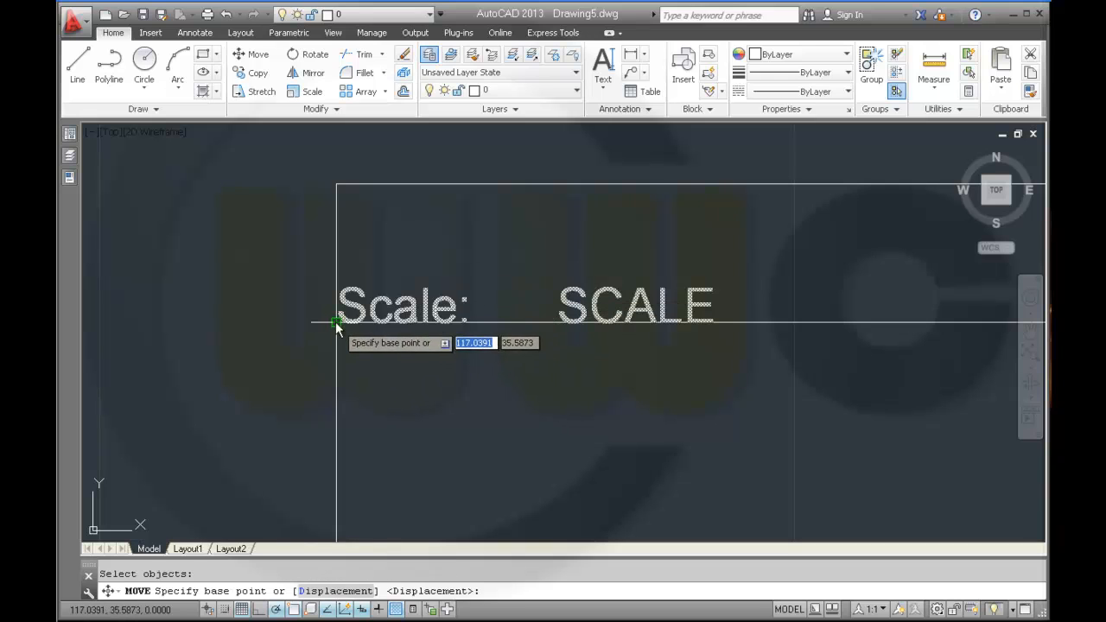
{"action": "left_click", "coordinate": [338, 324]}
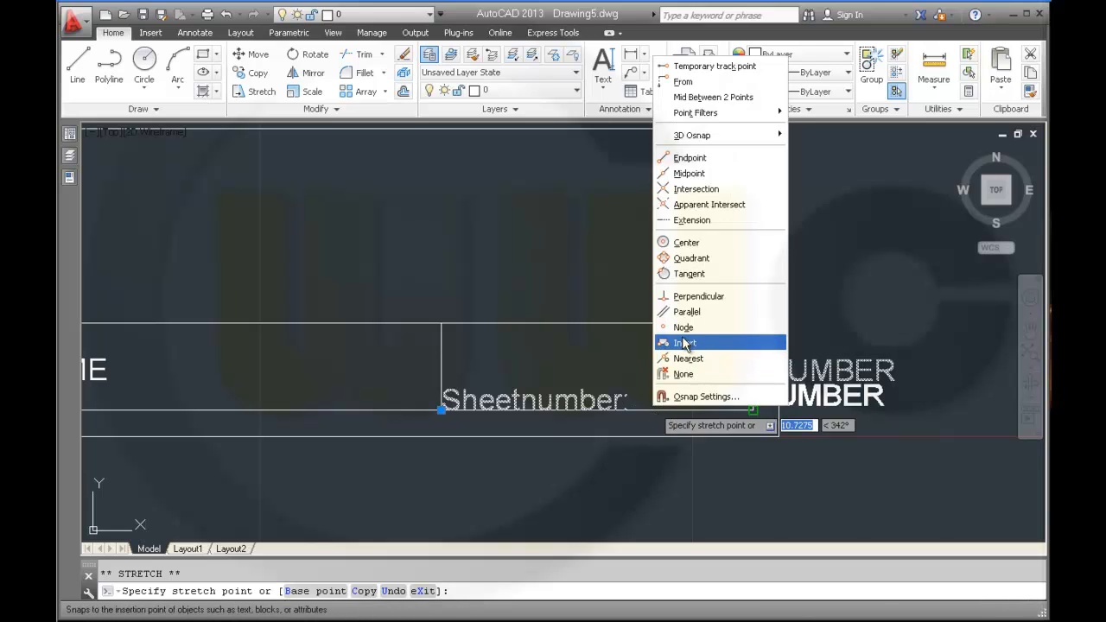
{"action": "left_click", "coordinate": [687, 343]}
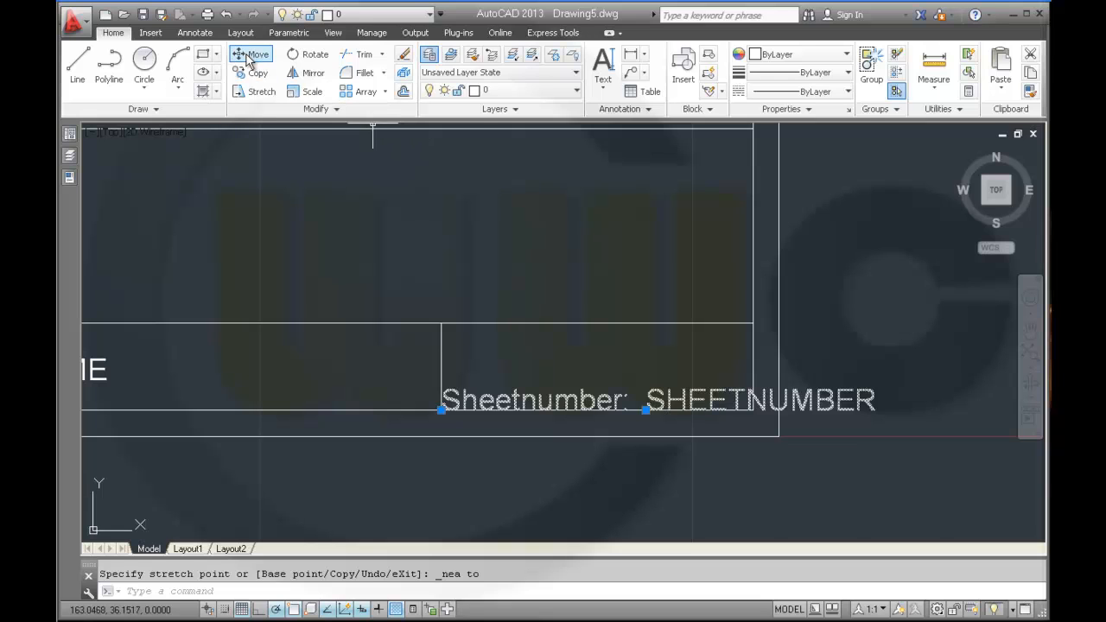
{"action": "left_click", "coordinate": [256, 53]}
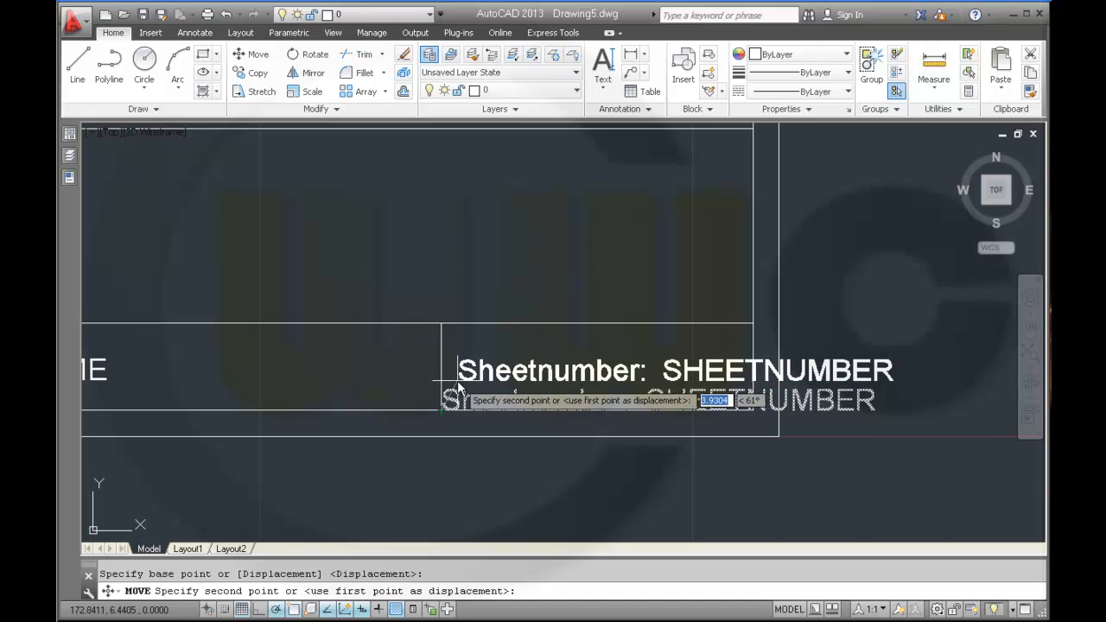
{"action": "left_click", "coordinate": [853, 266]}
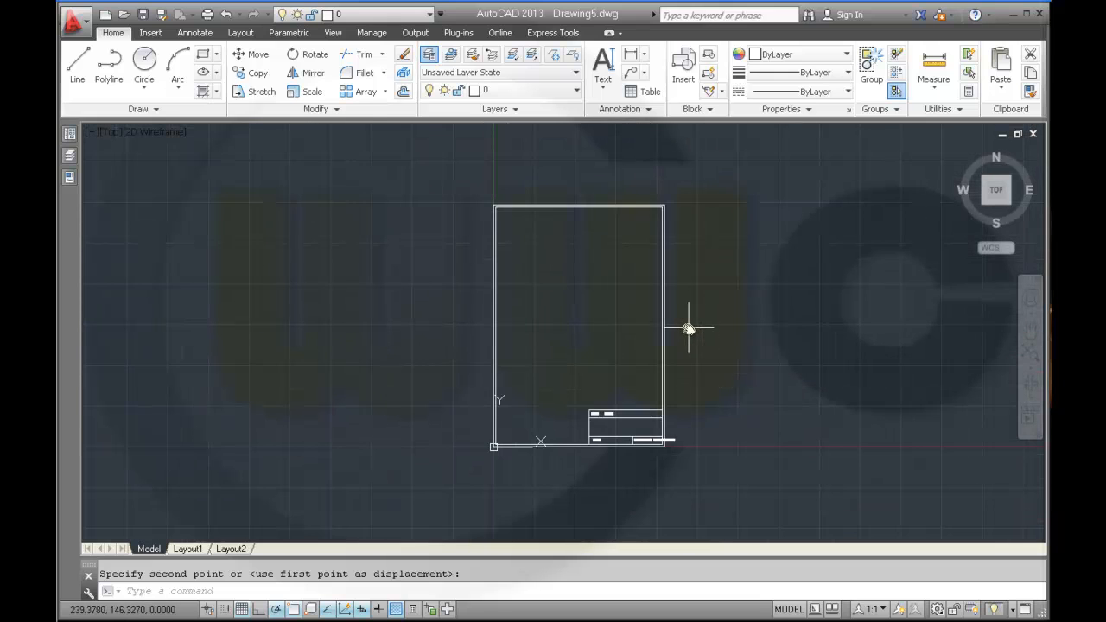
{"action": "mouse_move", "coordinate": [445, 141]}
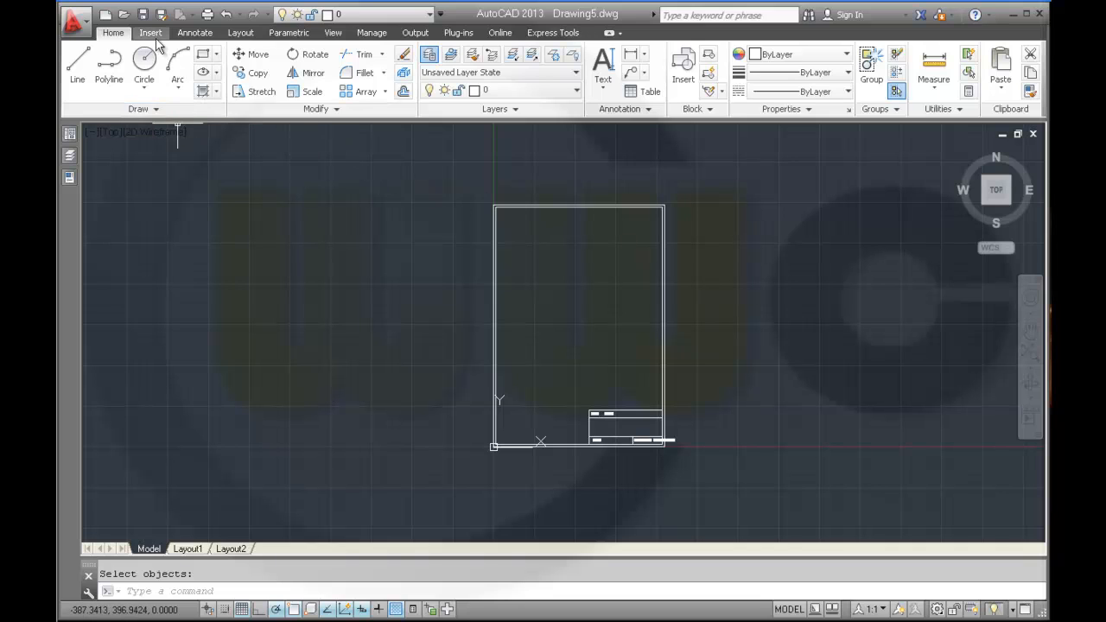
Create block frame_dina4_dina3 from the frame, based at its lower-left corner, deleting originals.
{"action": "left_click", "coordinate": [151, 32]}
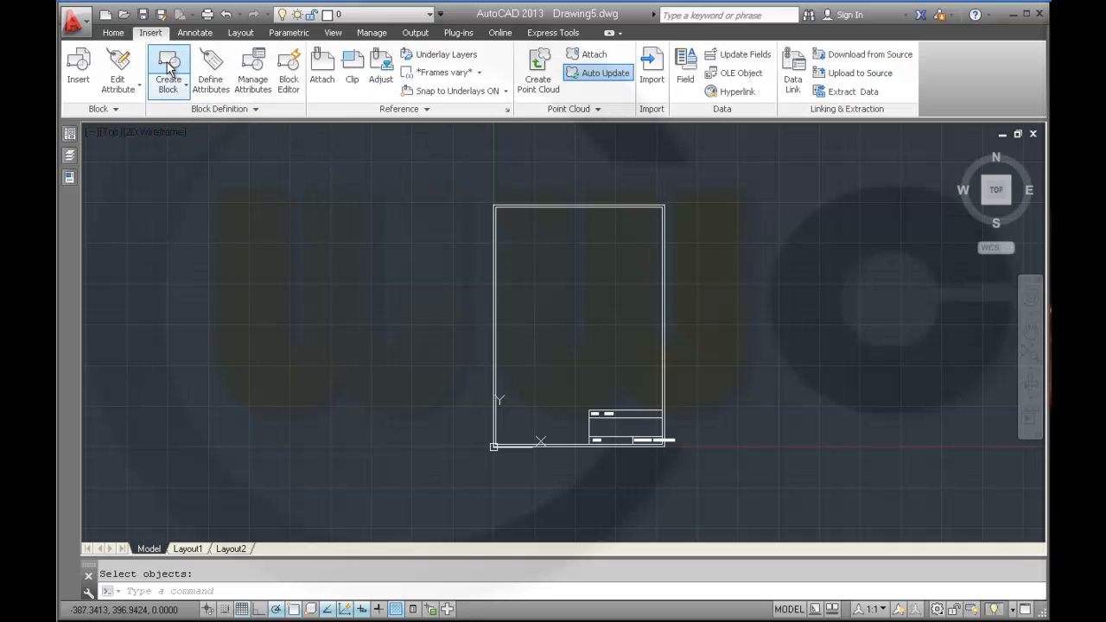
{"action": "left_click", "coordinate": [169, 69]}
{"action": "type", "text": "frame_d"}
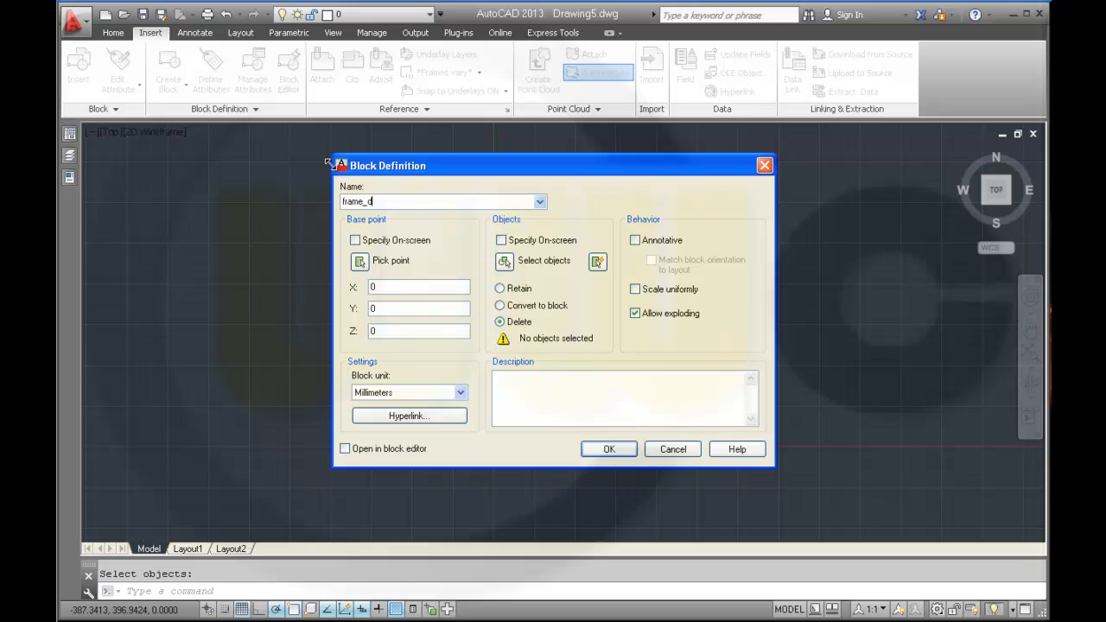
{"action": "type", "text": "ina4_dina3"}
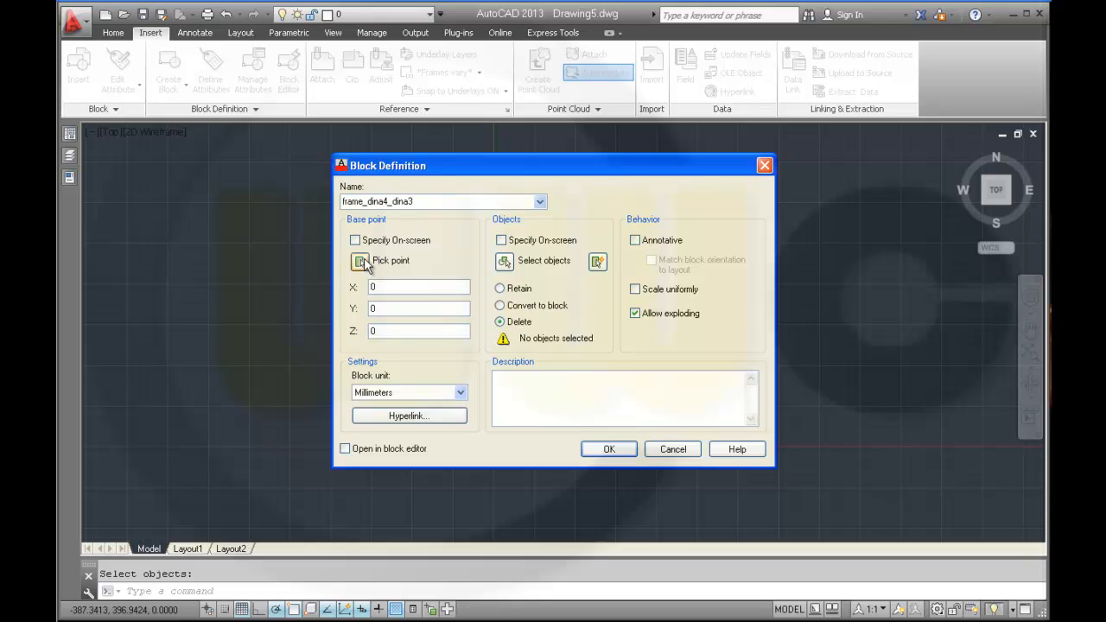
{"action": "left_click", "coordinate": [361, 261]}
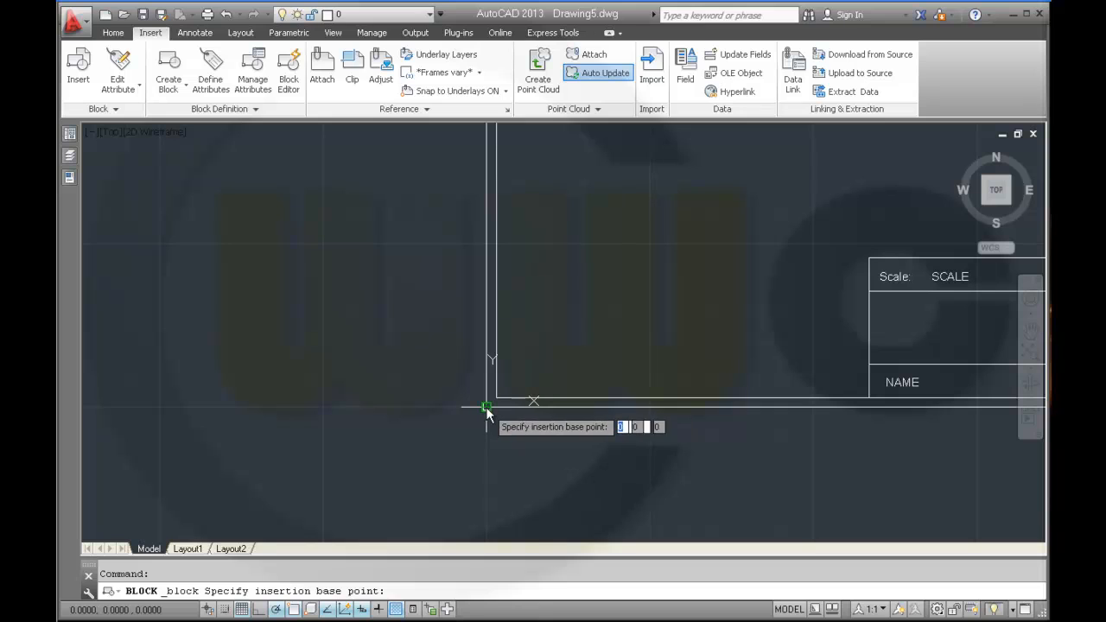
{"action": "left_click", "coordinate": [487, 407]}
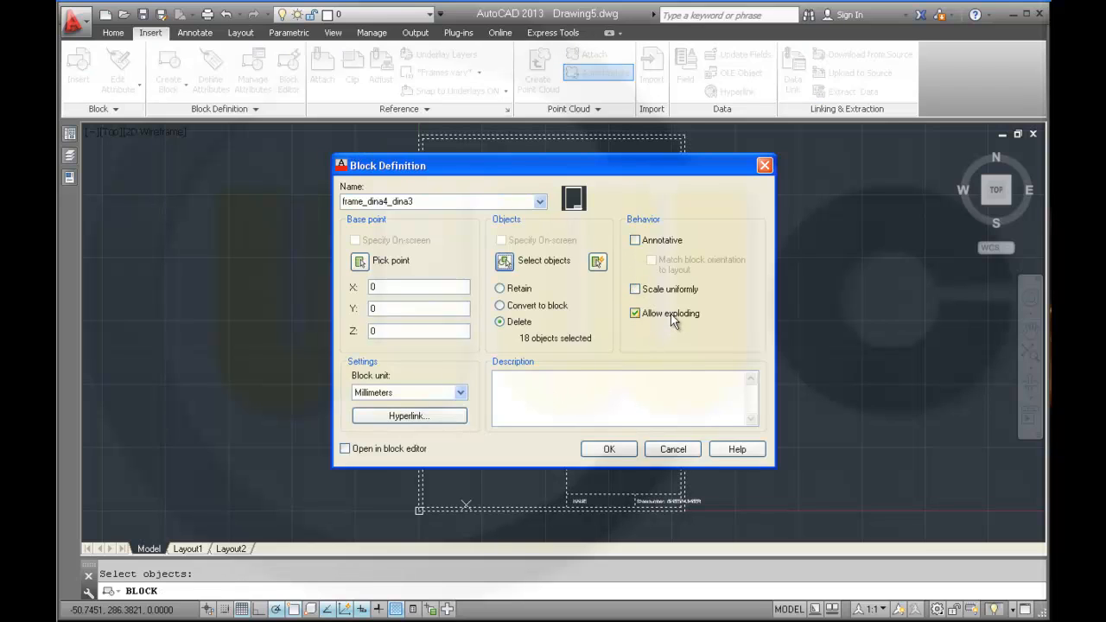
{"action": "left_click", "coordinate": [499, 321]}
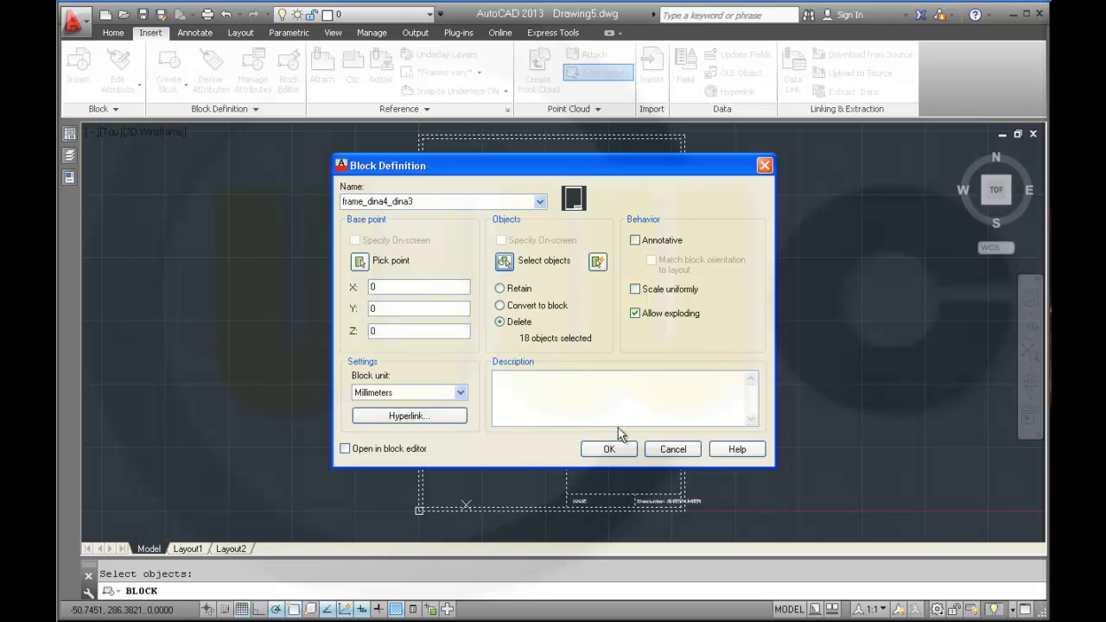
{"action": "left_click", "coordinate": [608, 449]}
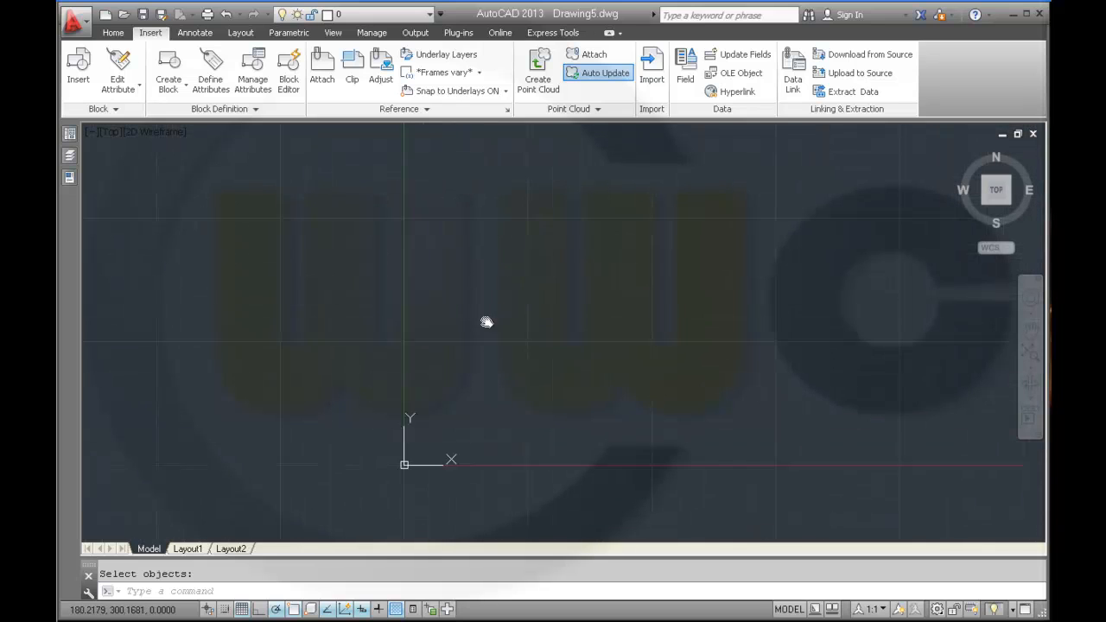
Insert the frame_dina4_dina3 block at the drawing origin.
{"action": "left_click", "coordinate": [78, 65]}
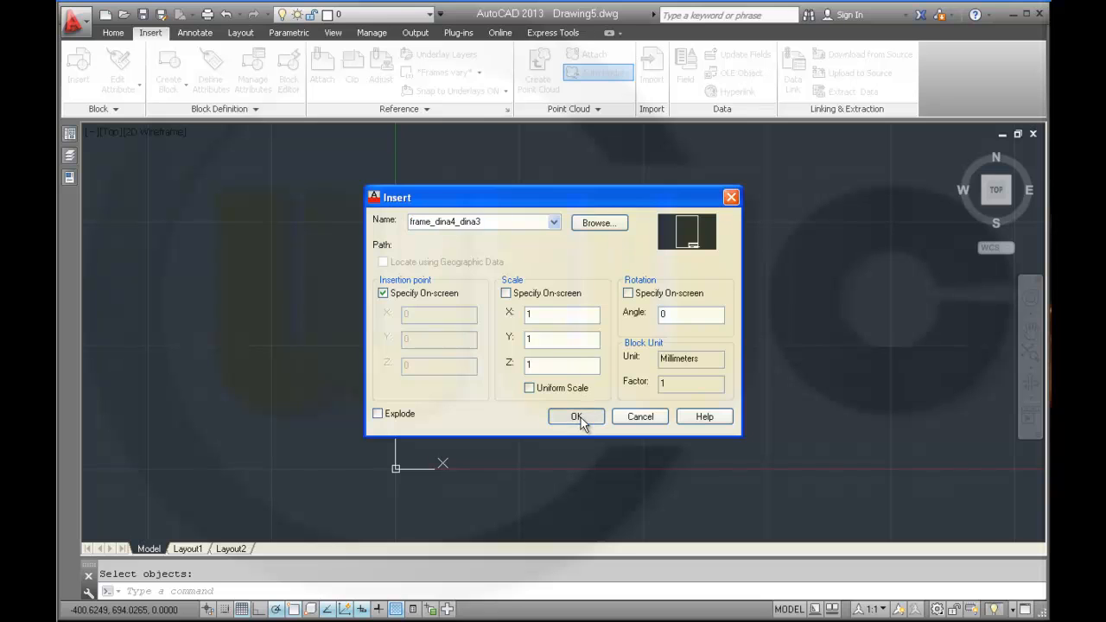
{"action": "left_click", "coordinate": [577, 417]}
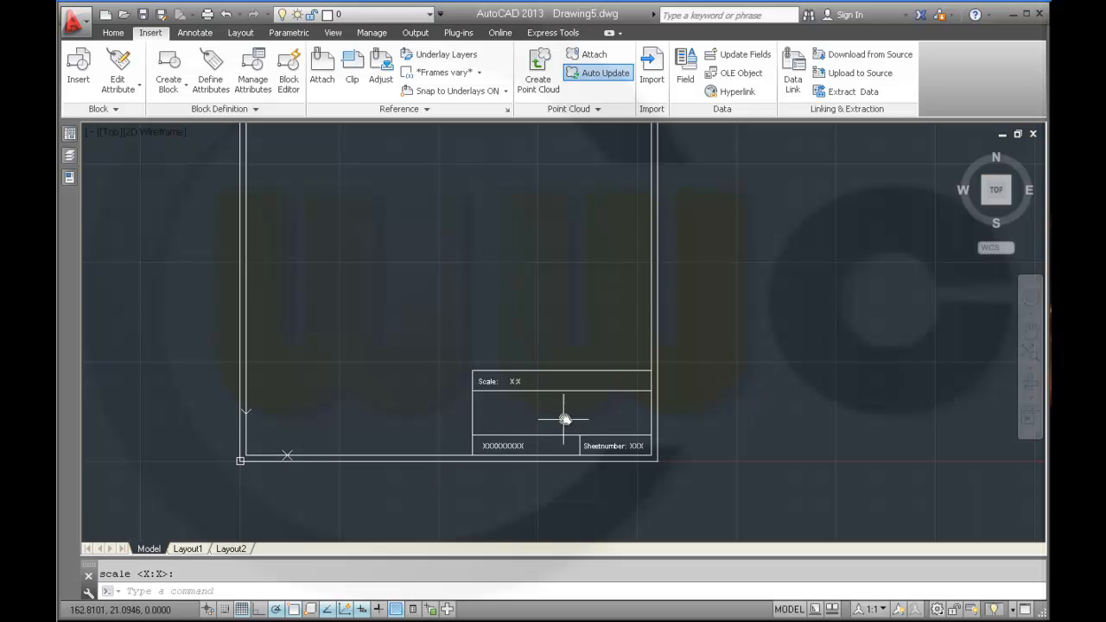
{"action": "mouse_move", "coordinate": [528, 416]}
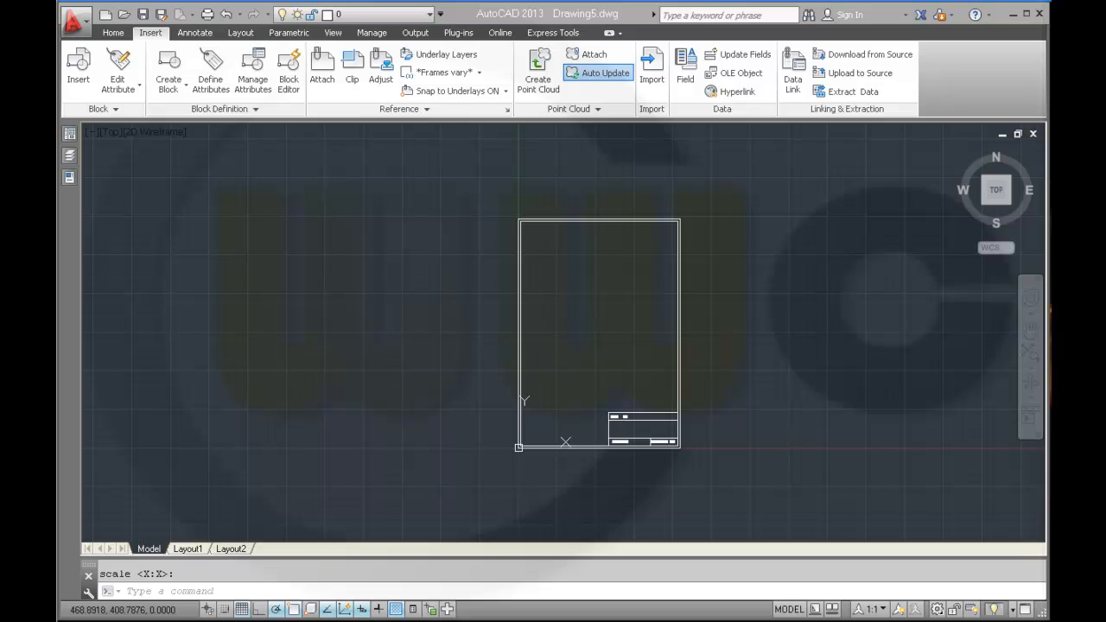
{"action": "mouse_move", "coordinate": [386, 289]}
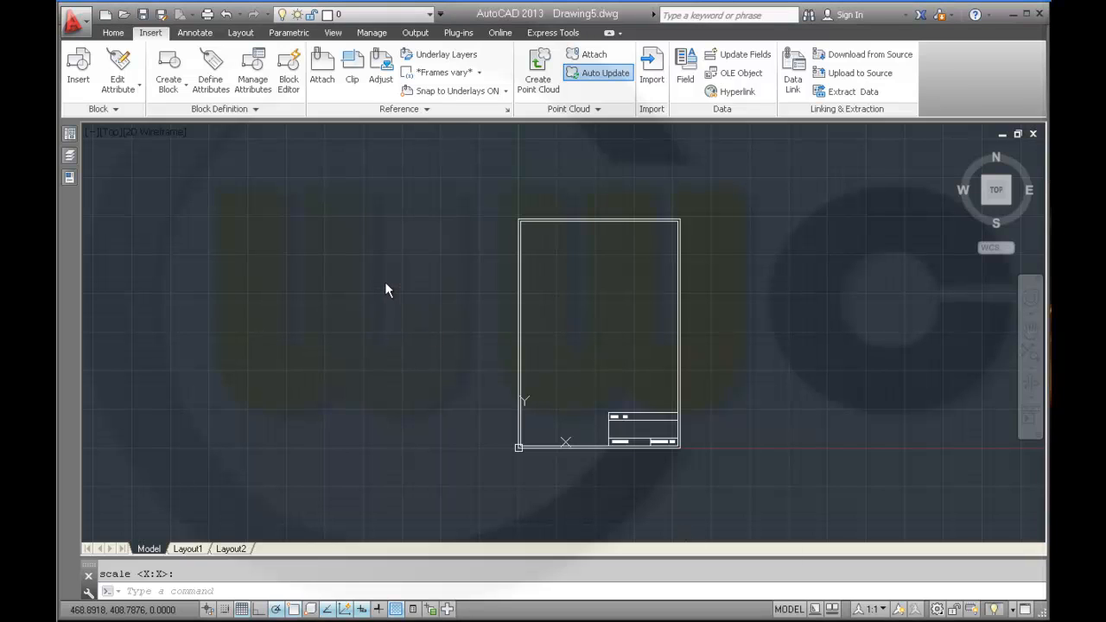
{"action": "mouse_move", "coordinate": [352, 202]}
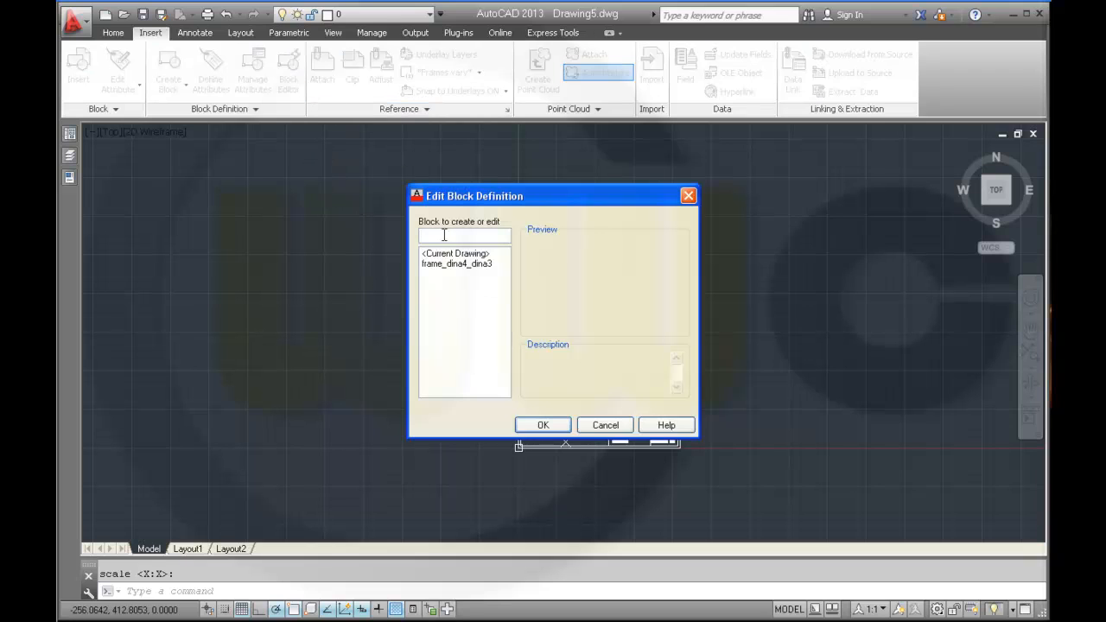
Pick frame_dina4_dina3 in the Edit Block Definition list and open it.
{"action": "left_click", "coordinate": [457, 263]}
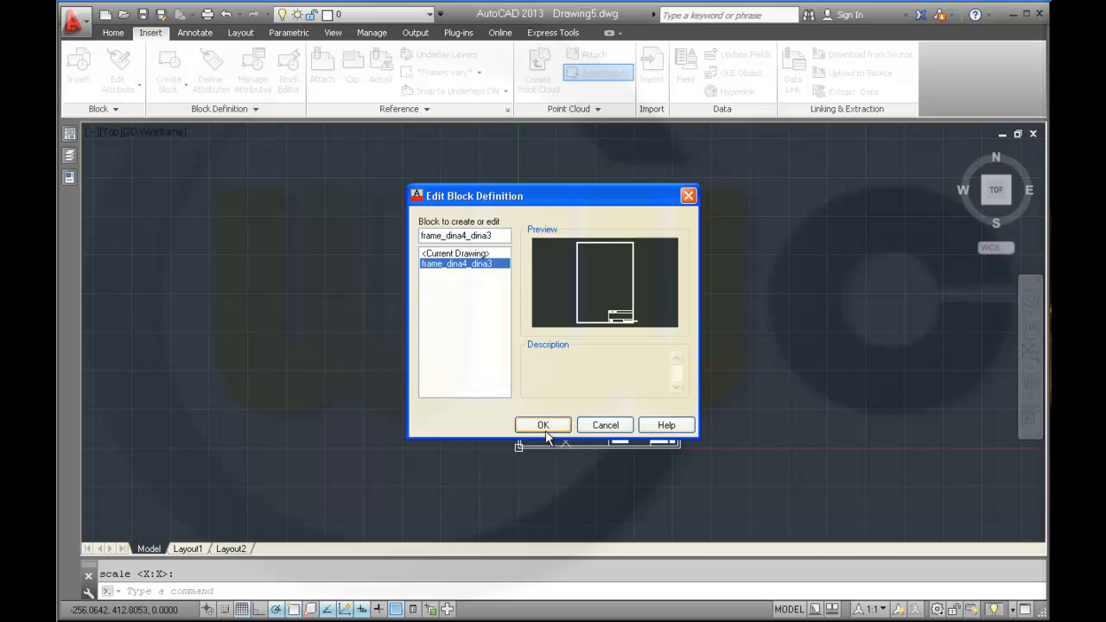
{"action": "left_click", "coordinate": [543, 424]}
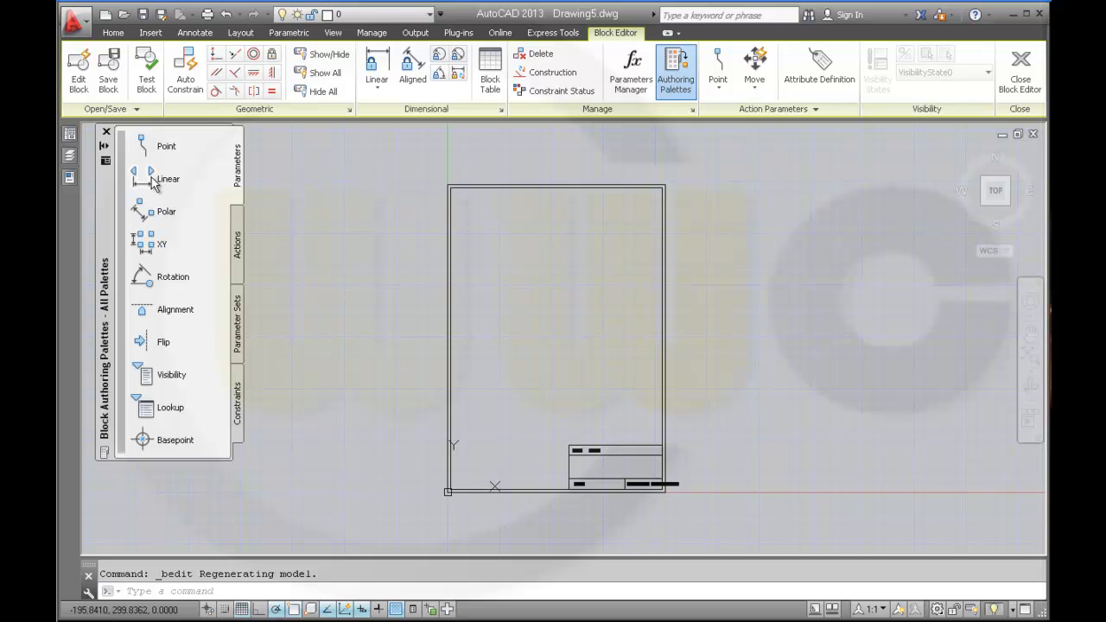
Add linear parameters Distance1 across the top edge and Distance2 up the right edge.
{"action": "left_click", "coordinate": [168, 179]}
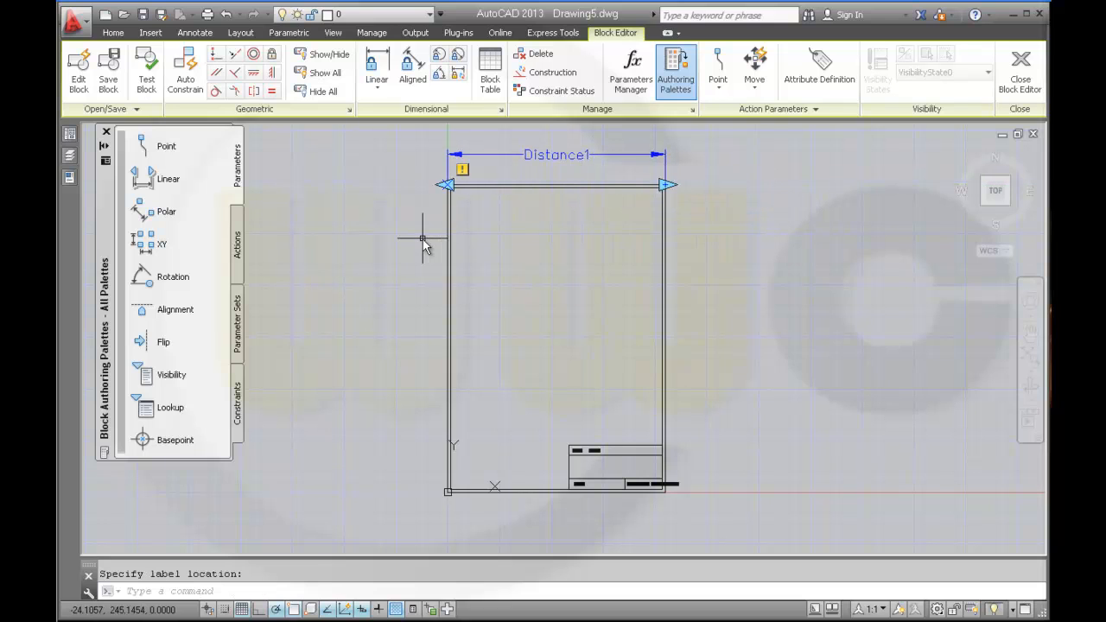
{"action": "mouse_move", "coordinate": [248, 225]}
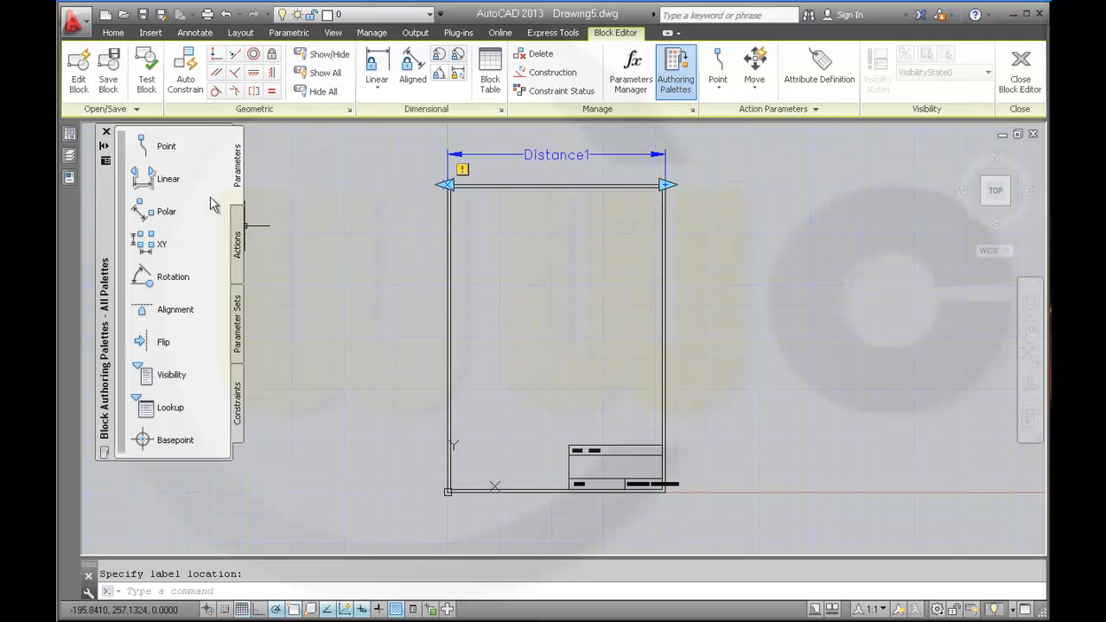
{"action": "left_click", "coordinate": [168, 179]}
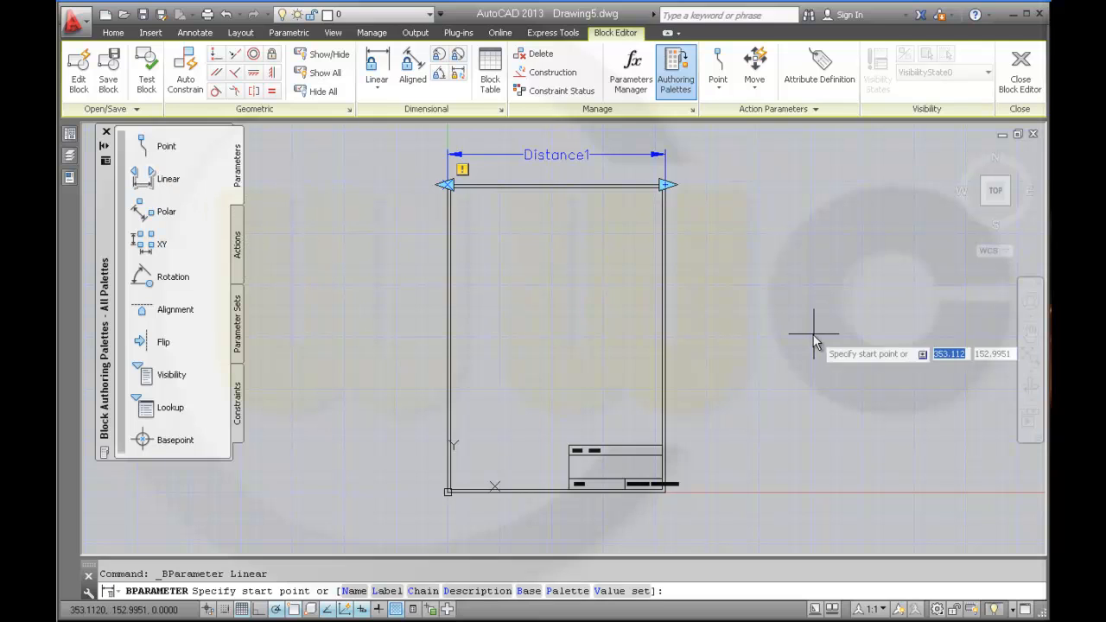
{"action": "left_click", "coordinate": [665, 493]}
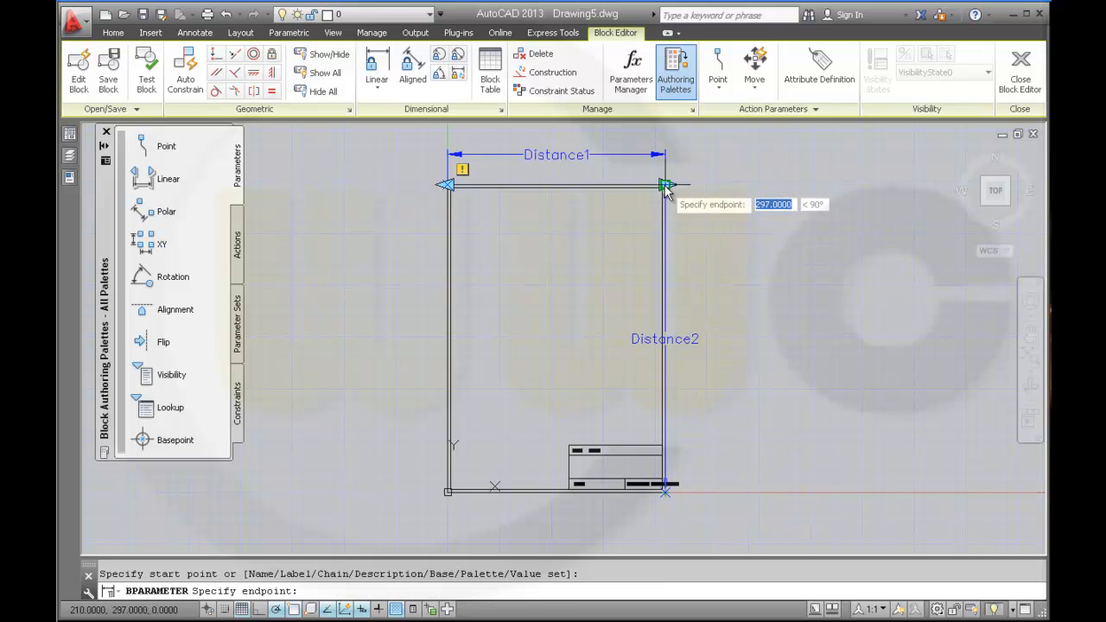
{"action": "left_click", "coordinate": [666, 184]}
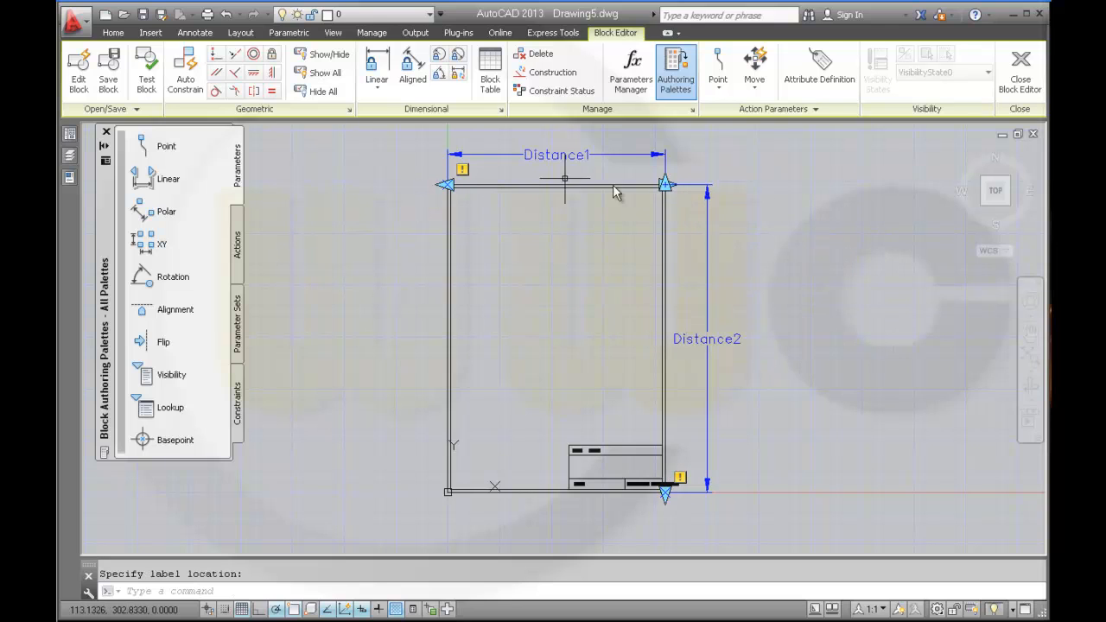
{"action": "mouse_move", "coordinate": [907, 331]}
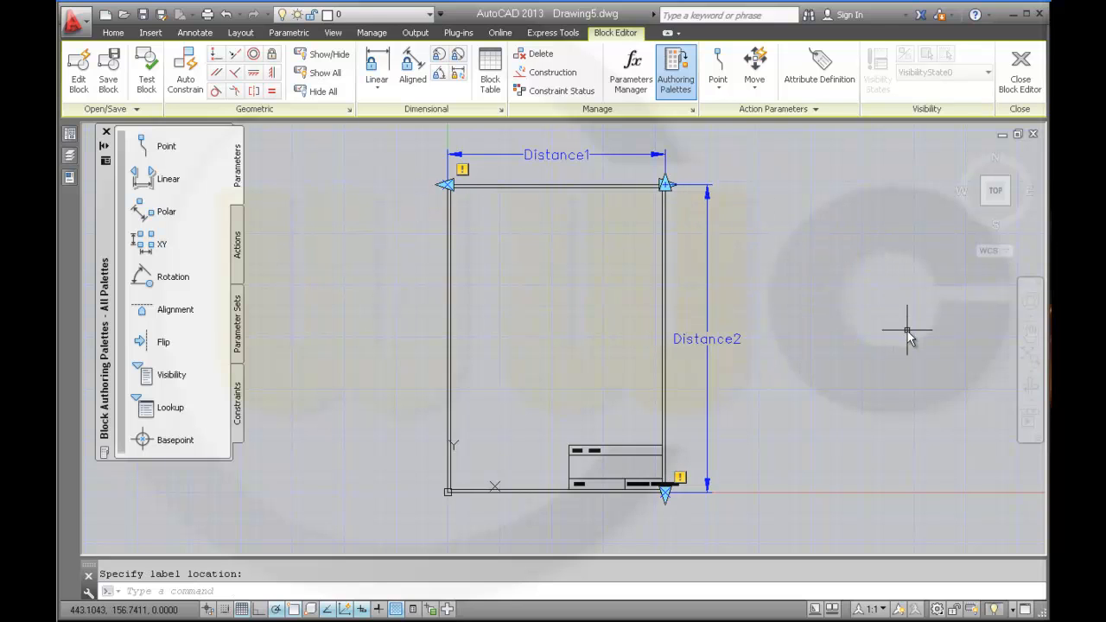
{"action": "mouse_move", "coordinate": [881, 332]}
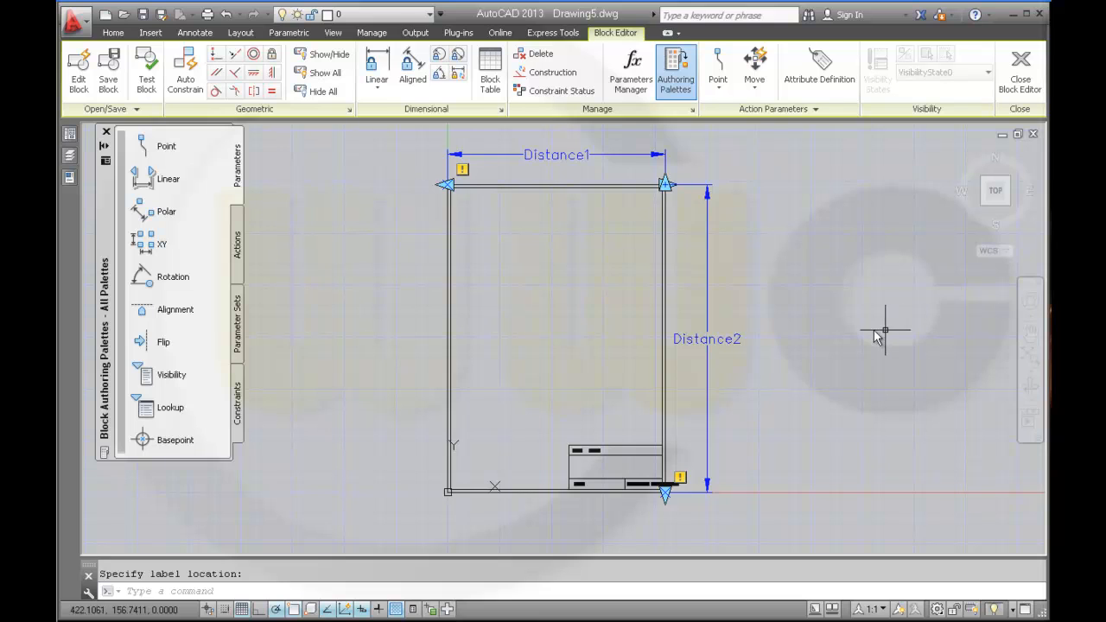
{"action": "mouse_move", "coordinate": [514, 216]}
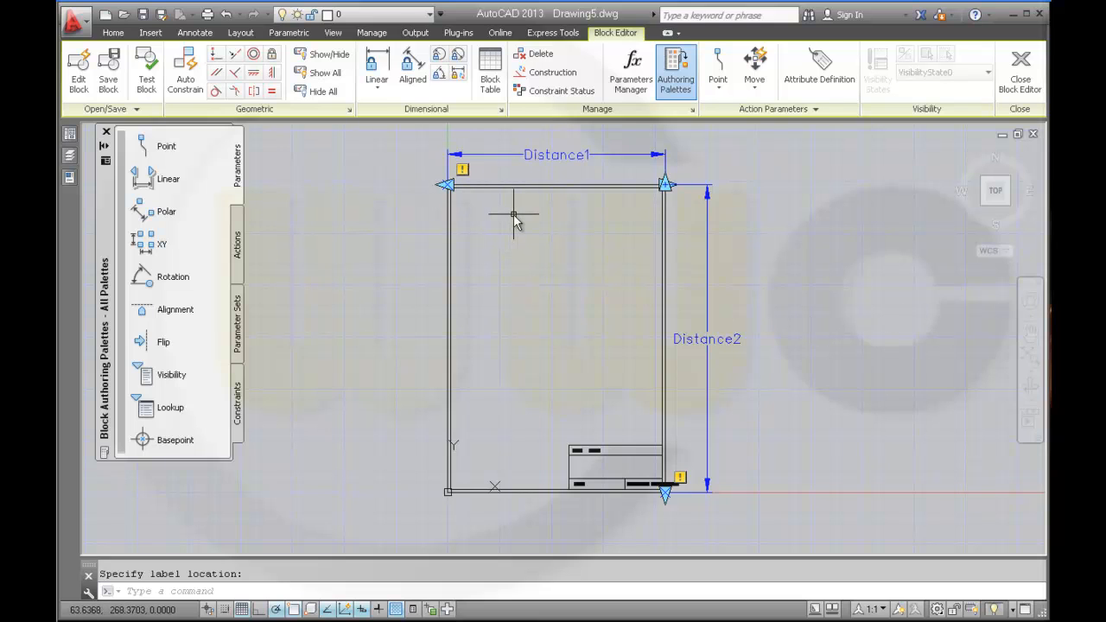
{"action": "mouse_move", "coordinate": [510, 216]}
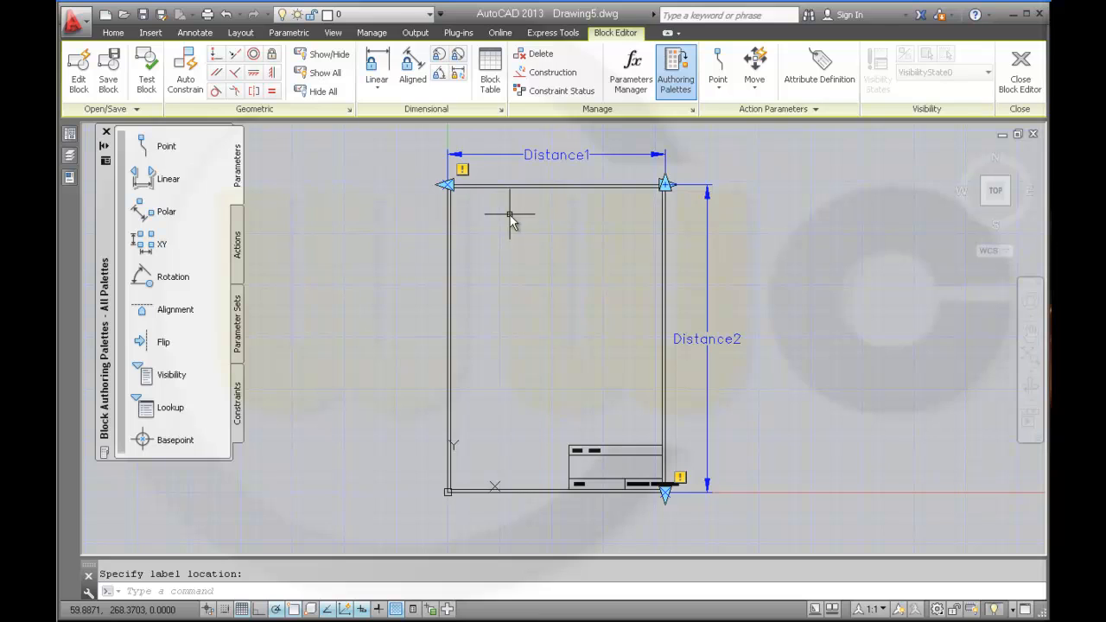
{"action": "mouse_move", "coordinate": [531, 225]}
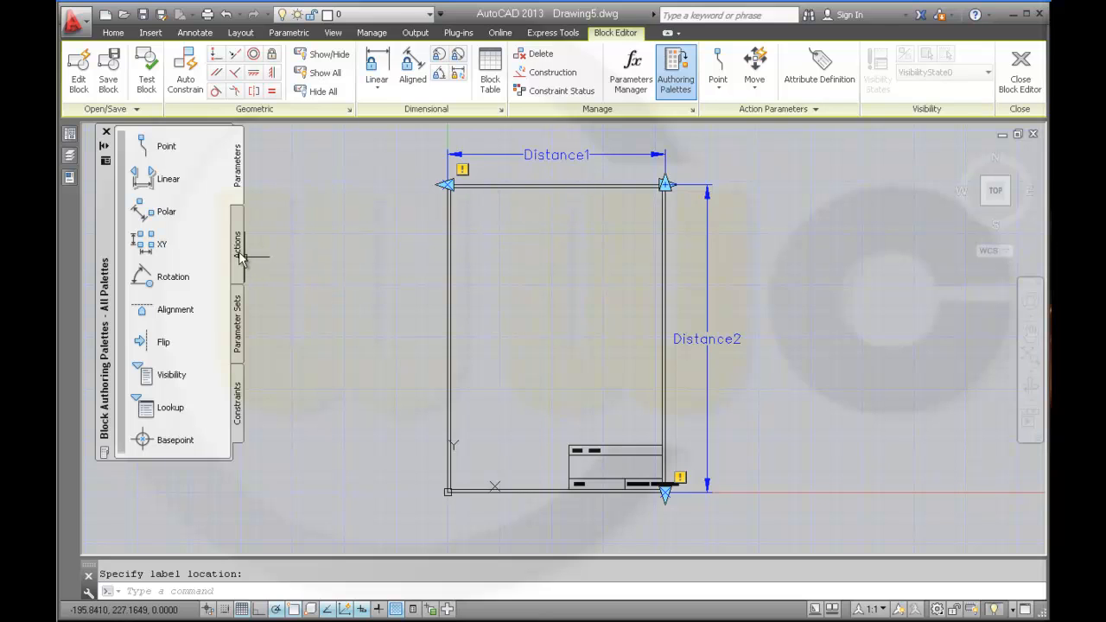
Attach a stretch action to Distance1 at its top-right point, framing the right edge.
{"action": "left_click", "coordinate": [238, 242]}
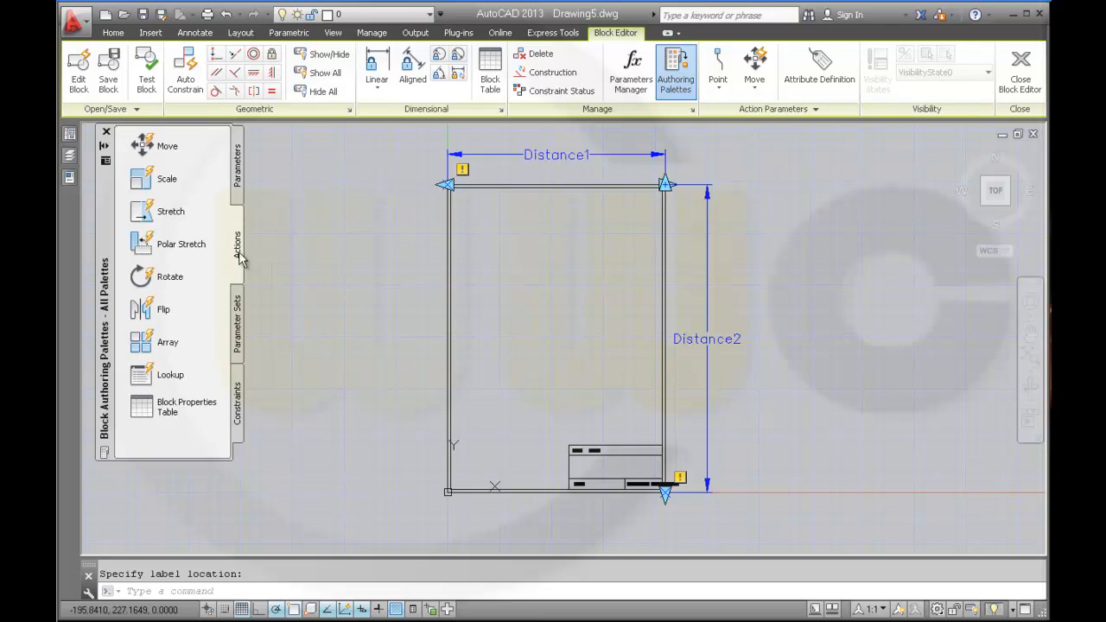
{"action": "mouse_move", "coordinate": [171, 216]}
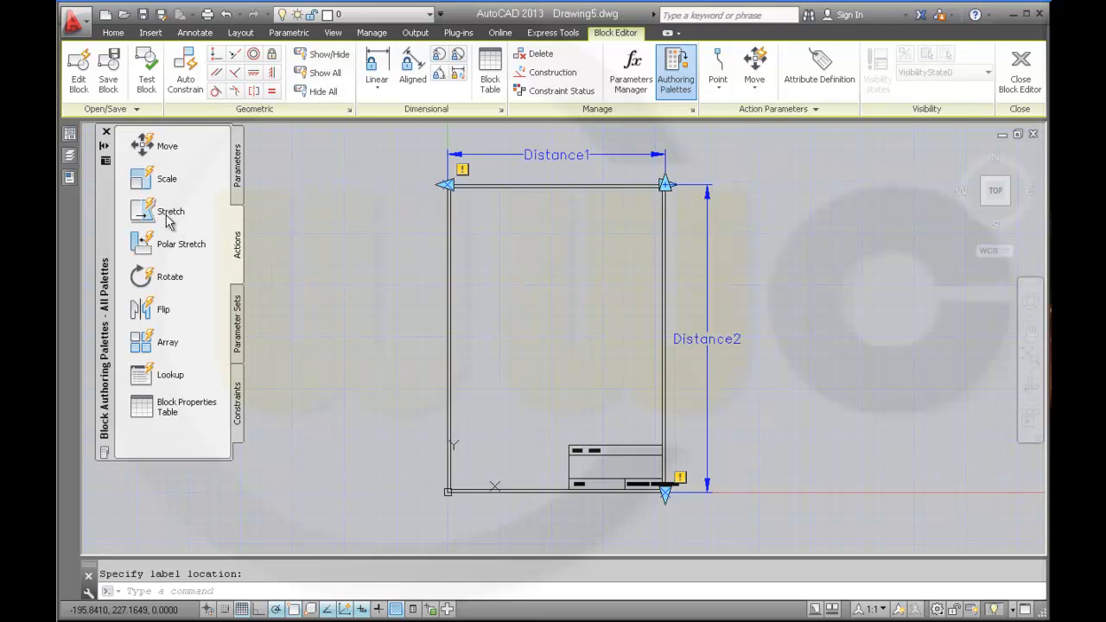
{"action": "mouse_move", "coordinate": [145, 218]}
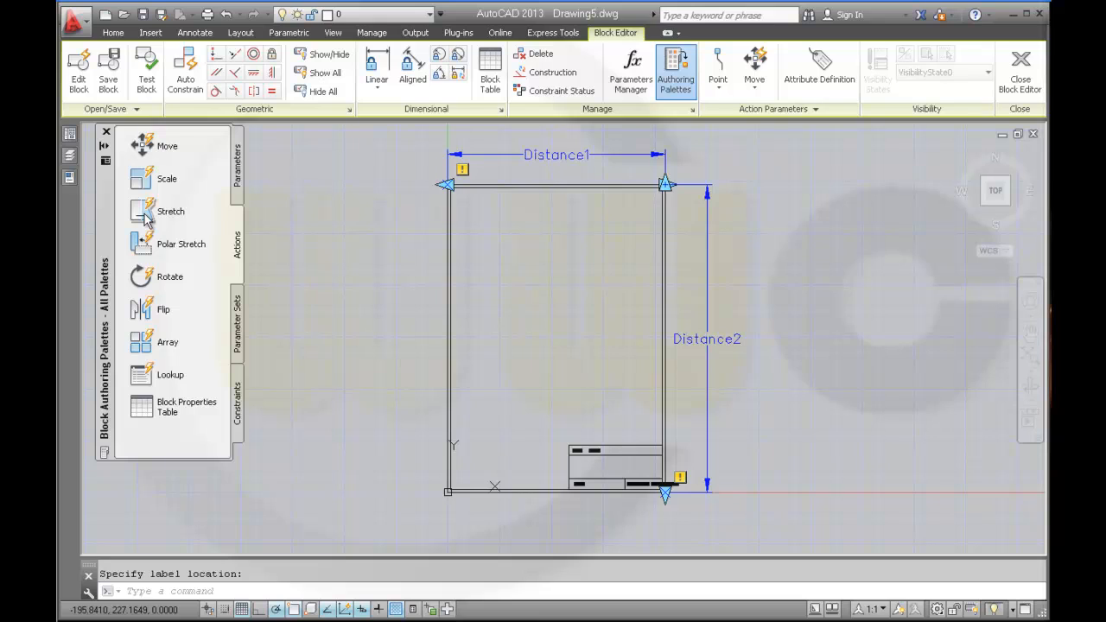
{"action": "mouse_move", "coordinate": [251, 251]}
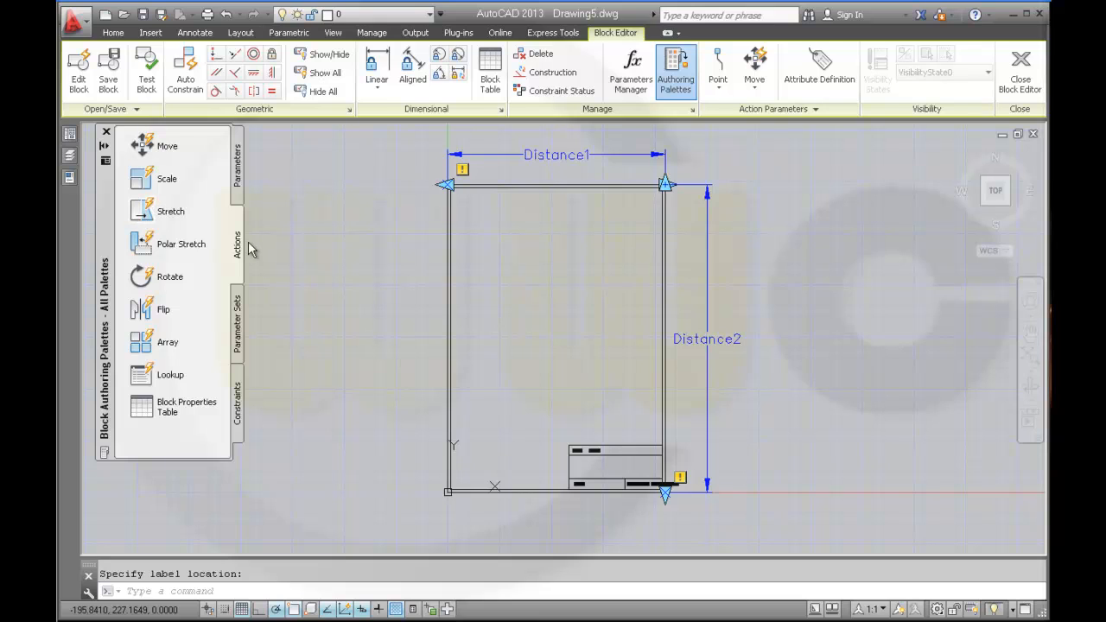
{"action": "left_click", "coordinate": [170, 211]}
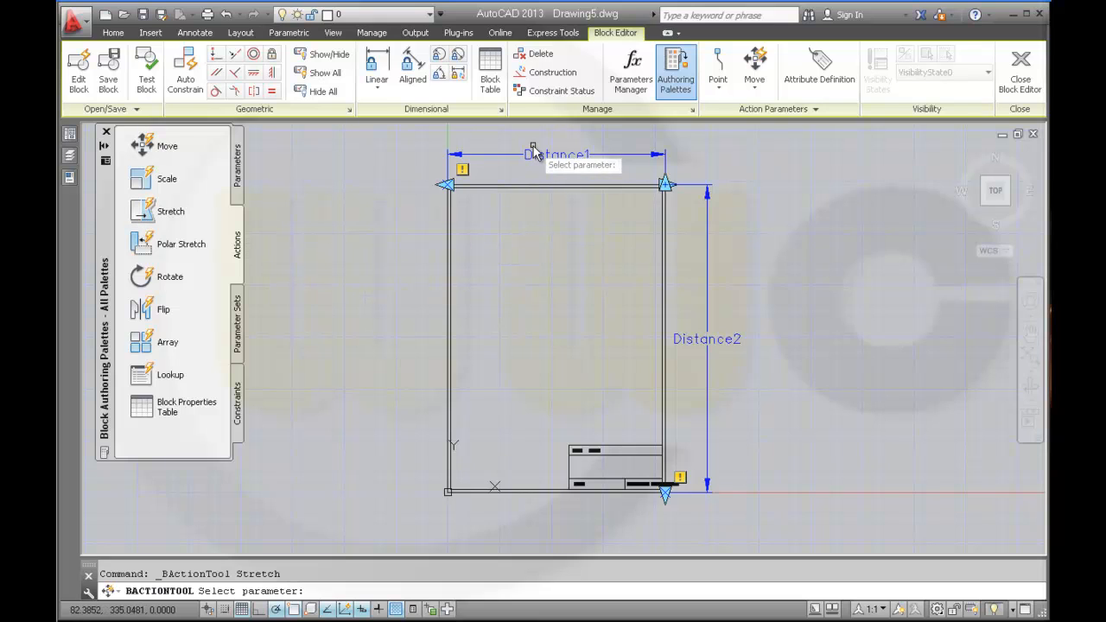
{"action": "left_click", "coordinate": [666, 184]}
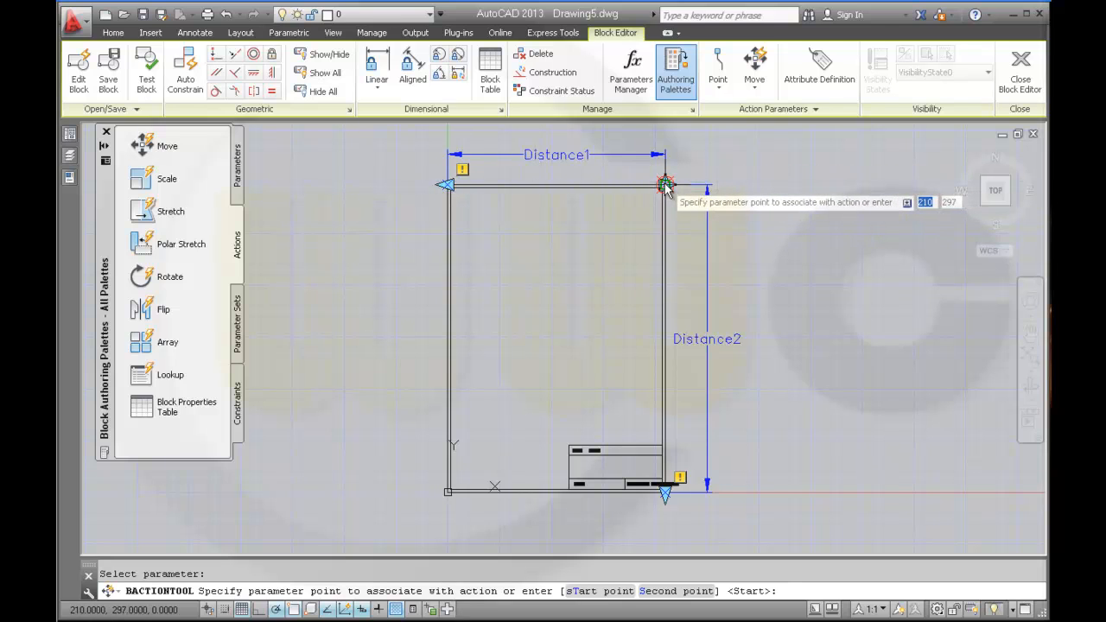
{"action": "mouse_move", "coordinate": [666, 184]}
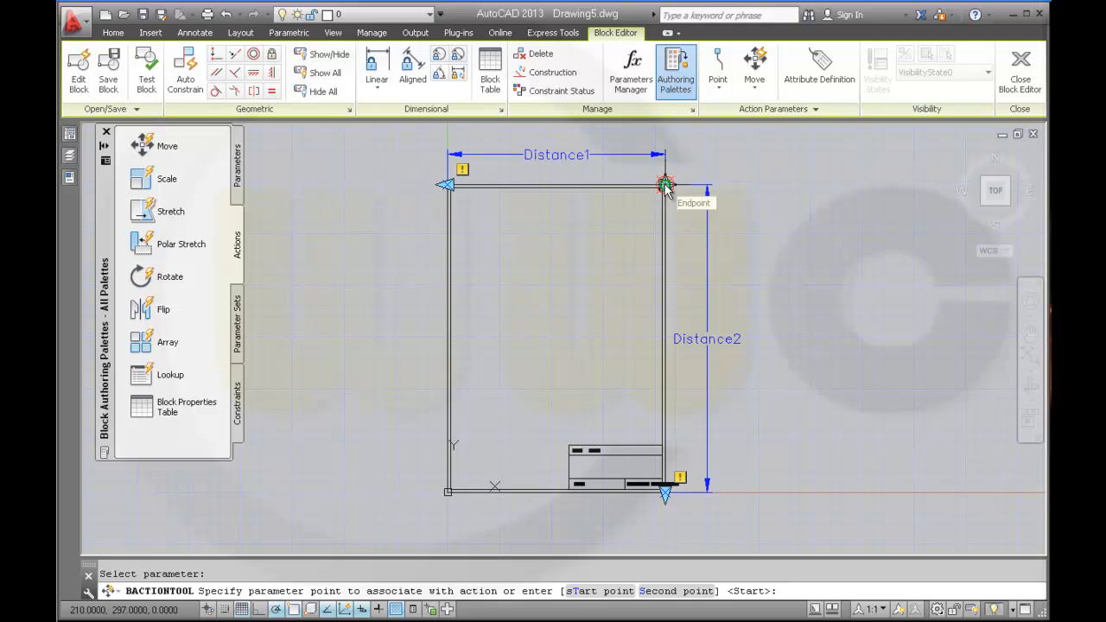
{"action": "left_click", "coordinate": [665, 184]}
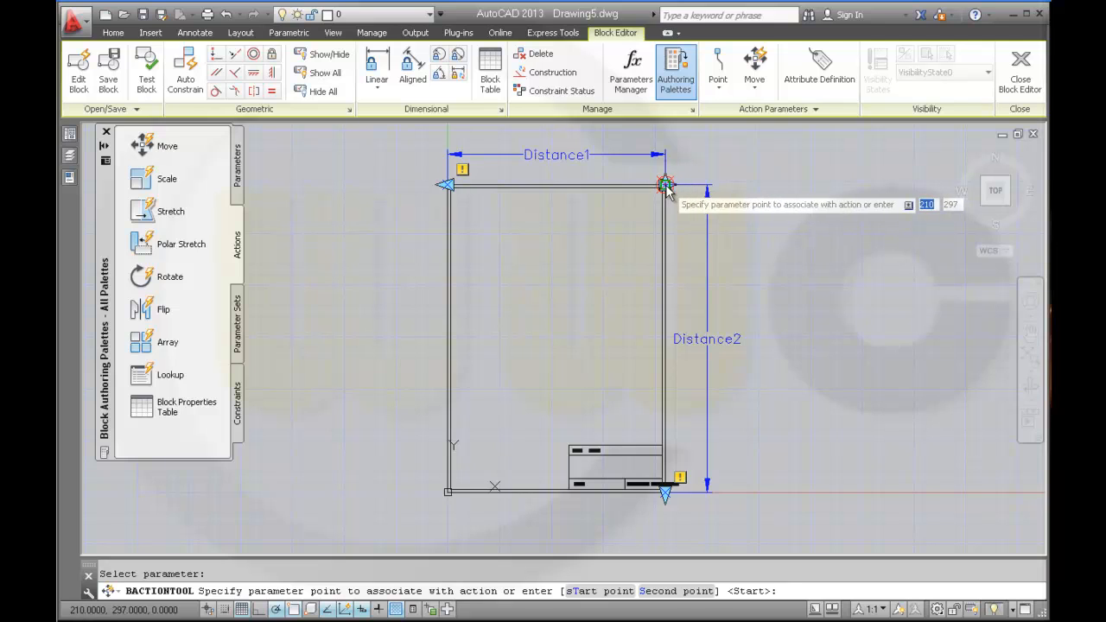
{"action": "left_click", "coordinate": [666, 184]}
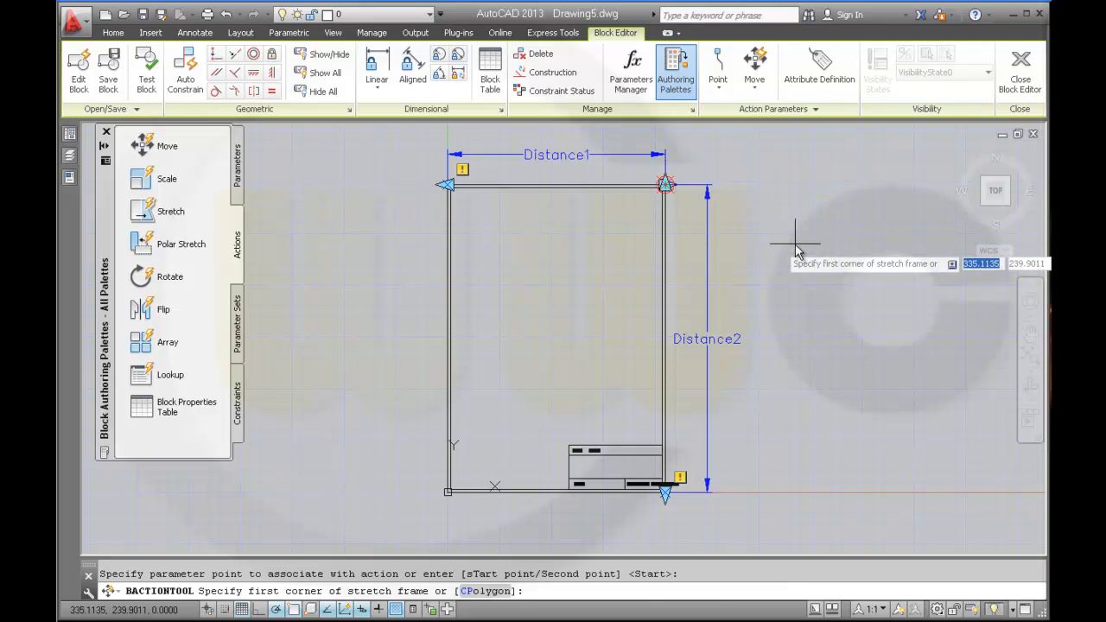
{"action": "mouse_move", "coordinate": [765, 493]}
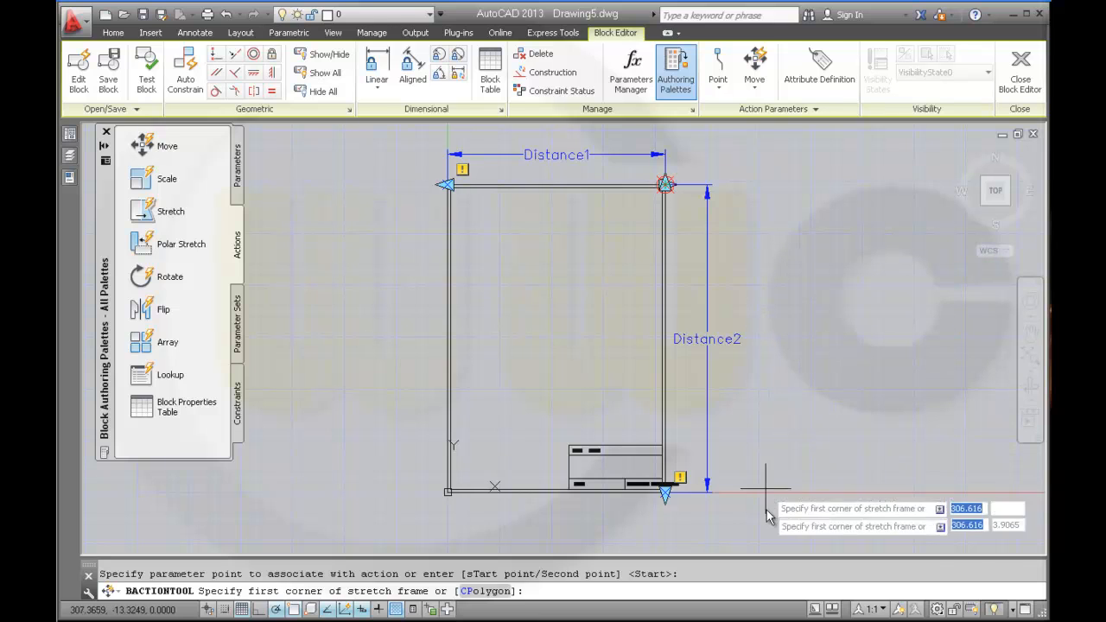
{"action": "mouse_move", "coordinate": [759, 526]}
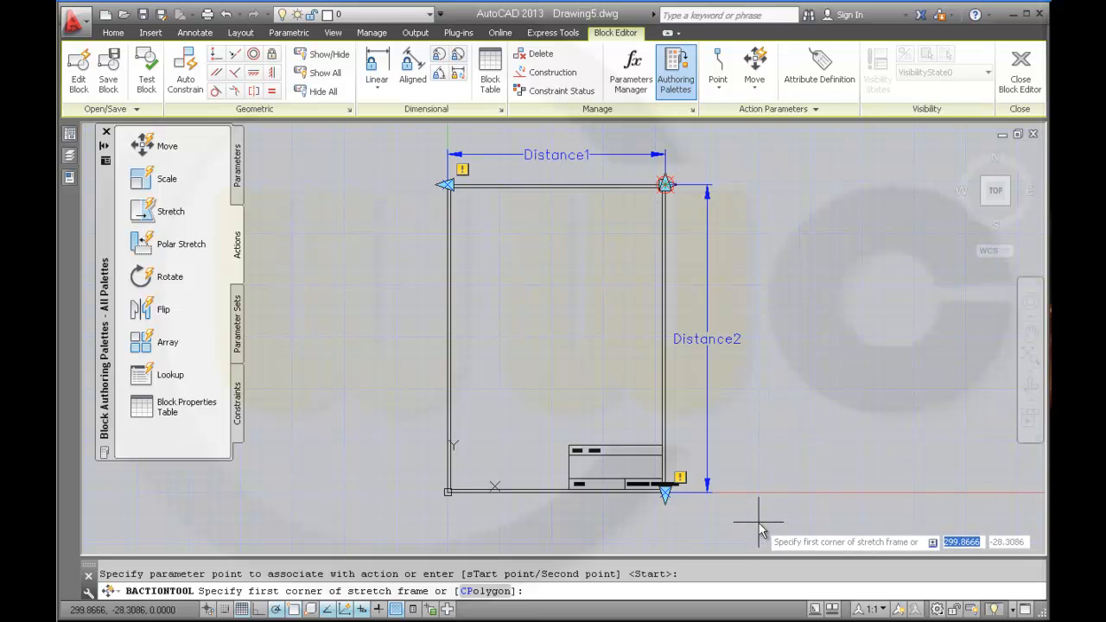
{"action": "left_click", "coordinate": [761, 527]}
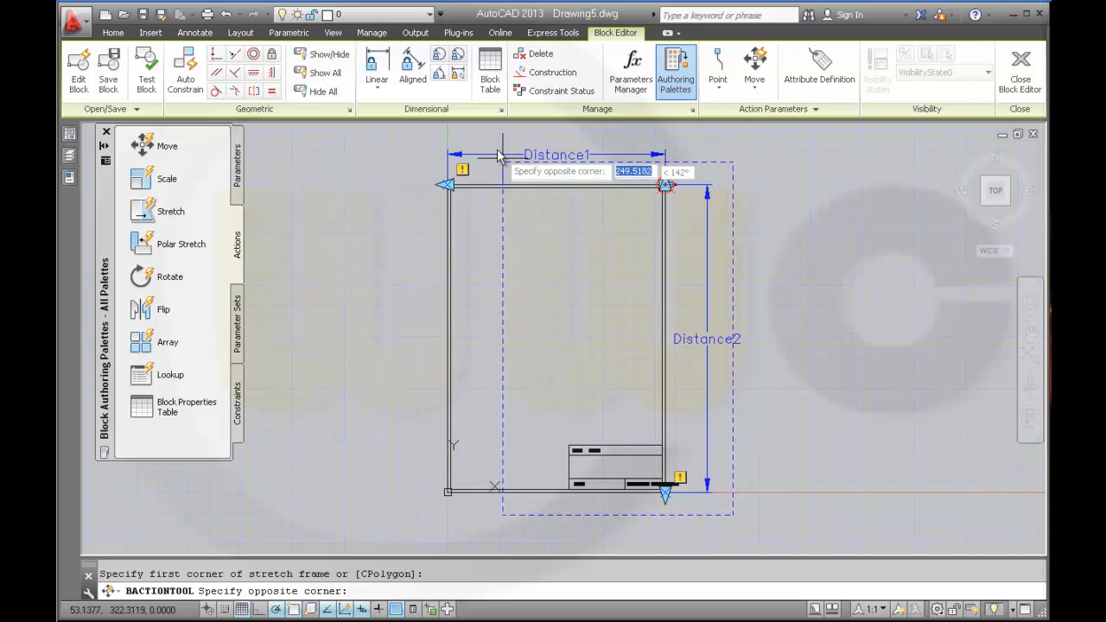
{"action": "left_click", "coordinate": [759, 471]}
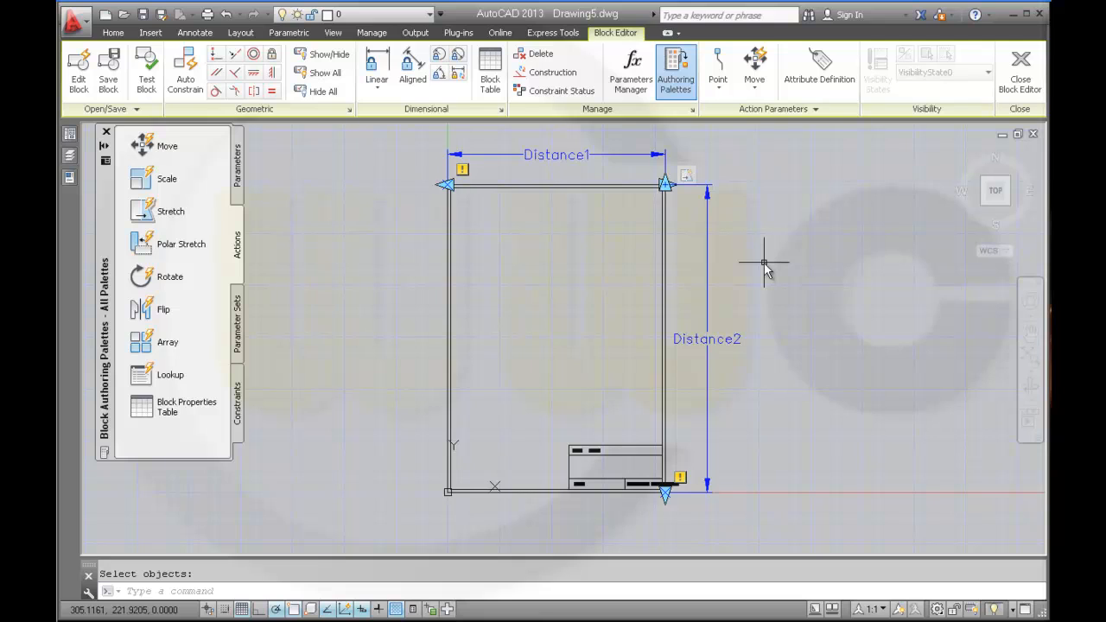
{"action": "mouse_move", "coordinate": [735, 256]}
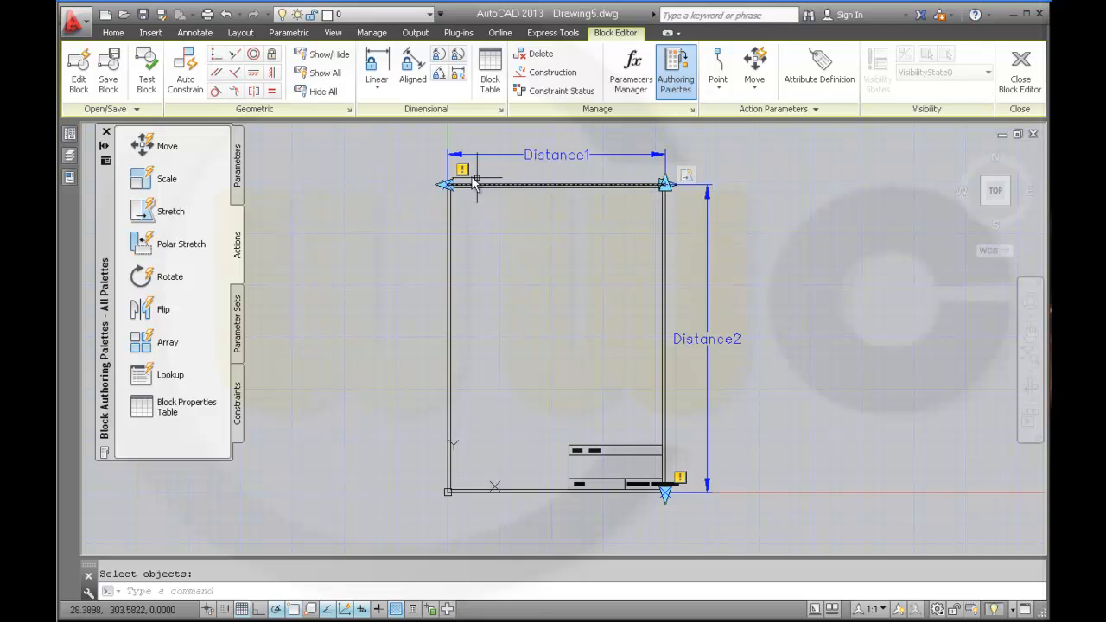
Set the Distance1 parameter's grip display to 1.
{"action": "left_click", "coordinate": [545, 155]}
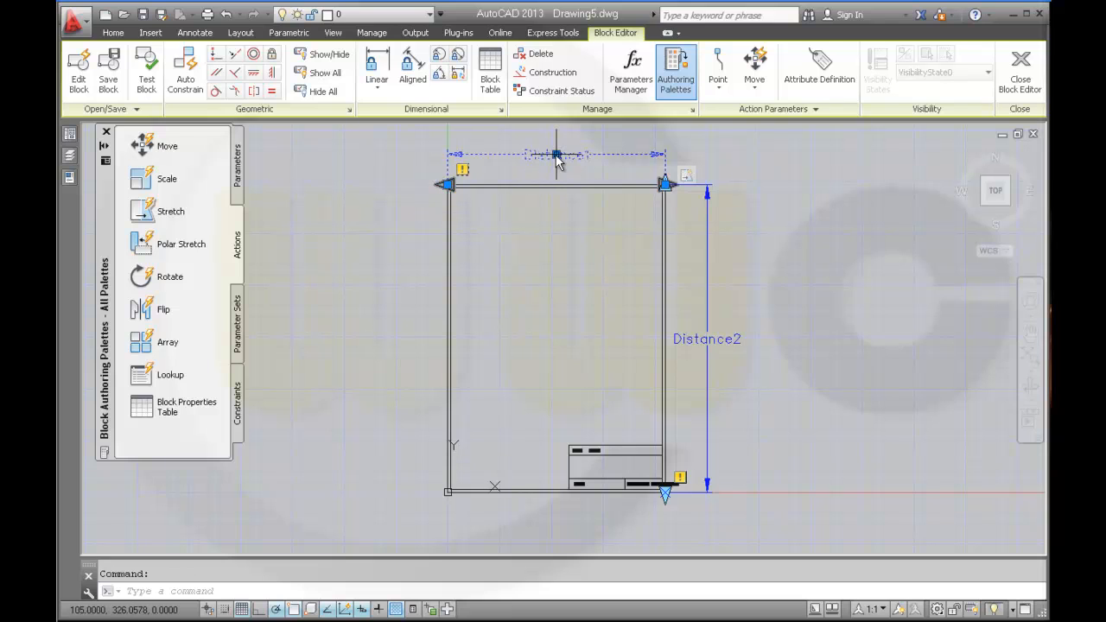
{"action": "right_click", "coordinate": [557, 157]}
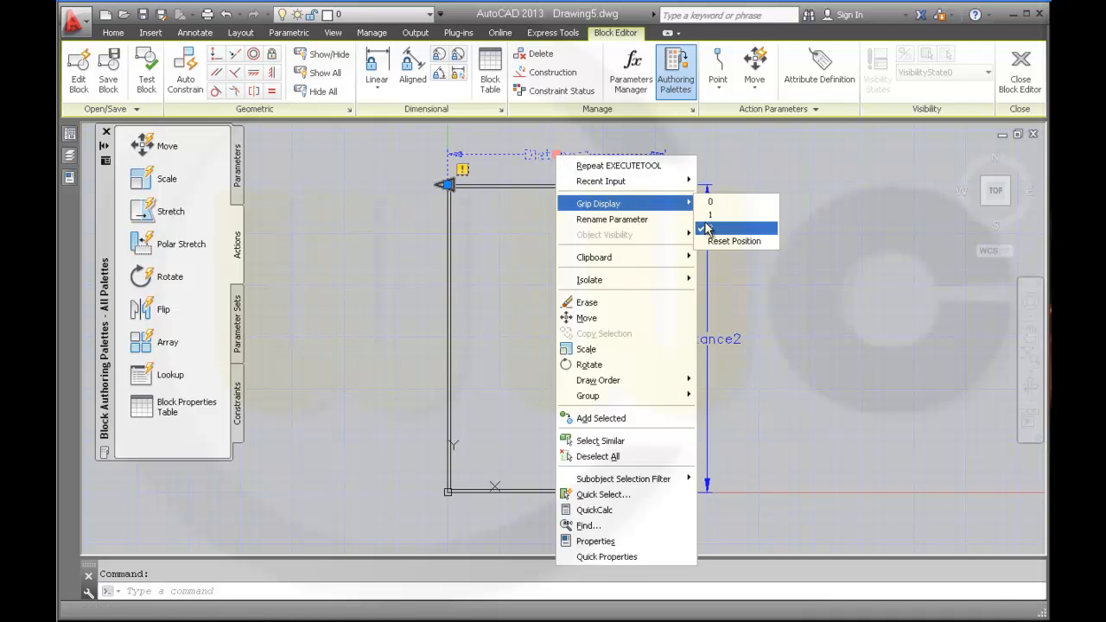
{"action": "left_click", "coordinate": [711, 214]}
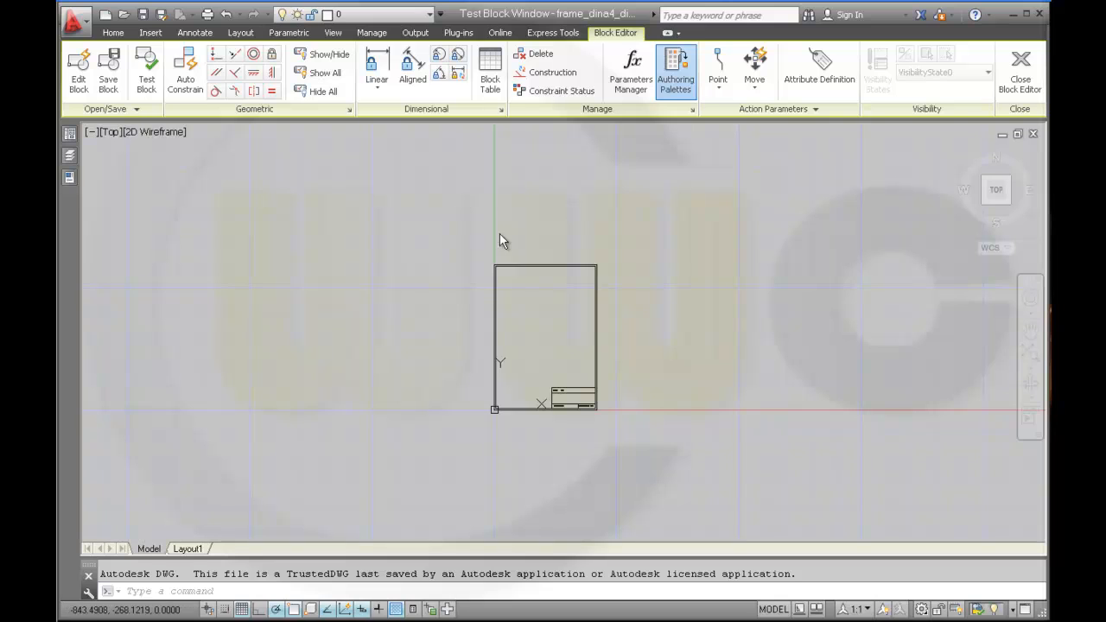
Close the test block window to return to the Block Editor.
{"action": "left_click", "coordinate": [150, 33]}
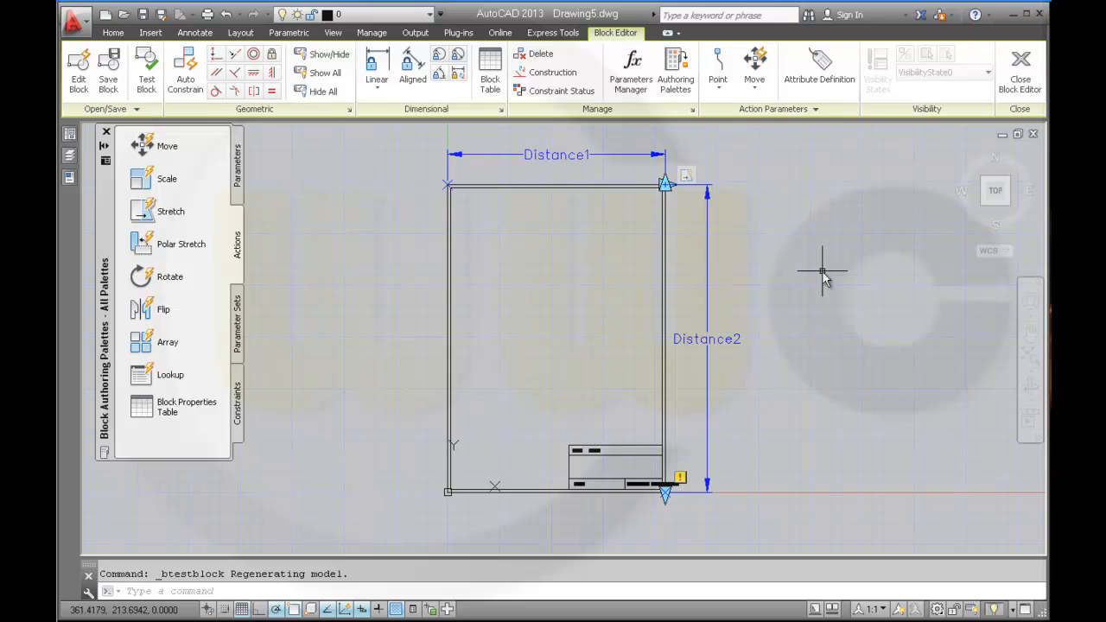
{"action": "mouse_move", "coordinate": [253, 251]}
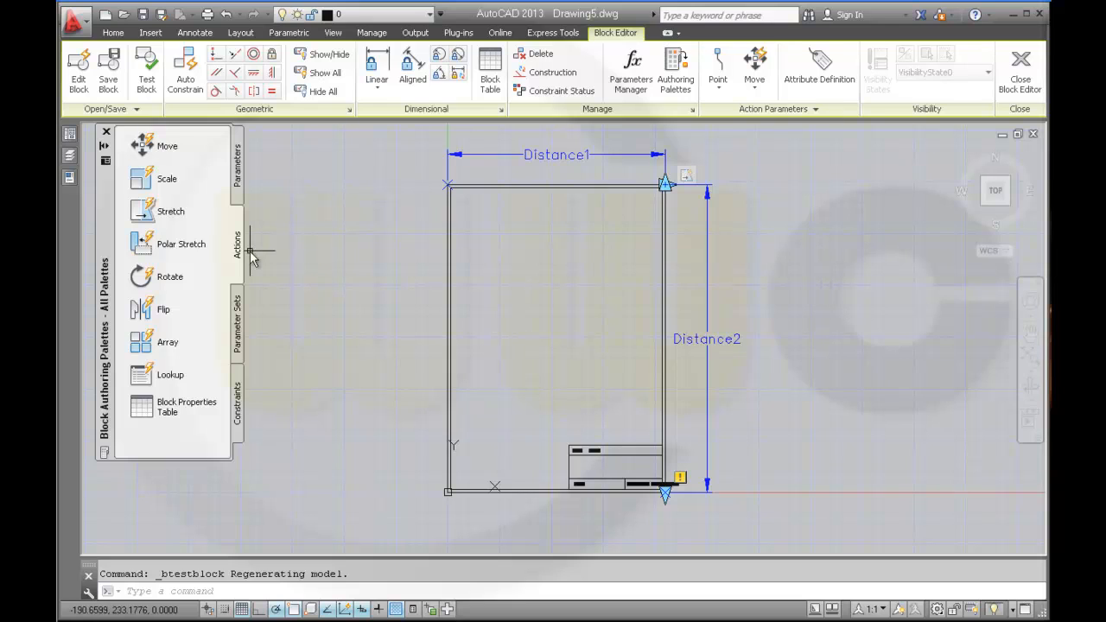
{"action": "mouse_move", "coordinate": [170, 211]}
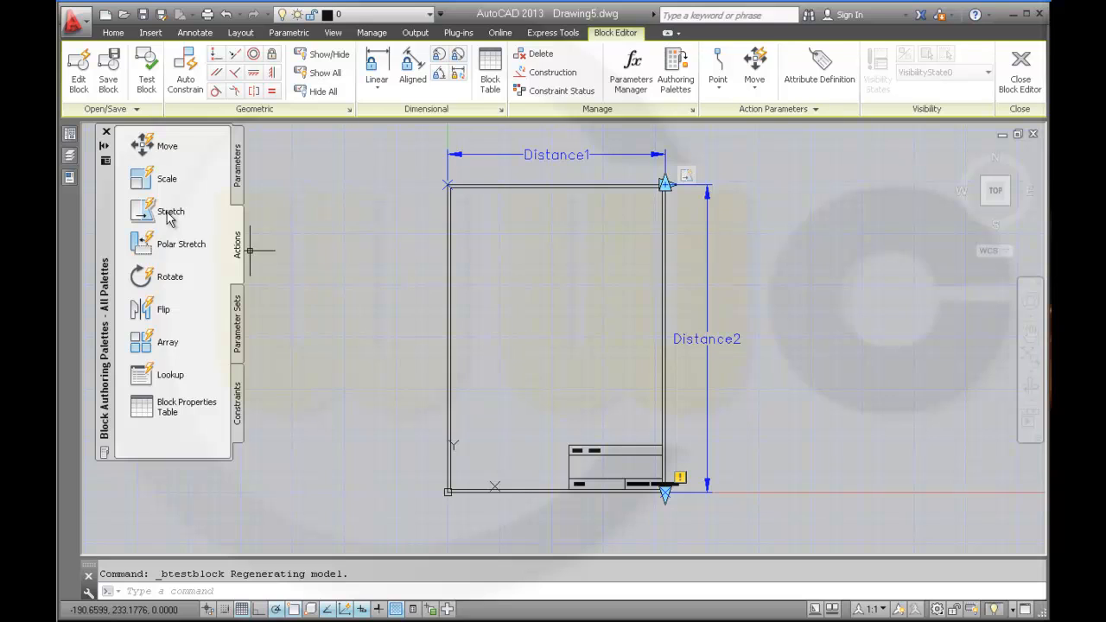
Attach a stretch action to Distance2 at its top-right point, selecting the top edge.
{"action": "left_click", "coordinate": [171, 211]}
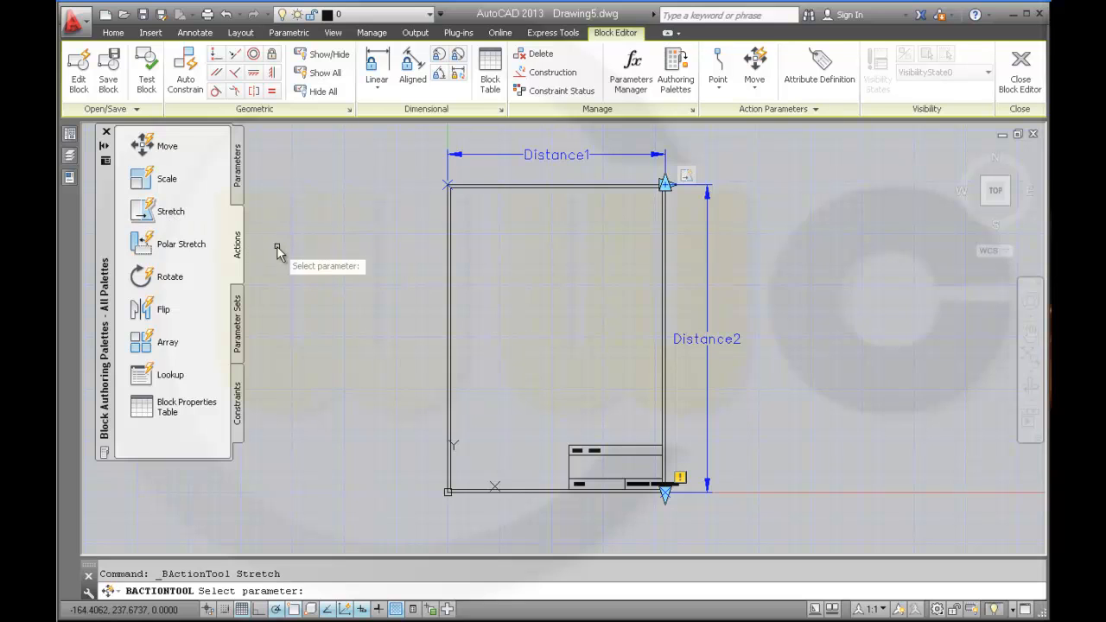
{"action": "left_click", "coordinate": [707, 339]}
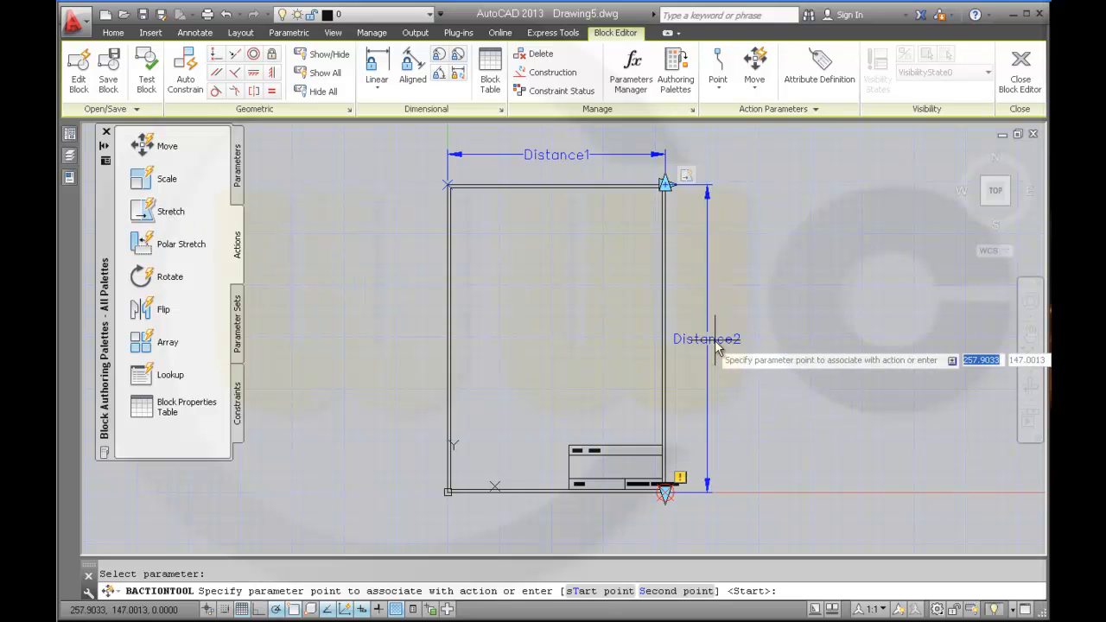
{"action": "mouse_move", "coordinate": [800, 367]}
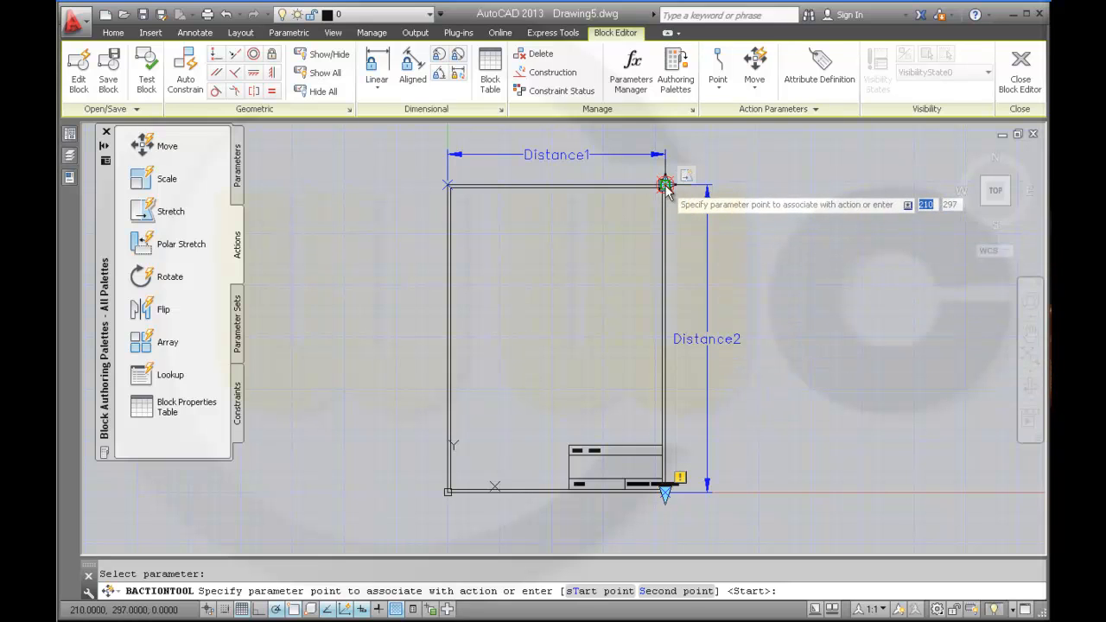
{"action": "left_click", "coordinate": [665, 184]}
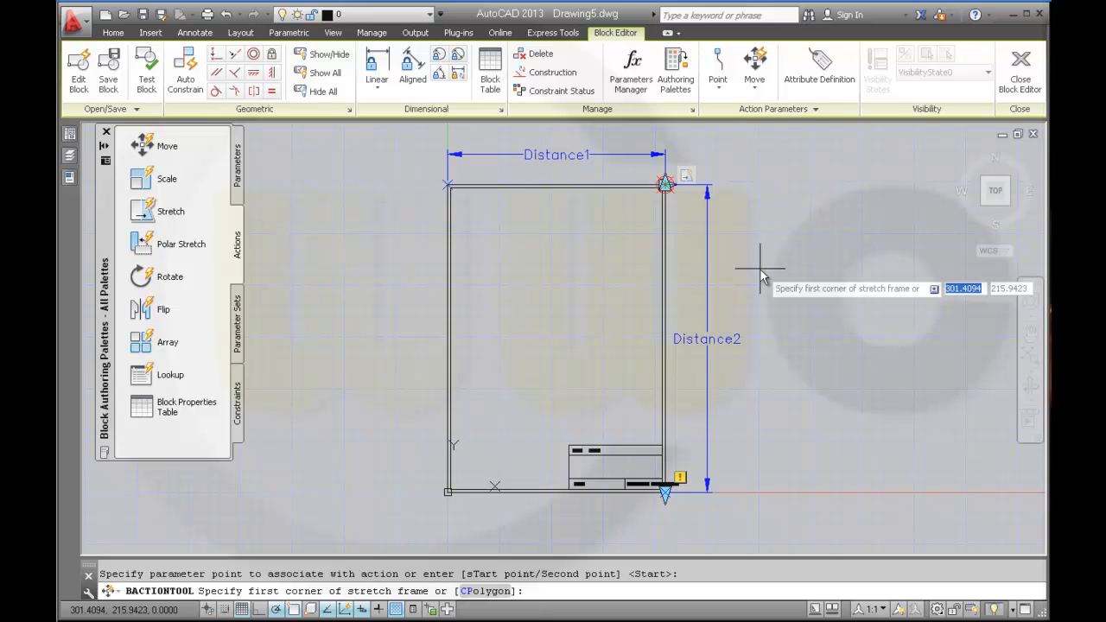
{"action": "mouse_move", "coordinate": [398, 143]}
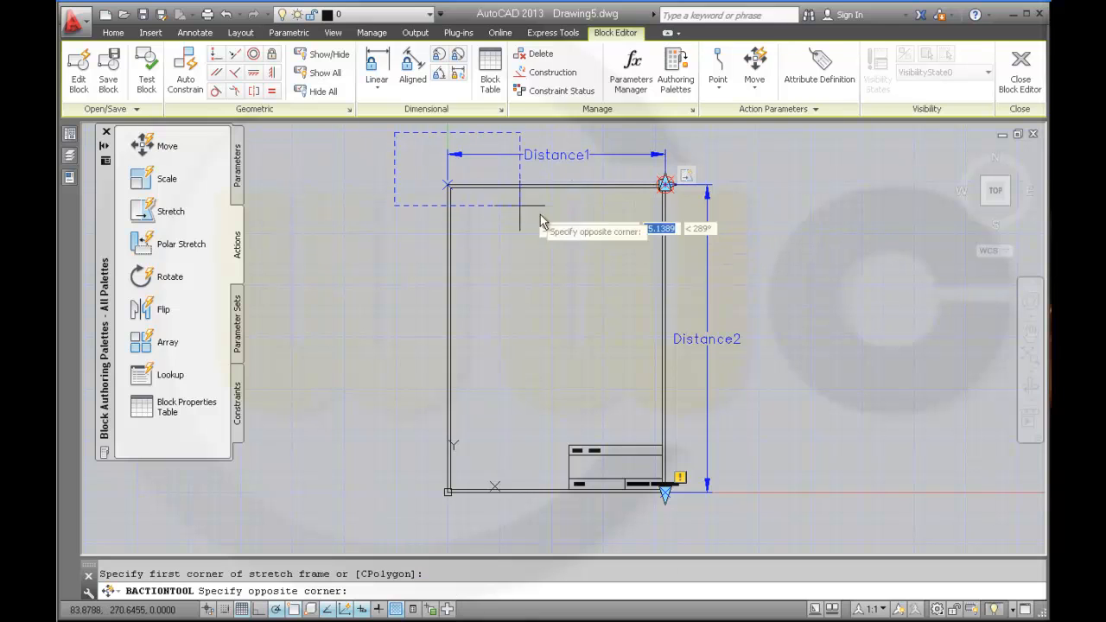
{"action": "left_click", "coordinate": [739, 281]}
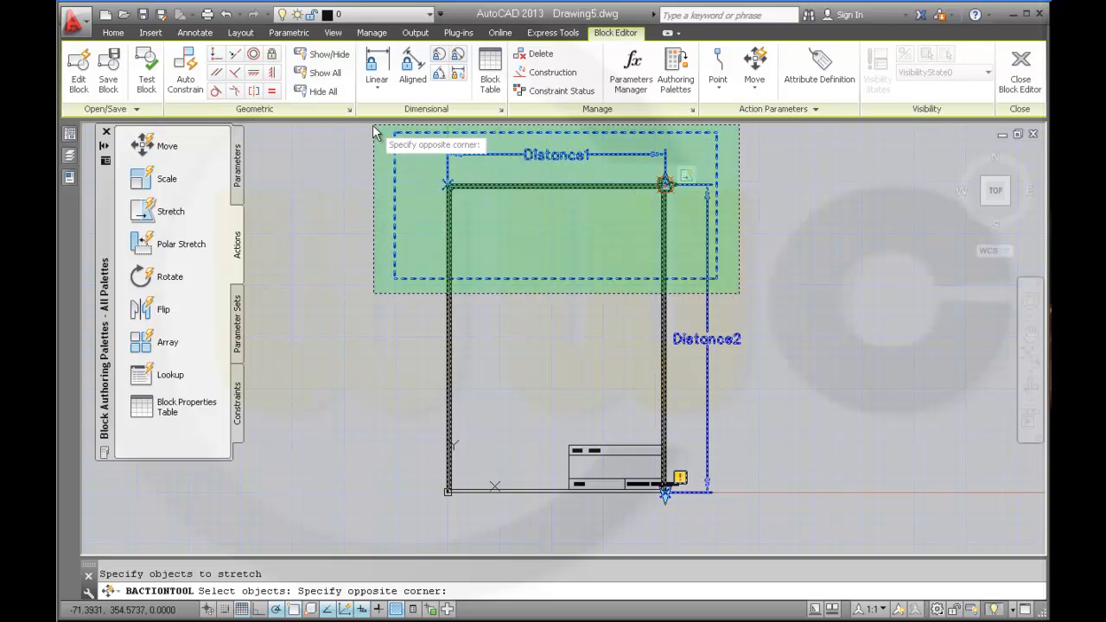
{"action": "left_click", "coordinate": [808, 286]}
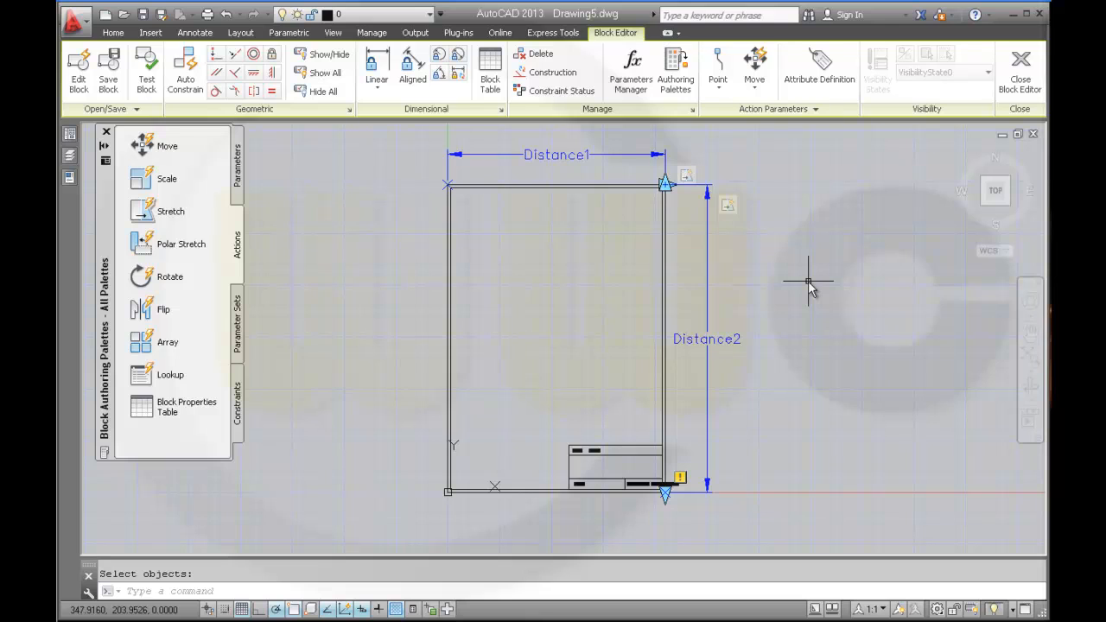
{"action": "mouse_move", "coordinate": [709, 354]}
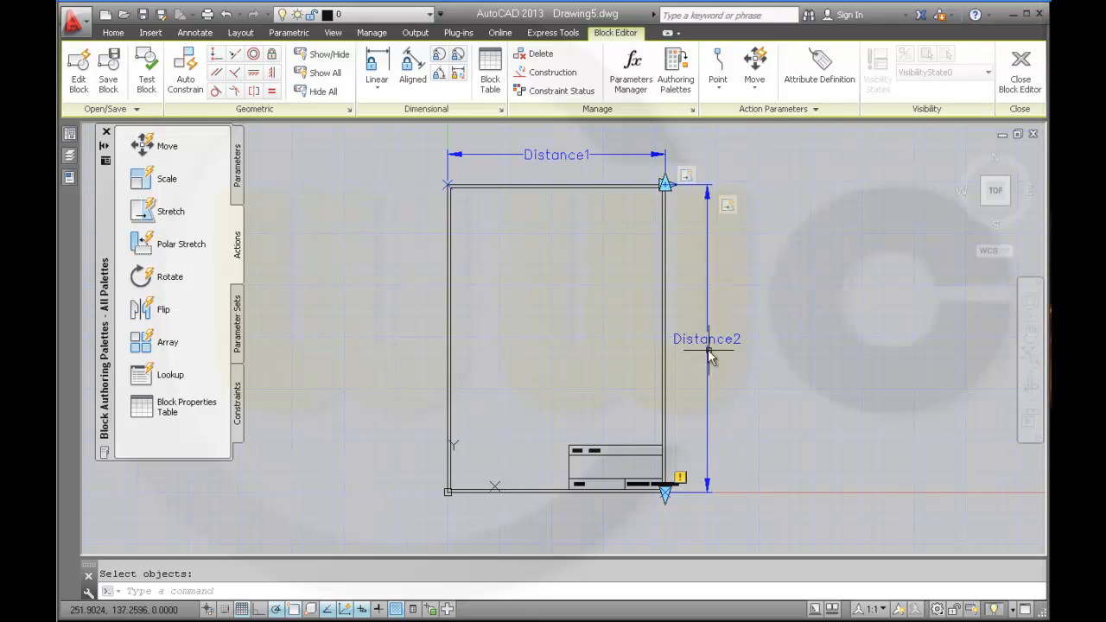
Set the Distance2 parameter's grip display to 1.
{"action": "left_click", "coordinate": [707, 339]}
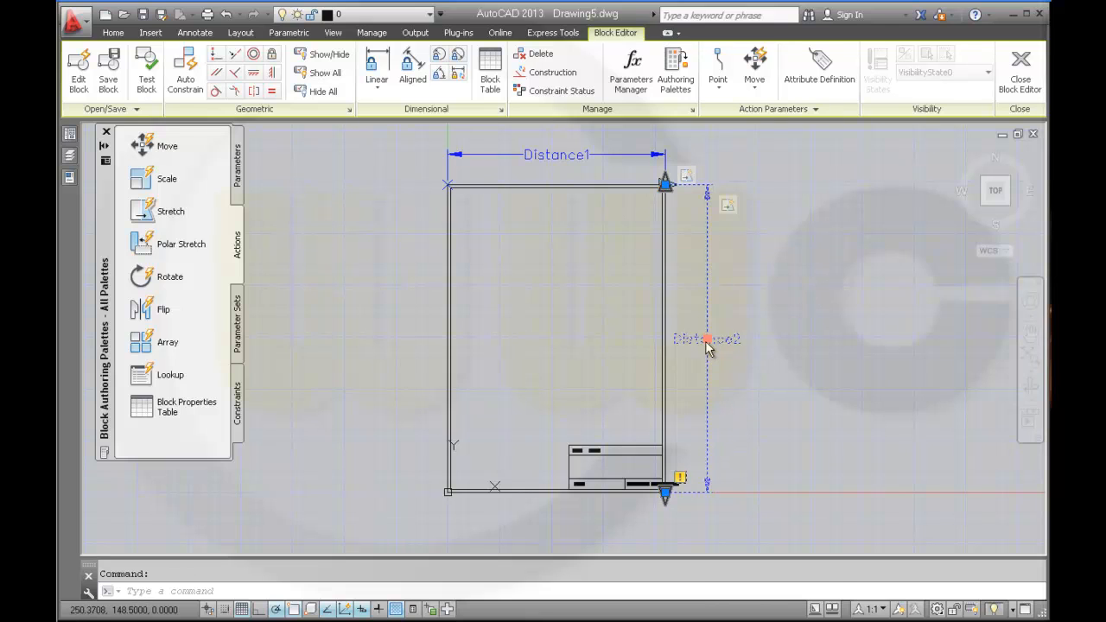
{"action": "right_click", "coordinate": [707, 339]}
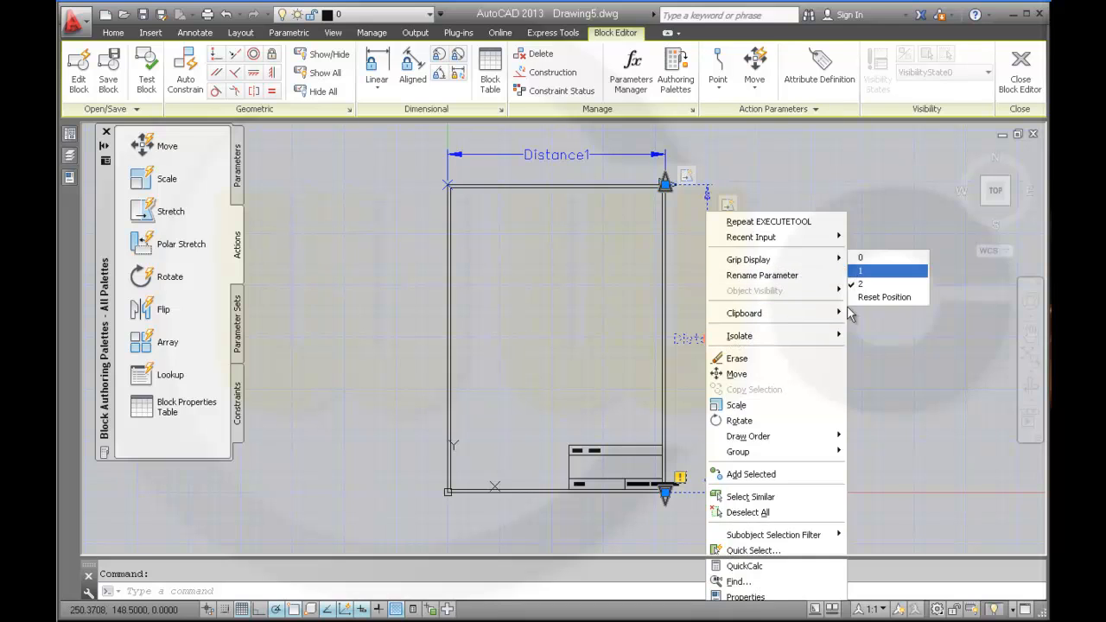
{"action": "left_click", "coordinate": [860, 270]}
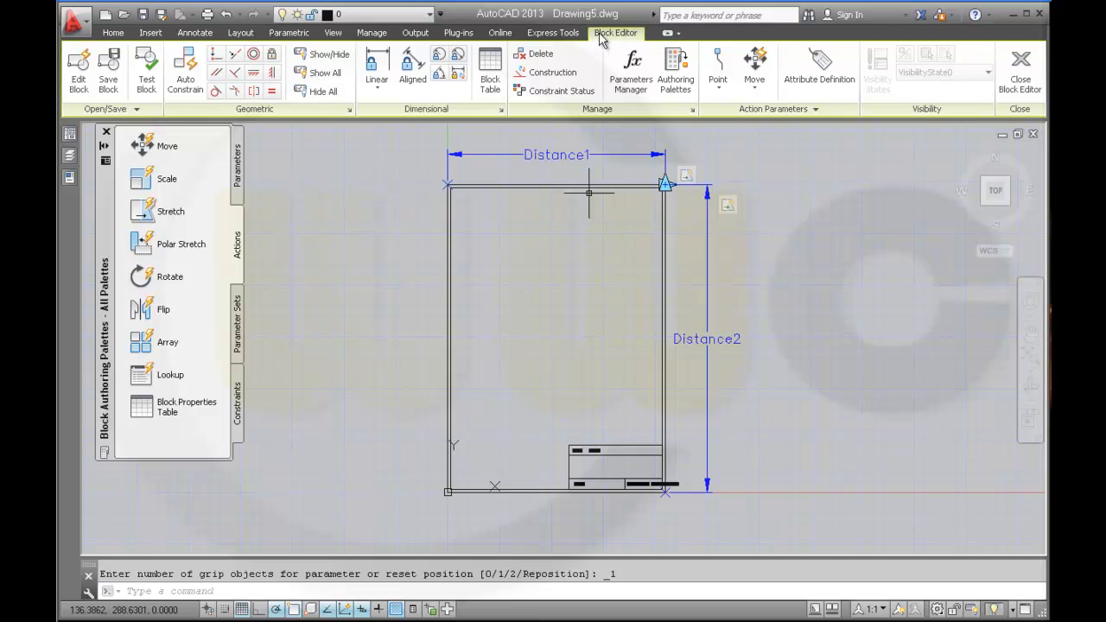
{"action": "mouse_move", "coordinate": [621, 43]}
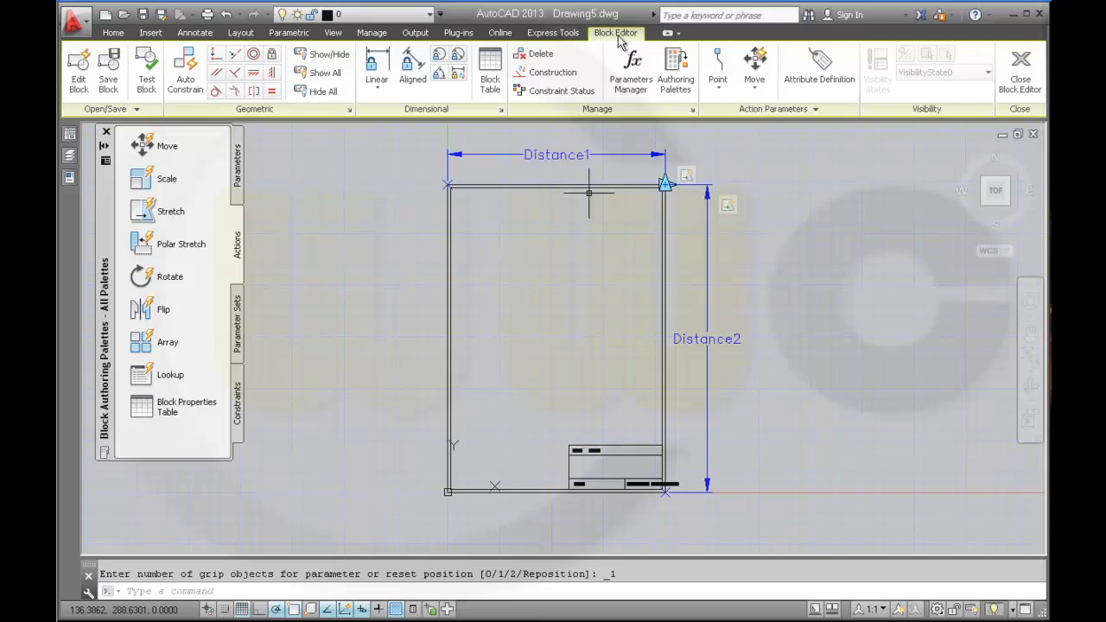
Test-run the frame block, close the test window, and select Distance1.
{"action": "left_click", "coordinate": [108, 71]}
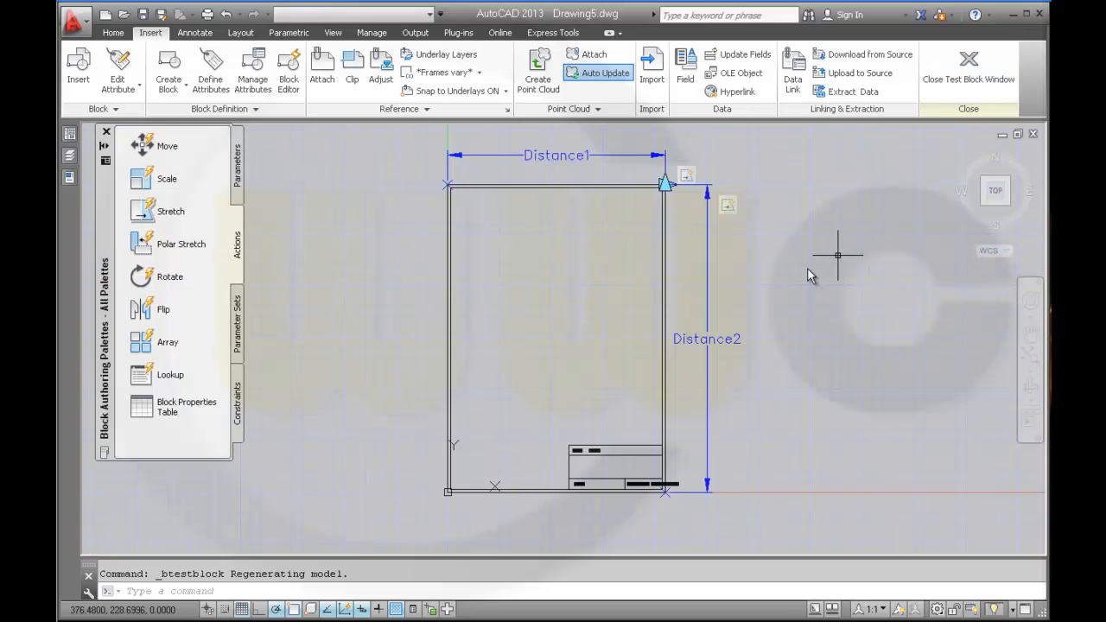
{"action": "left_click", "coordinate": [615, 32]}
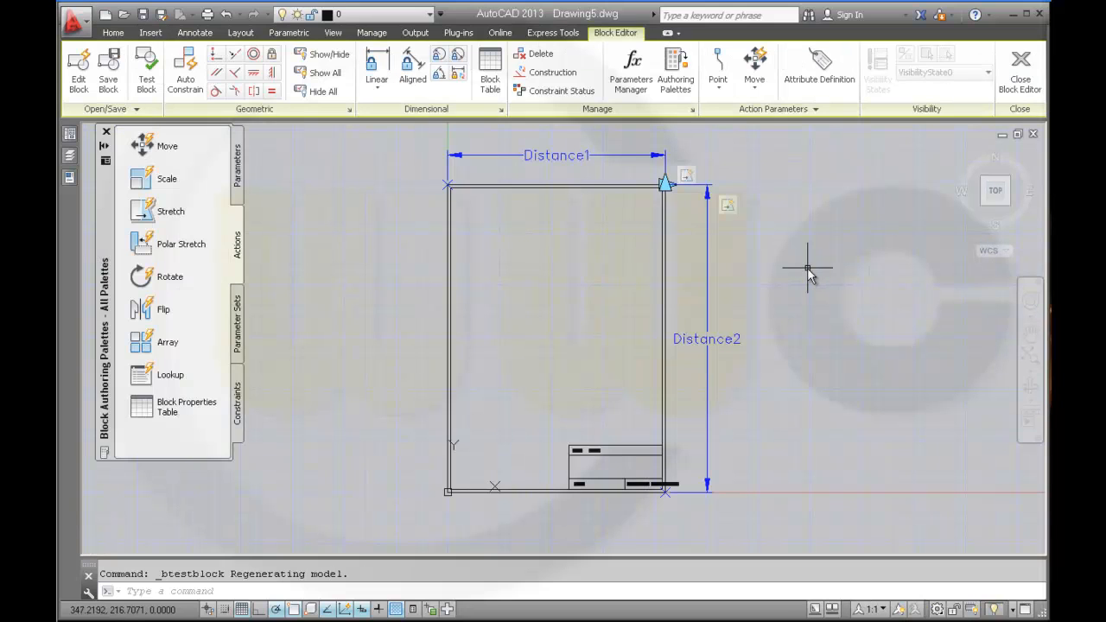
{"action": "mouse_move", "coordinate": [780, 272]}
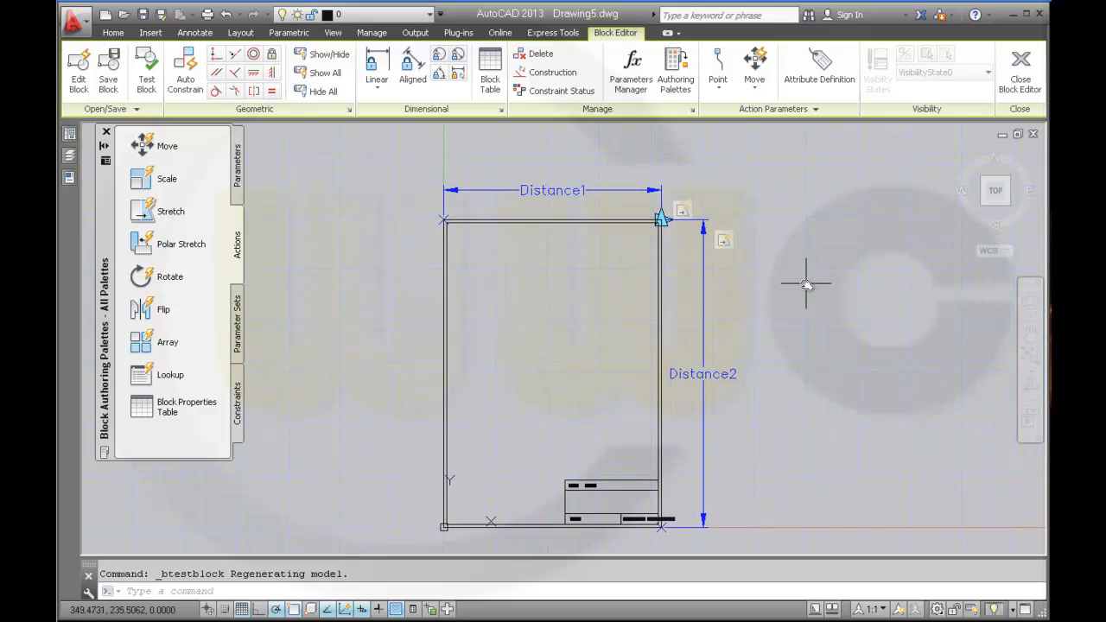
{"action": "left_click", "coordinate": [553, 190]}
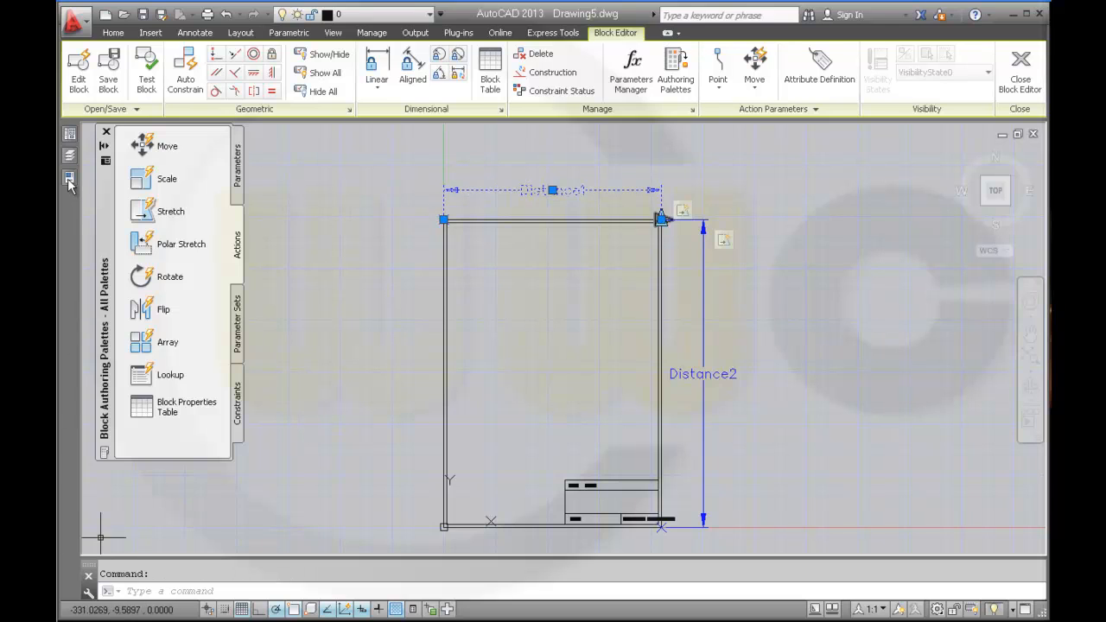
In Properties, set Distance1's Dist type to List with values 210 and 420.
{"action": "left_click", "coordinate": [69, 177]}
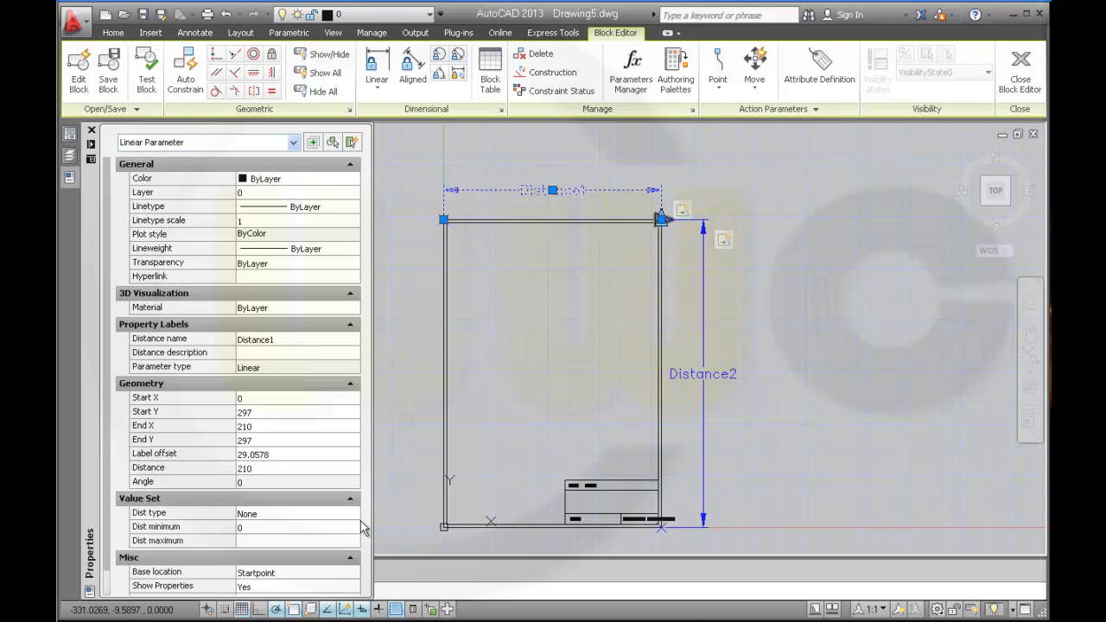
{"action": "mouse_move", "coordinate": [193, 515]}
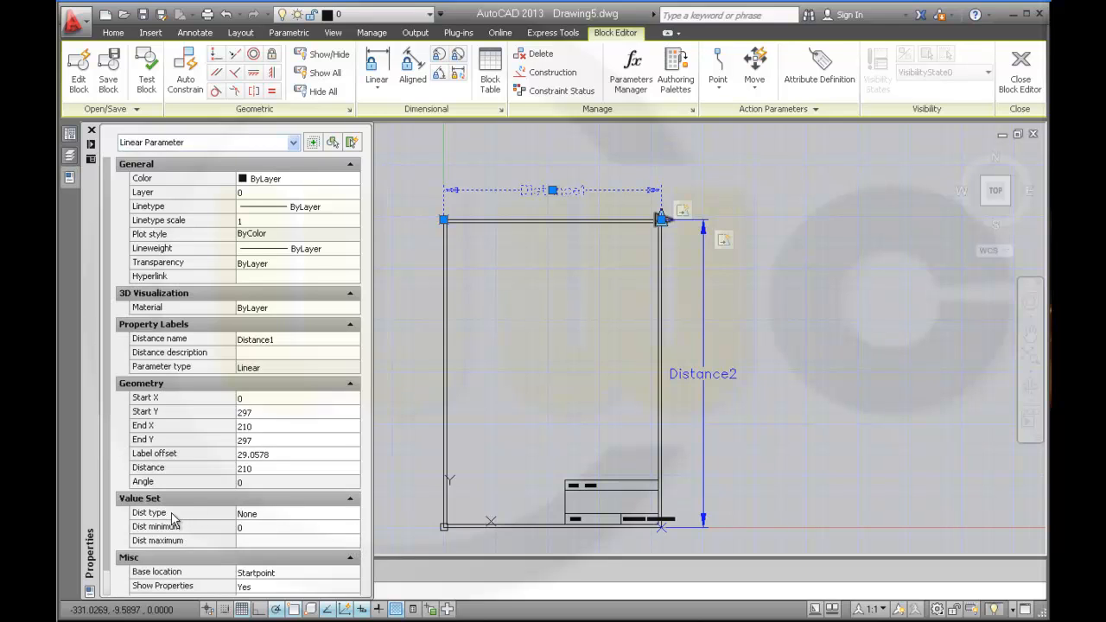
{"action": "left_click", "coordinate": [297, 513]}
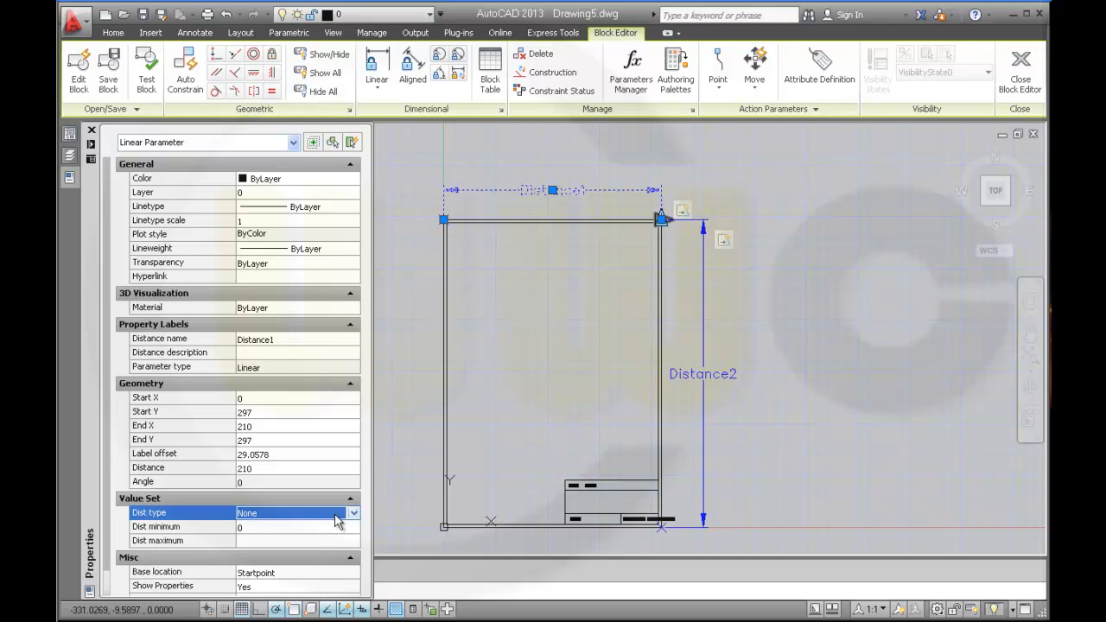
{"action": "left_click", "coordinate": [353, 512]}
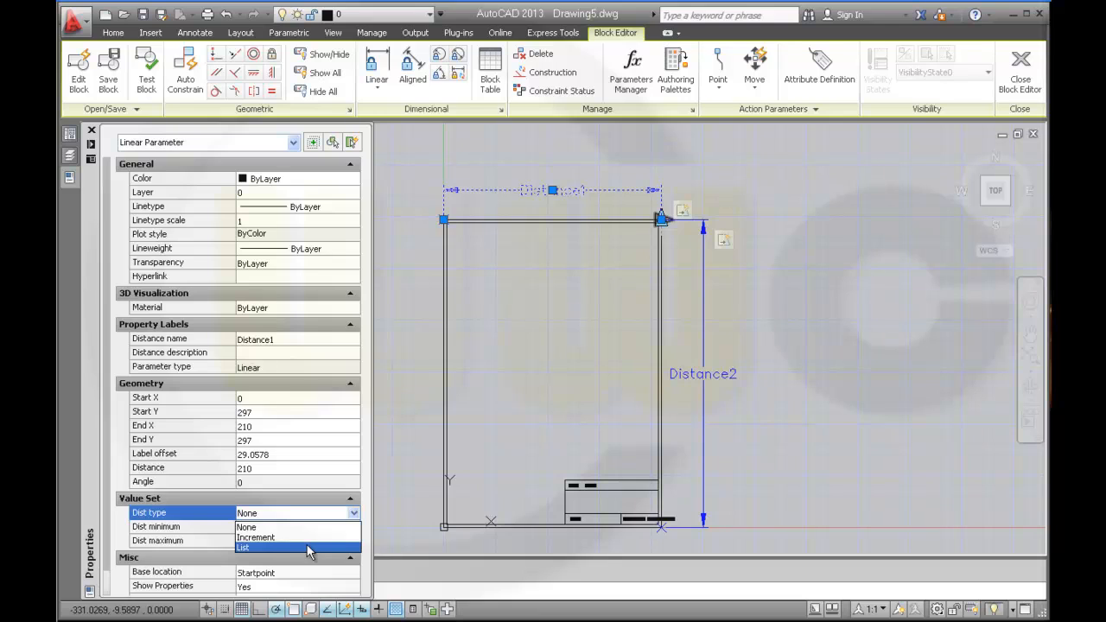
{"action": "left_click", "coordinate": [244, 547]}
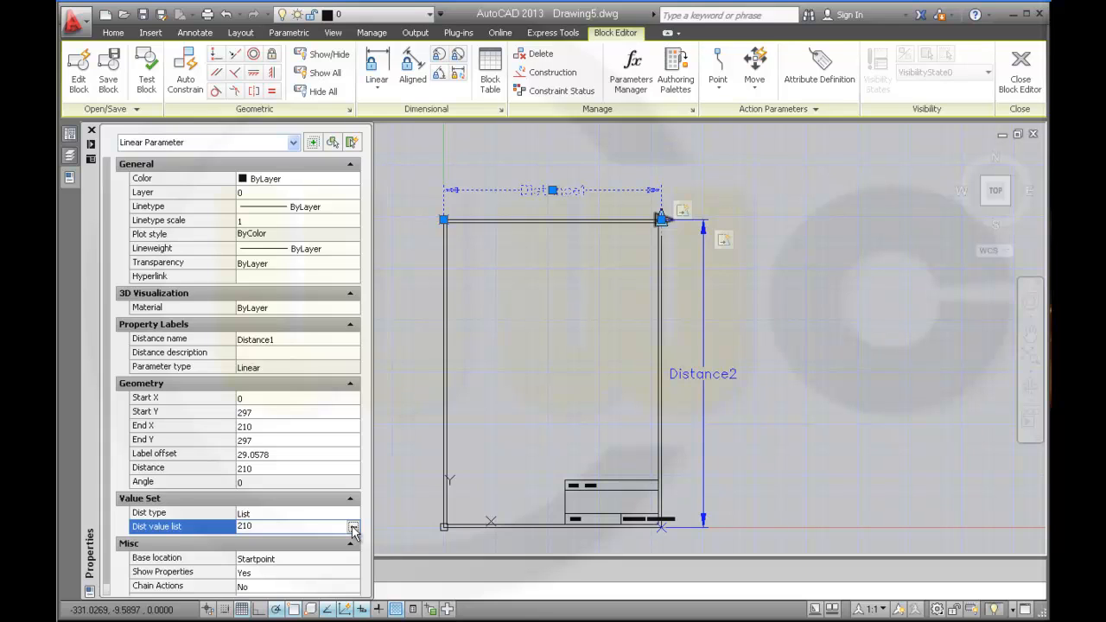
{"action": "left_click", "coordinate": [353, 526]}
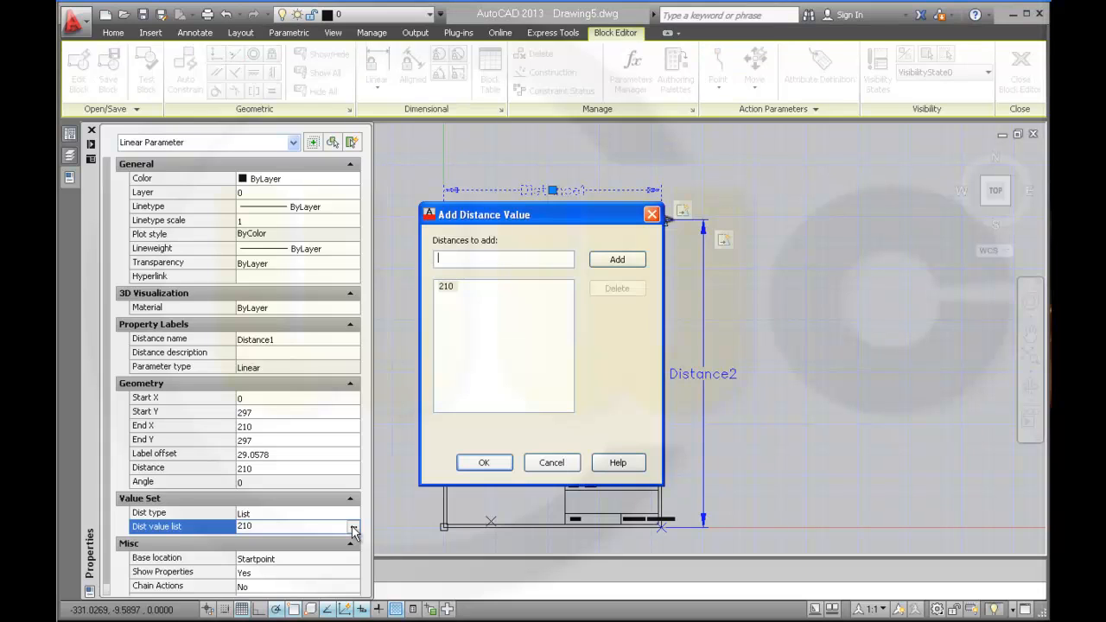
{"action": "type", "text": "4"}
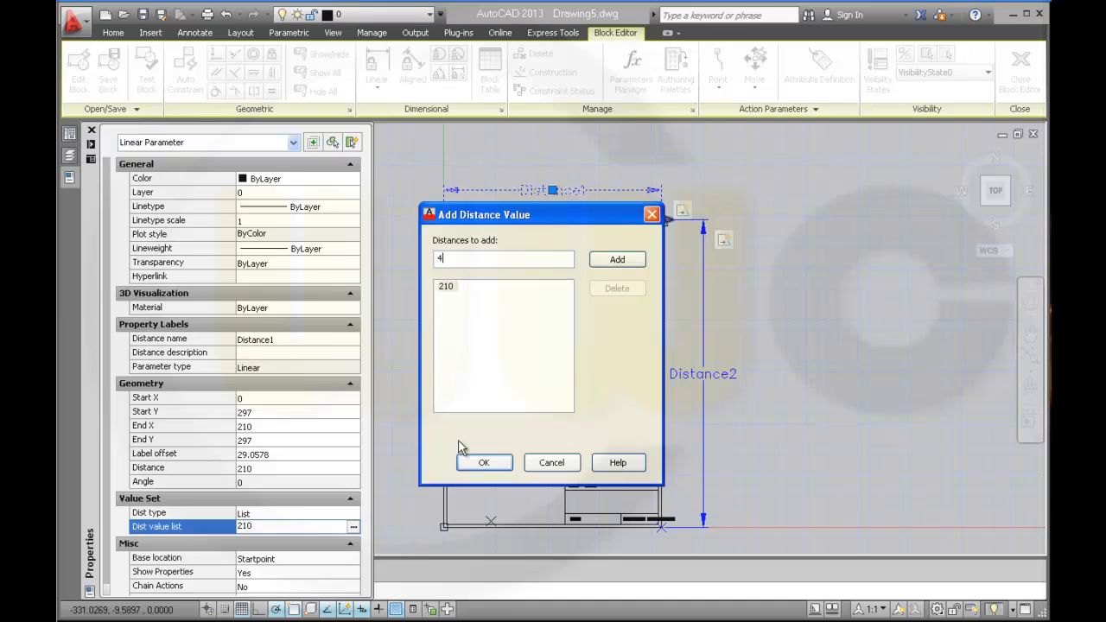
{"action": "type", "text": "20"}
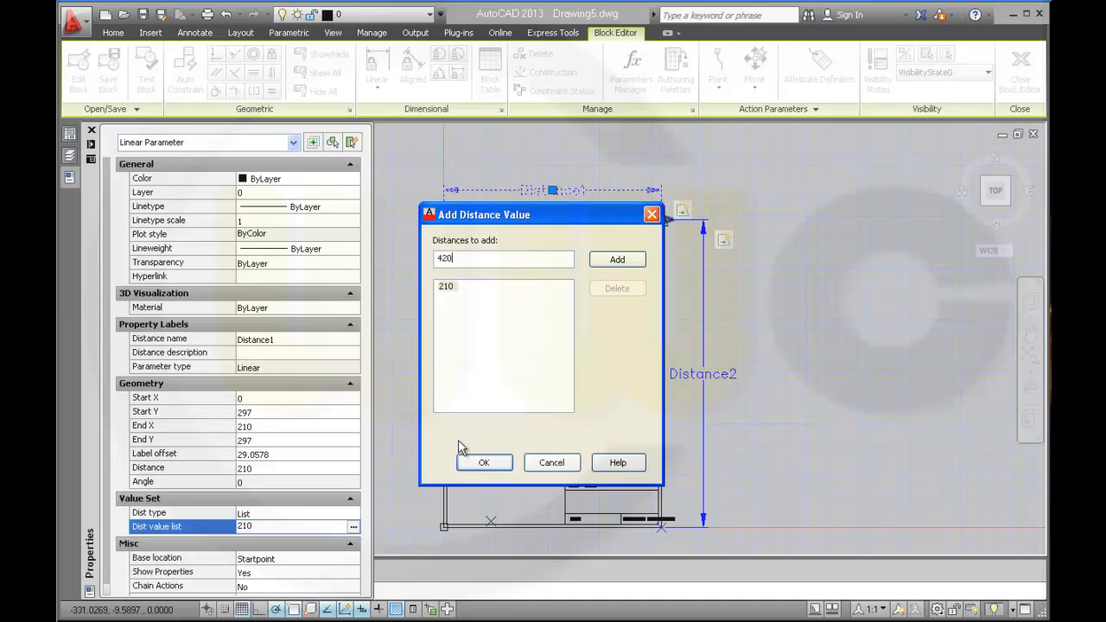
{"action": "left_click", "coordinate": [617, 260]}
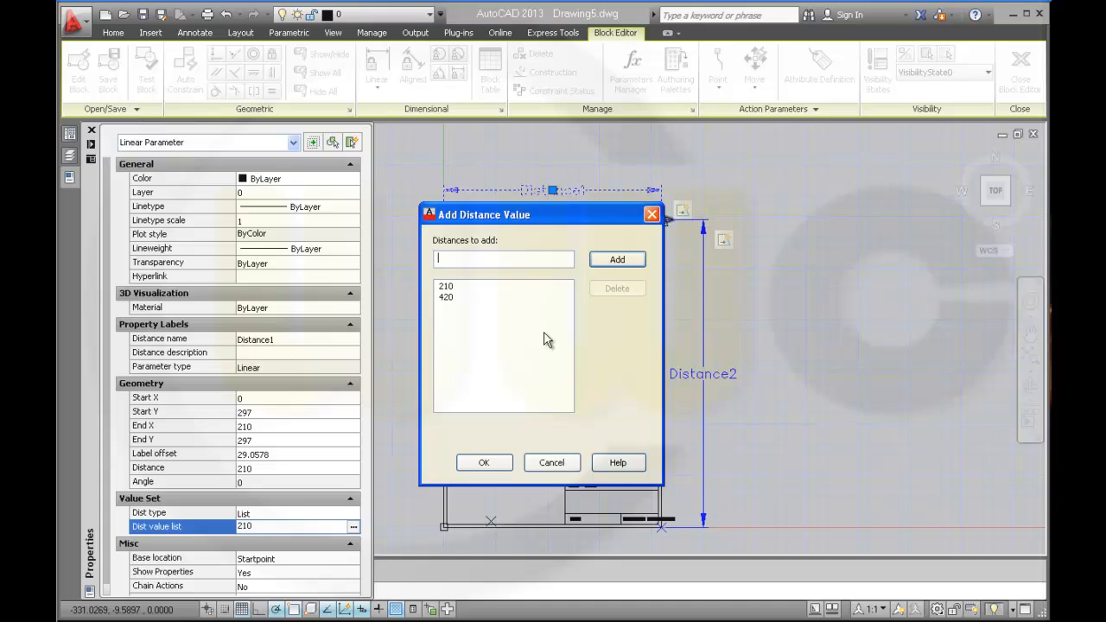
{"action": "type", "text": "297"}
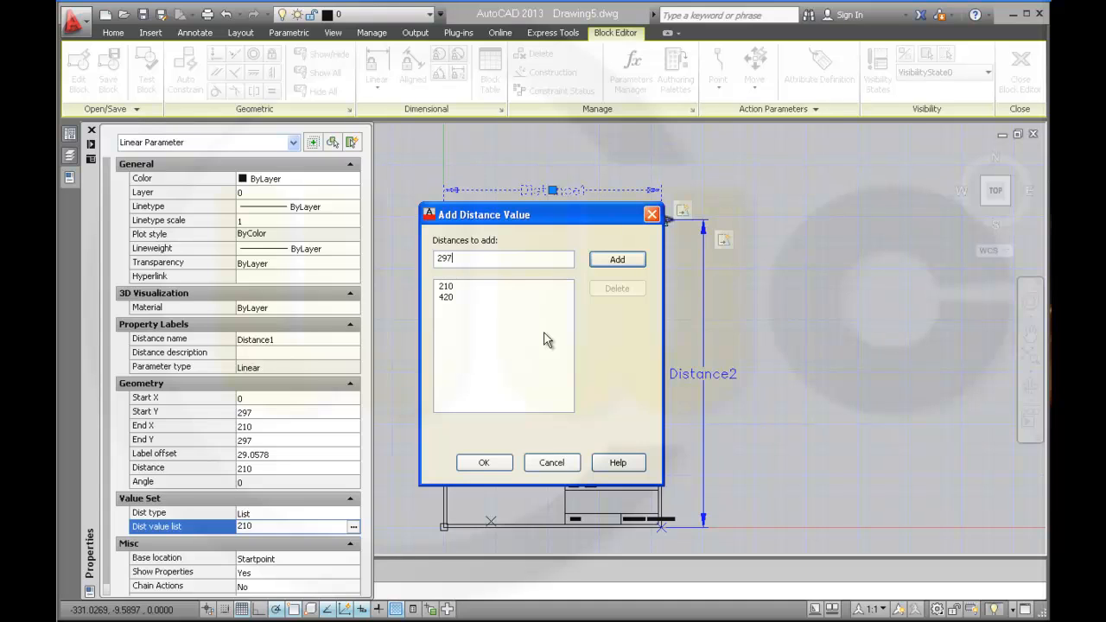
{"action": "mouse_move", "coordinate": [508, 415]}
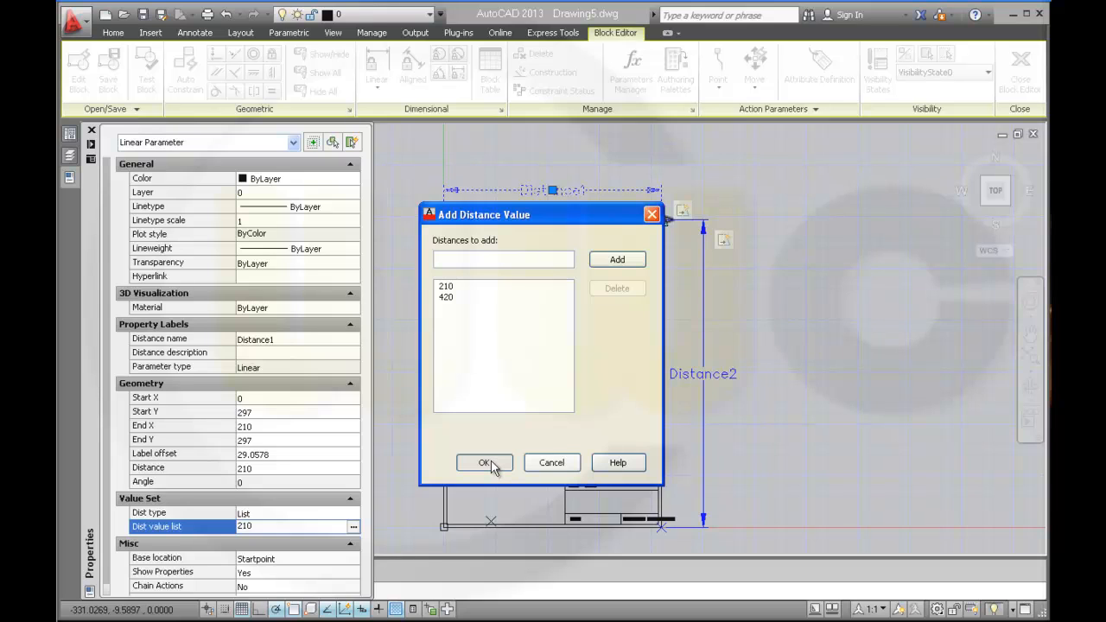
{"action": "left_click", "coordinate": [484, 463]}
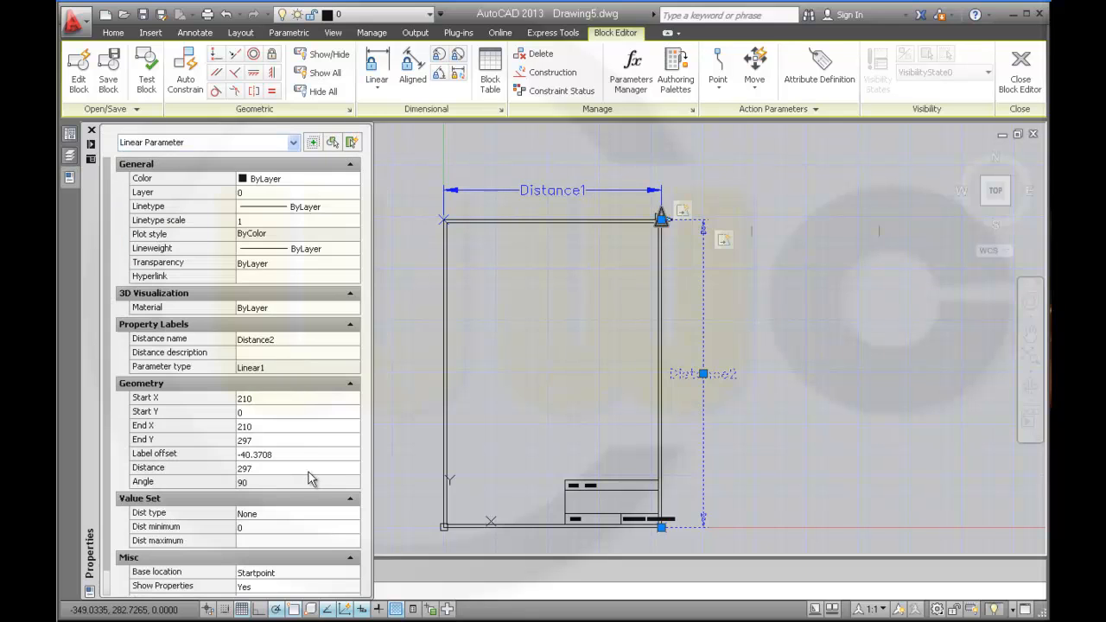
Set Distance2's Dist type to List and add 210 to its allowed values.
{"action": "left_click", "coordinate": [298, 512]}
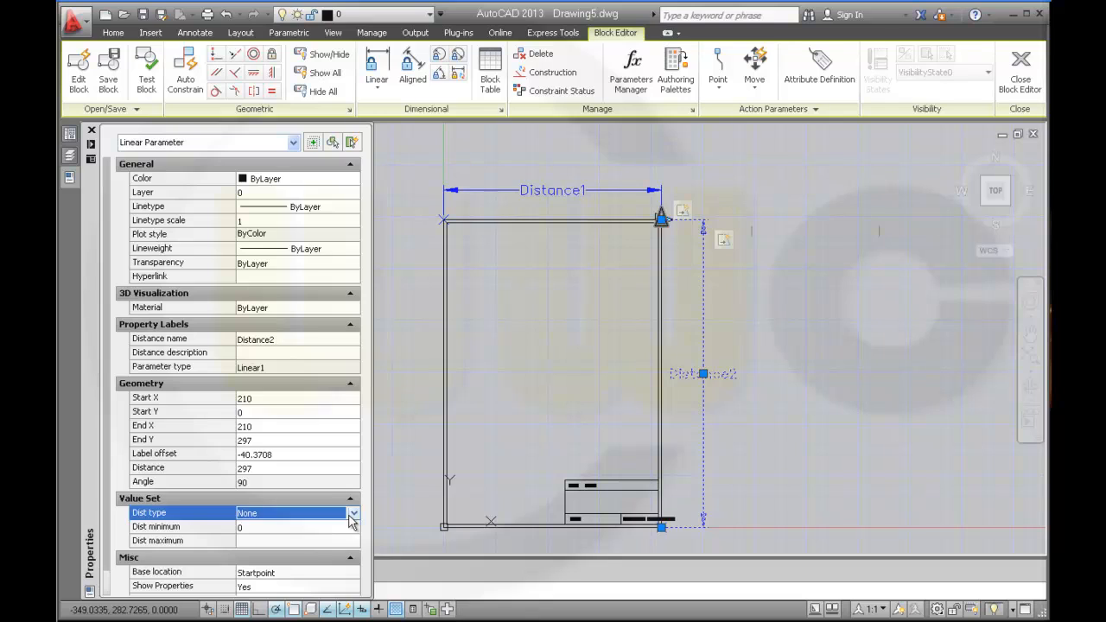
{"action": "left_click", "coordinate": [353, 512]}
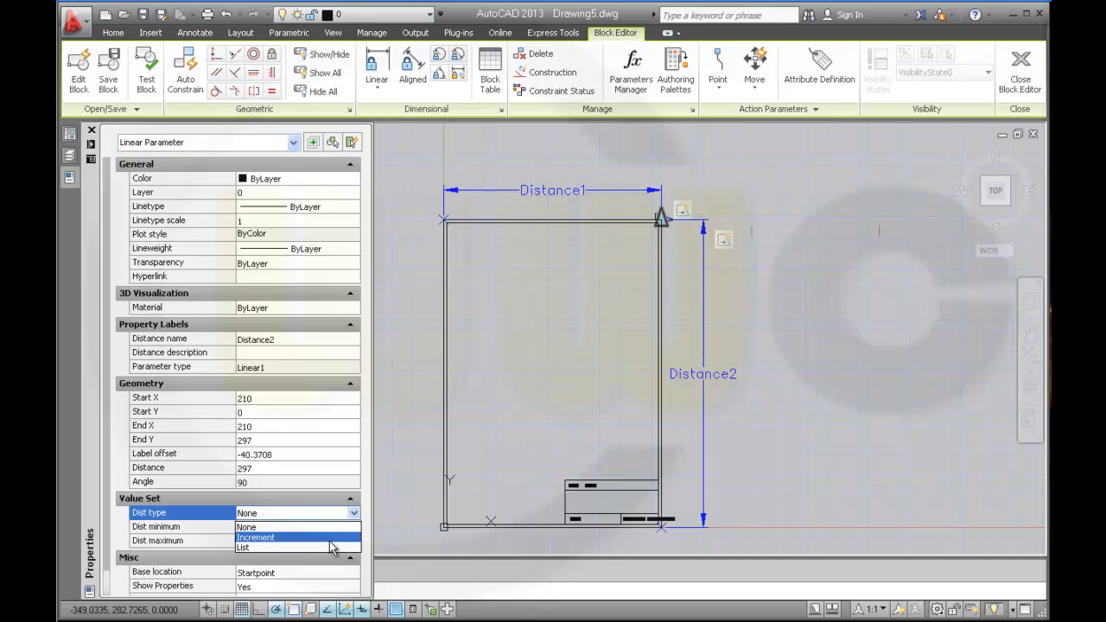
{"action": "left_click", "coordinate": [244, 547]}
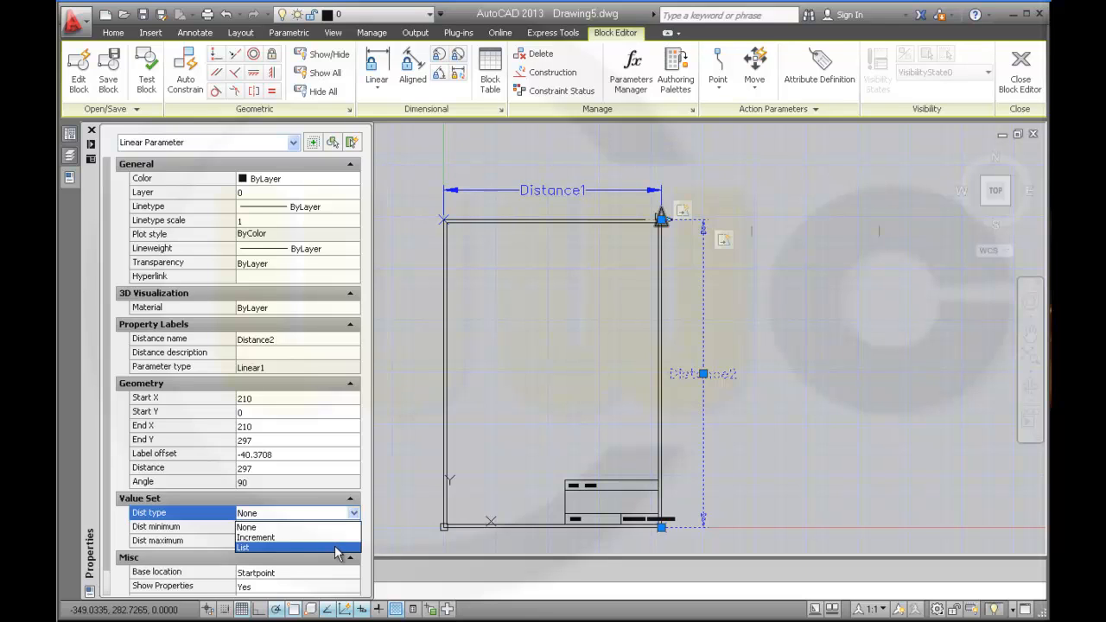
{"action": "left_click", "coordinate": [245, 547]}
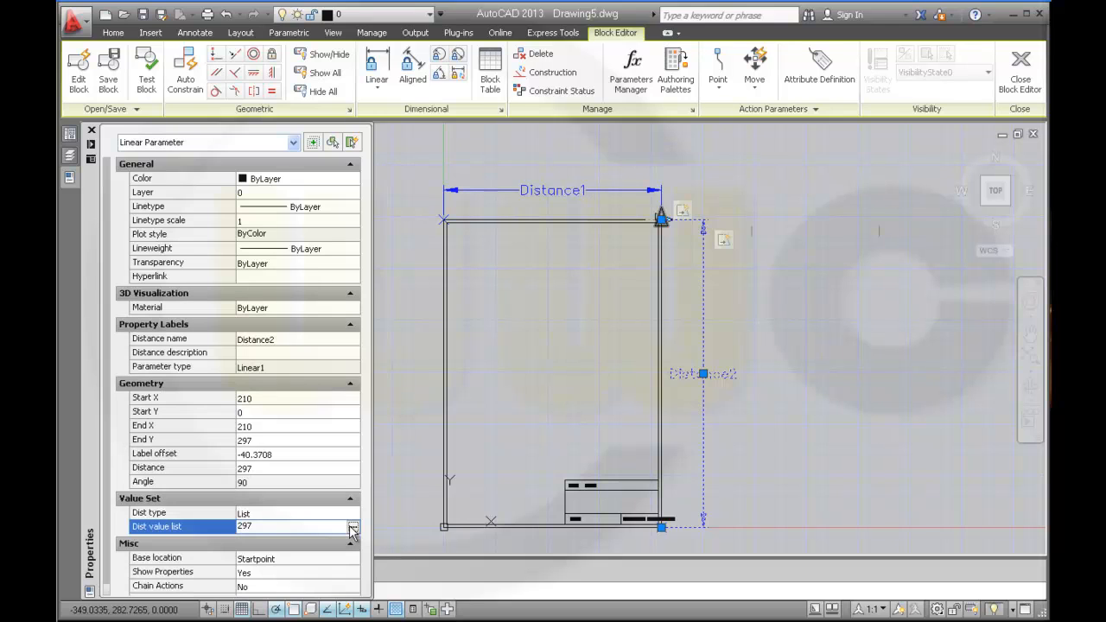
{"action": "left_click", "coordinate": [352, 526]}
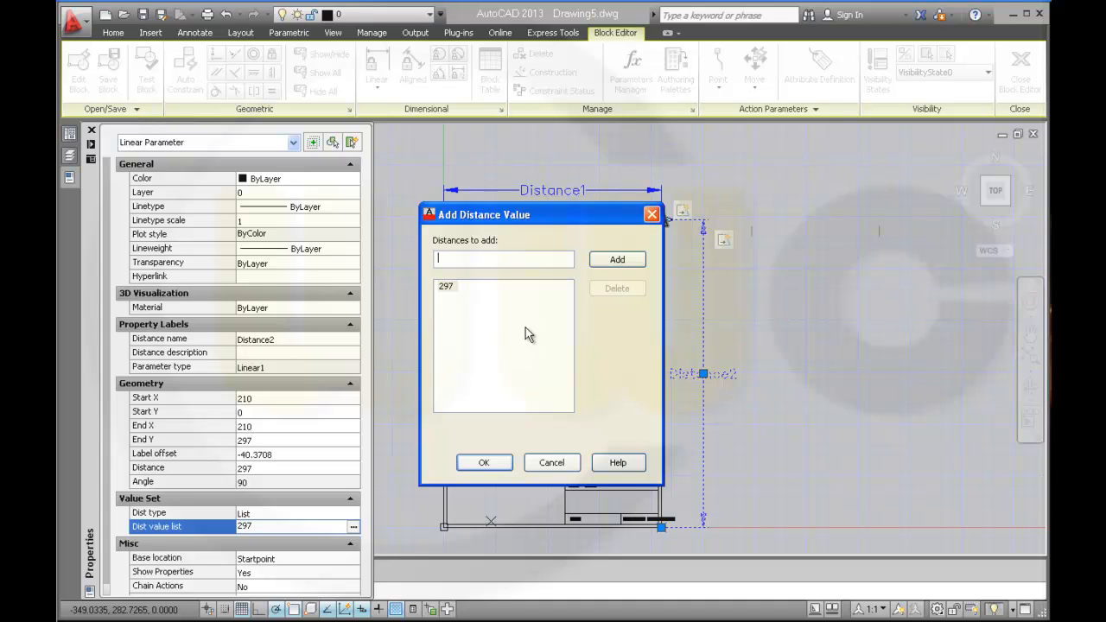
{"action": "type", "text": "210"}
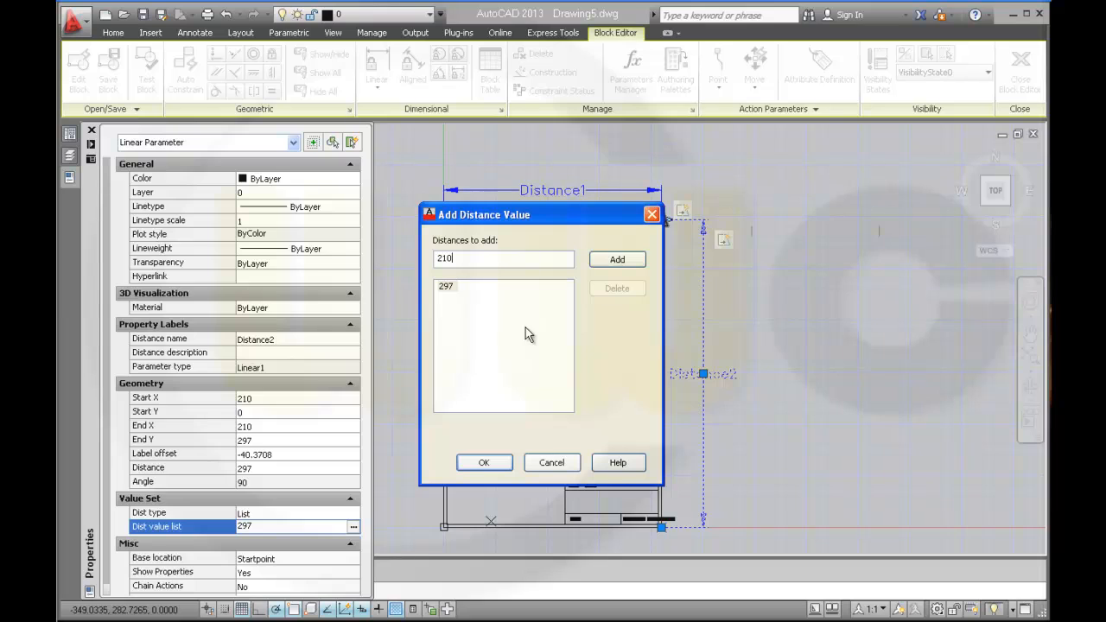
{"action": "left_click", "coordinate": [617, 260]}
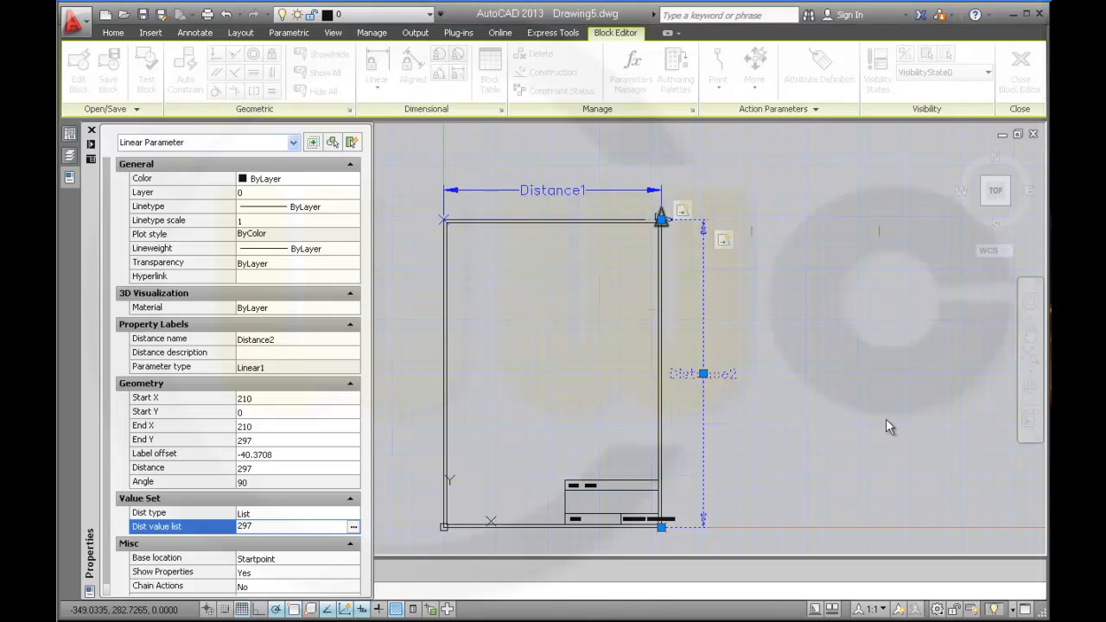
{"action": "mouse_move", "coordinate": [870, 396]}
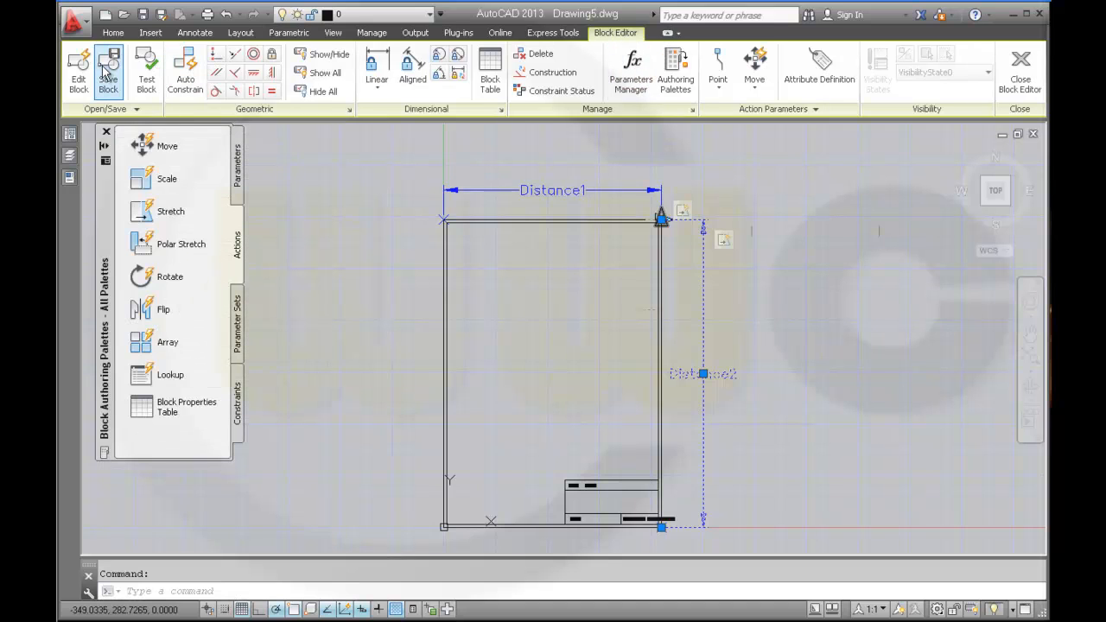
Save the frame block definition and close the Block Editor.
{"action": "left_click", "coordinate": [108, 72]}
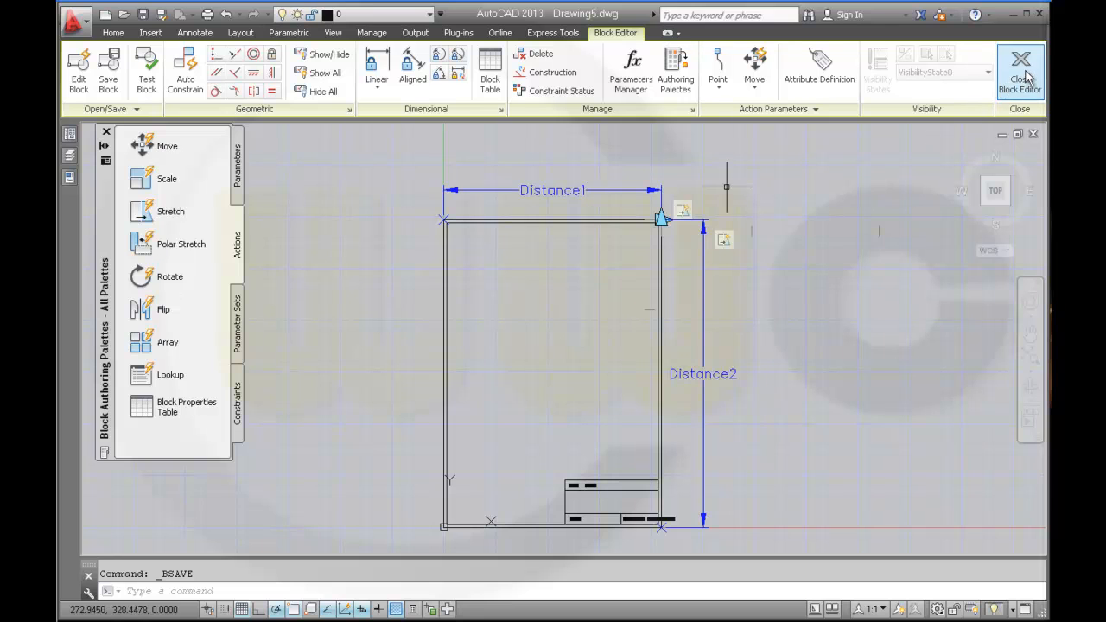
{"action": "left_click", "coordinate": [1021, 72]}
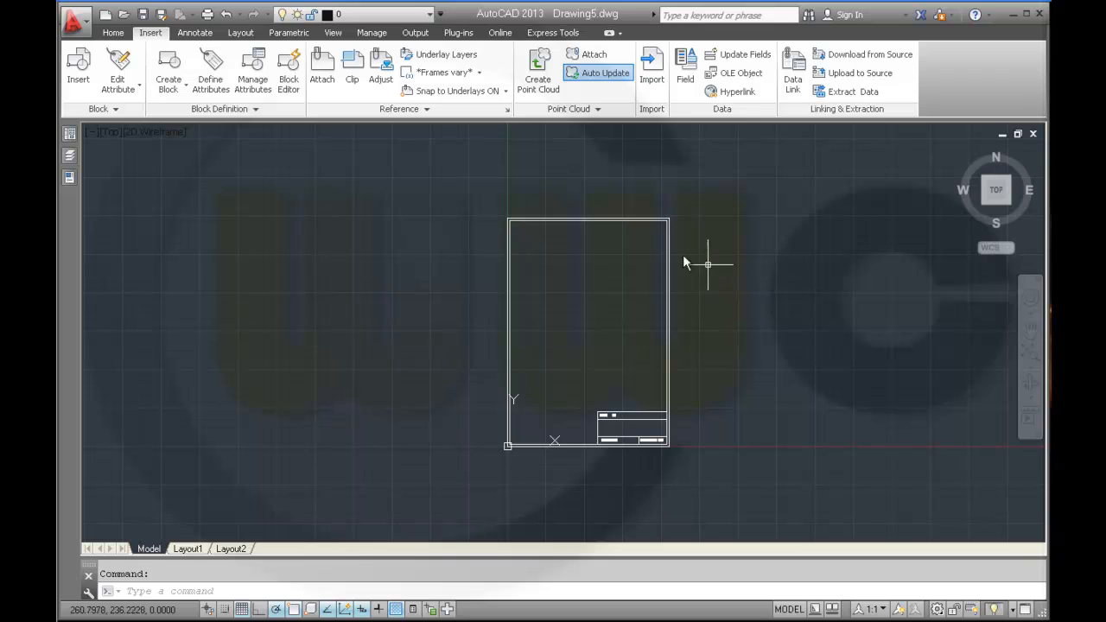
Stretch the frame block to a 297 by 210 landscape frame, then deselect it.
{"action": "left_click", "coordinate": [588, 328]}
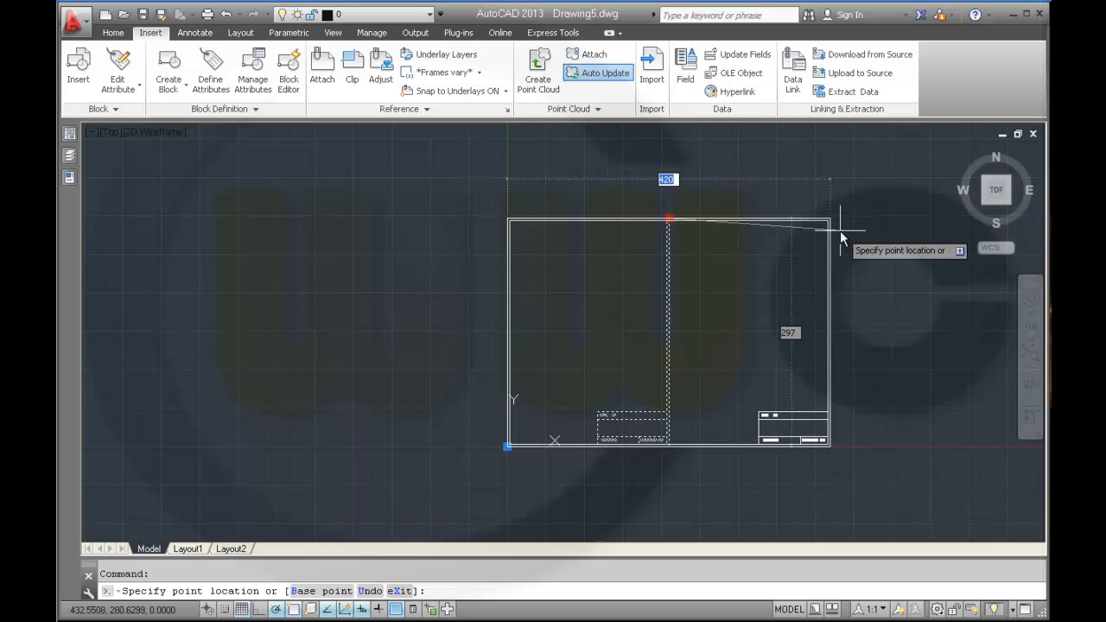
{"action": "mouse_move", "coordinate": [765, 235]}
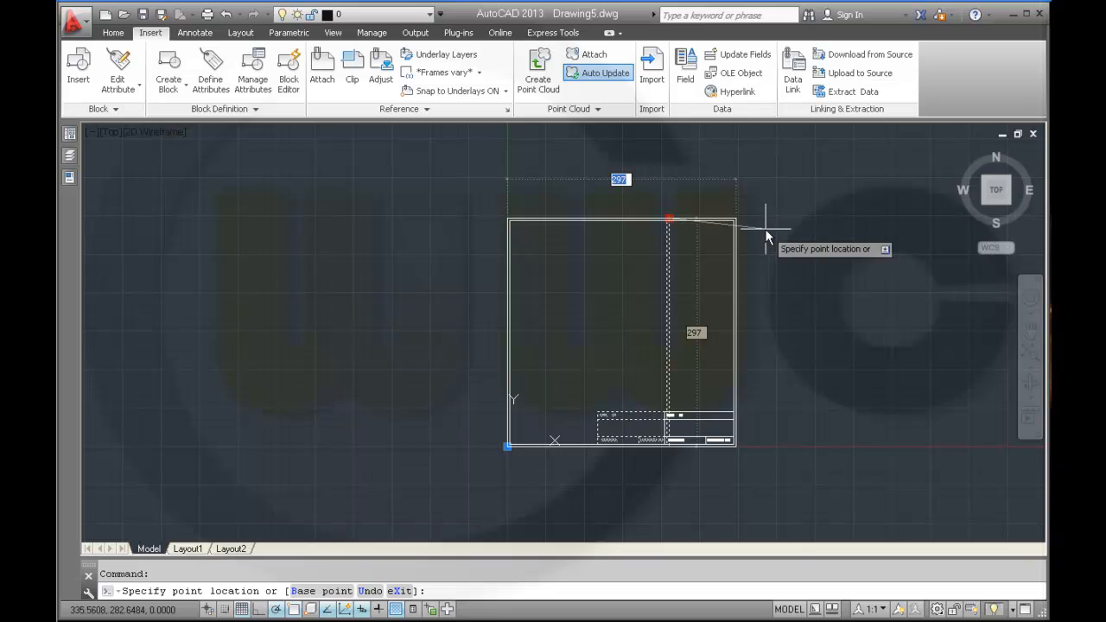
{"action": "mouse_move", "coordinate": [761, 238]}
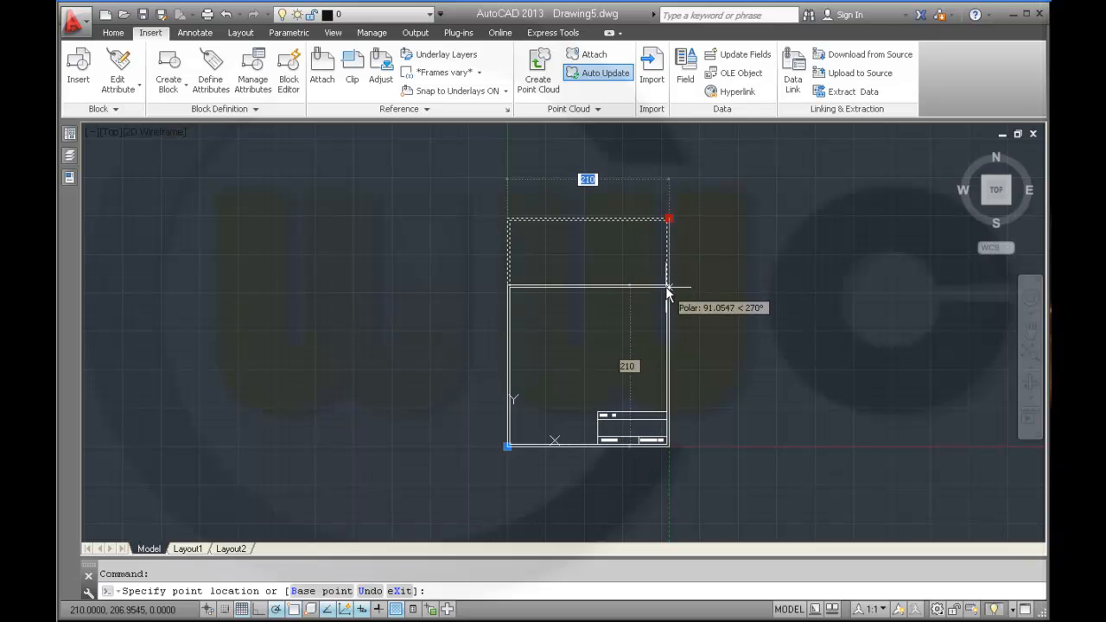
{"action": "mouse_move", "coordinate": [737, 287]}
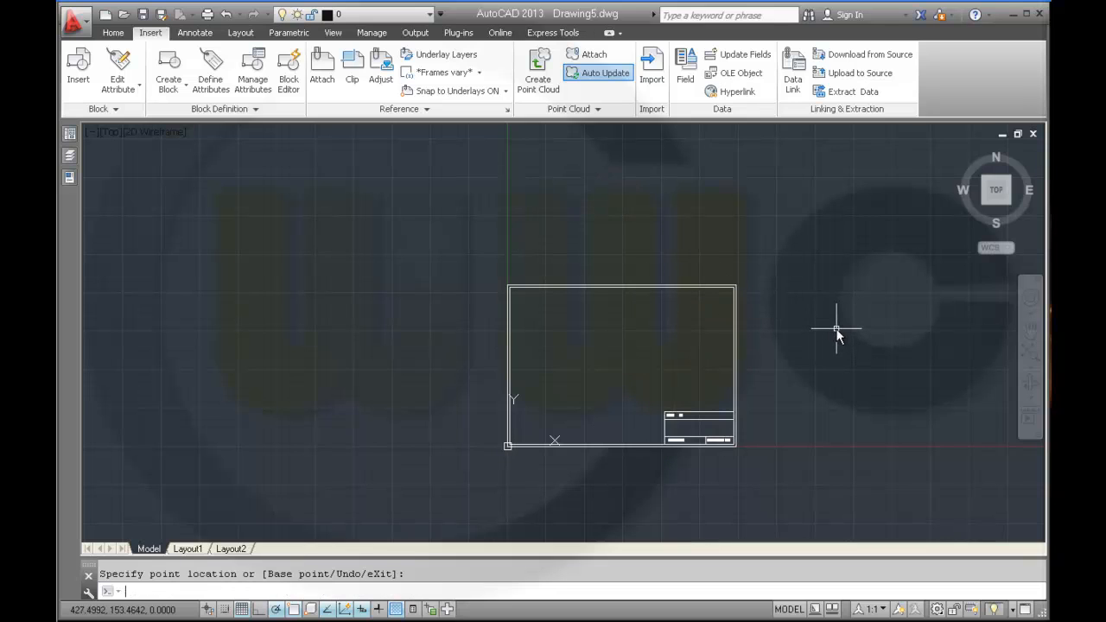
{"action": "key", "text": "Escape"}
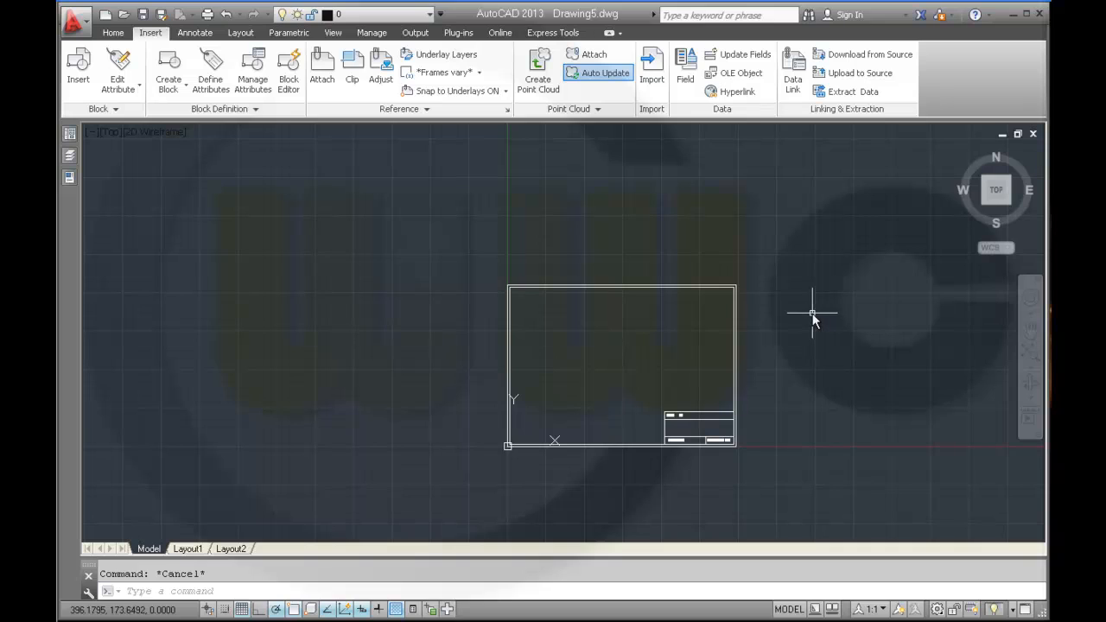